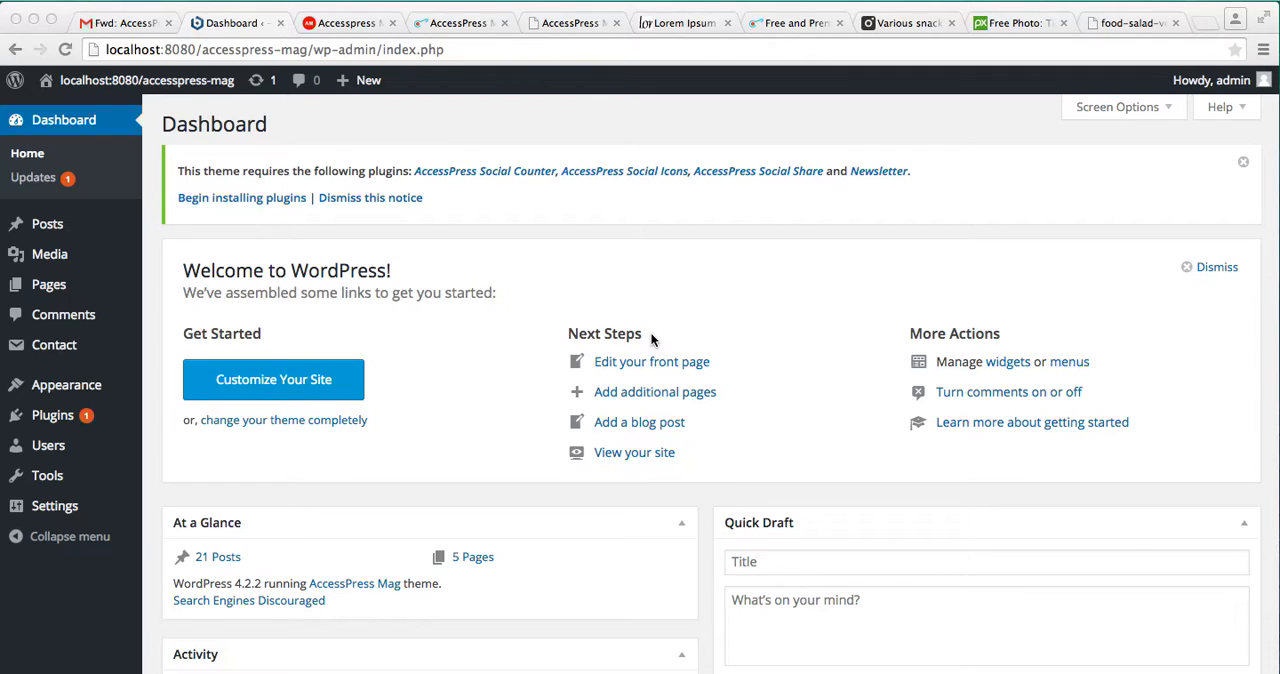
# Review the AccessPress Mag demo homepage down through its category blocks and back toward the top.
pyautogui.click(344, 22)
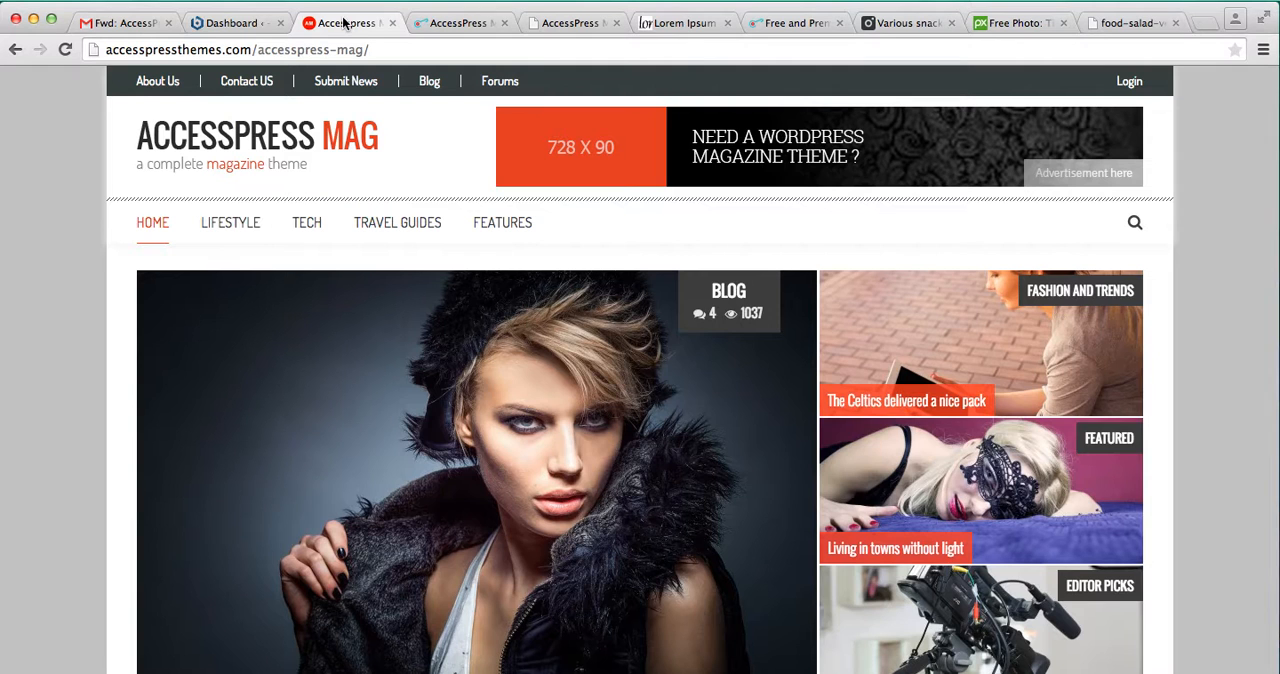
pyautogui.scroll(-3)
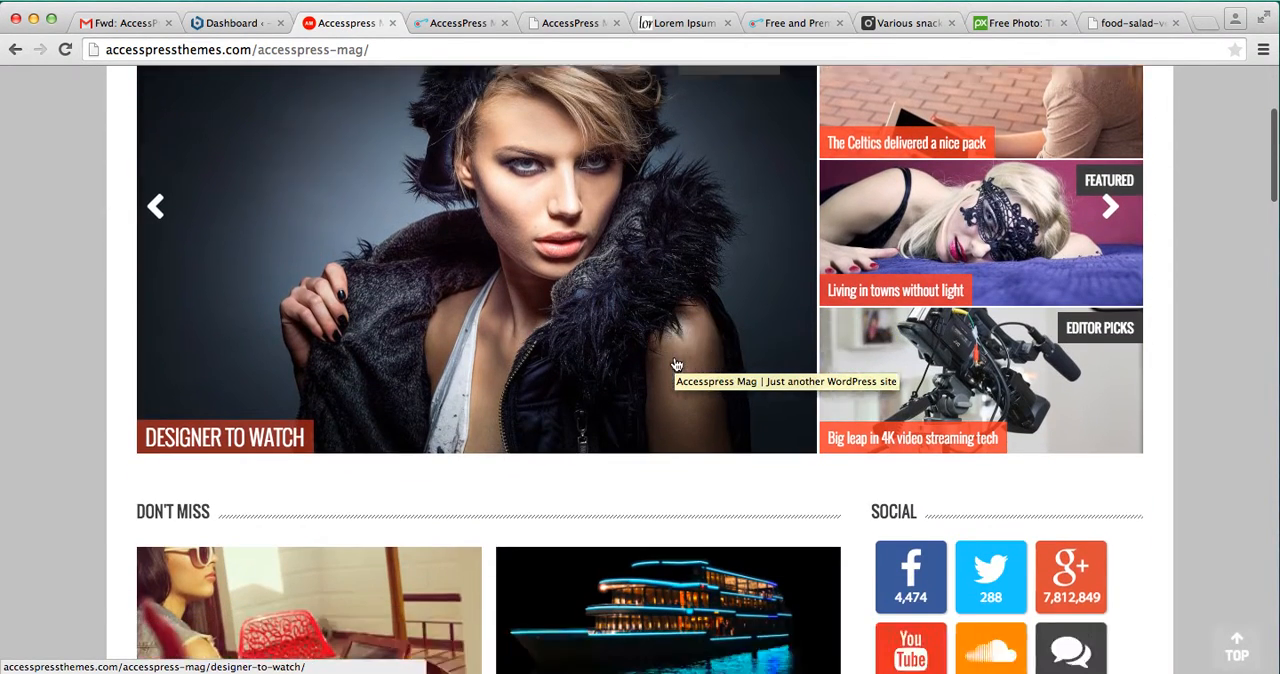
pyautogui.scroll(-3)
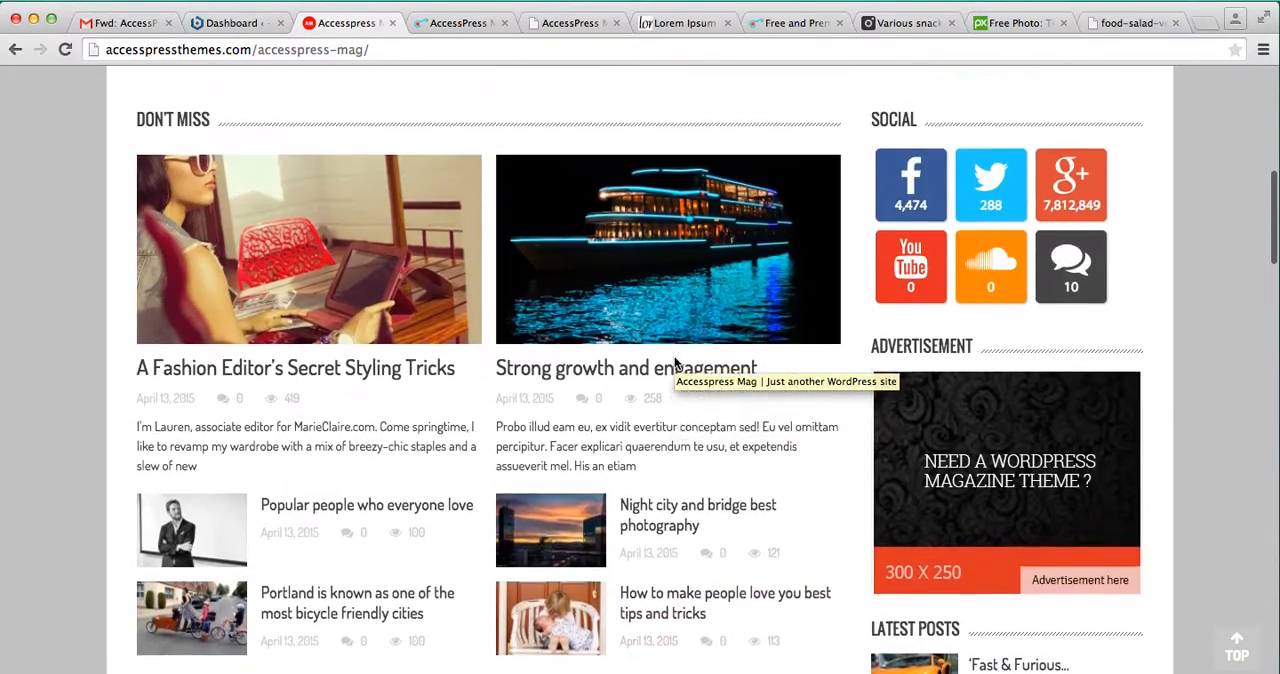
pyautogui.scroll(3)
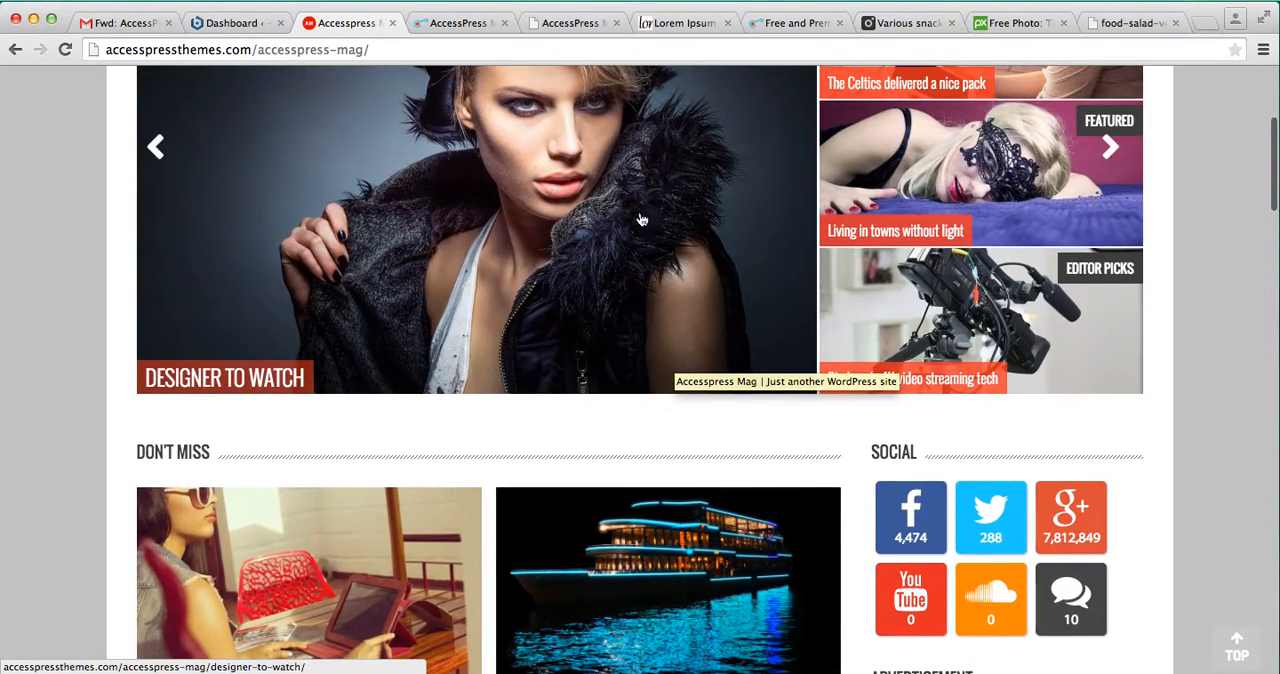
pyautogui.scroll(-3)
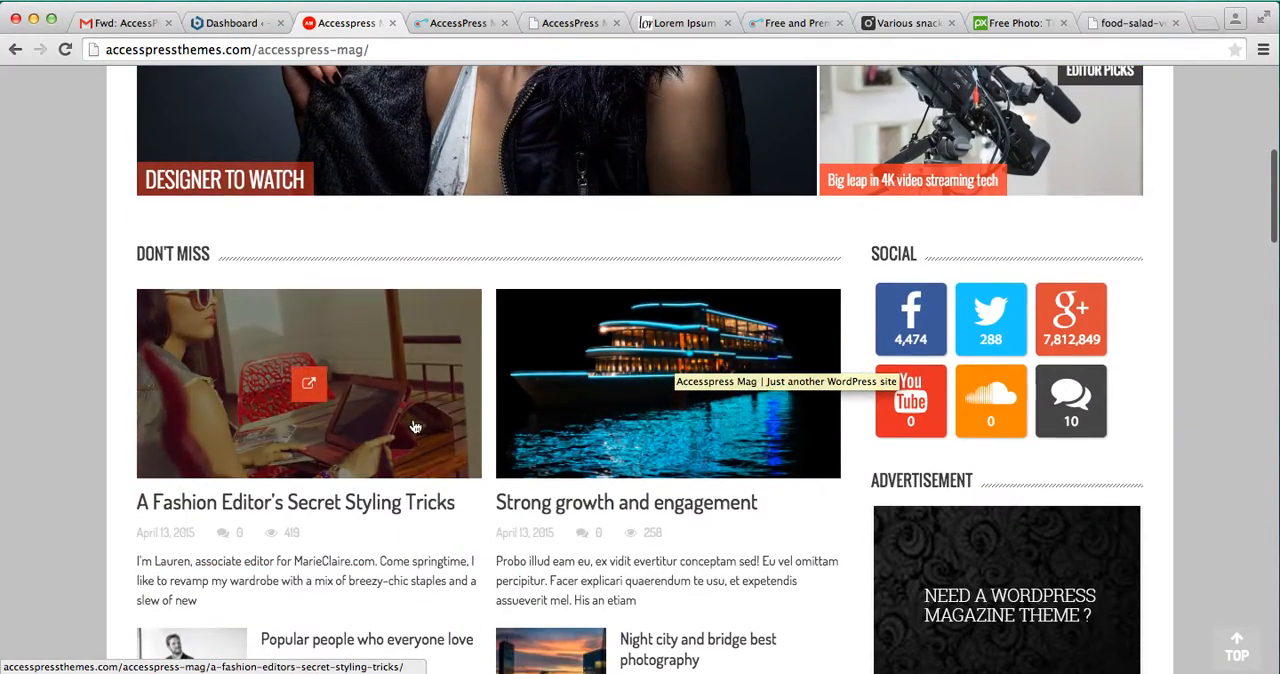
pyautogui.scroll(-3)
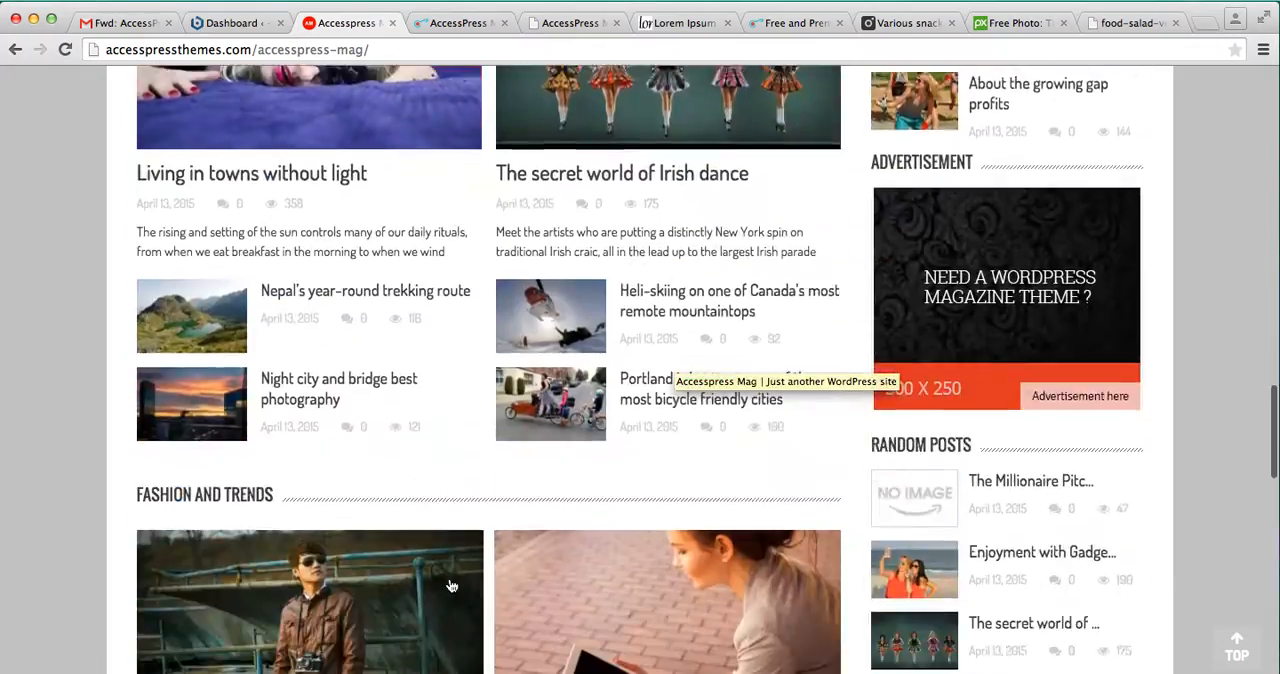
pyautogui.scroll(-3)
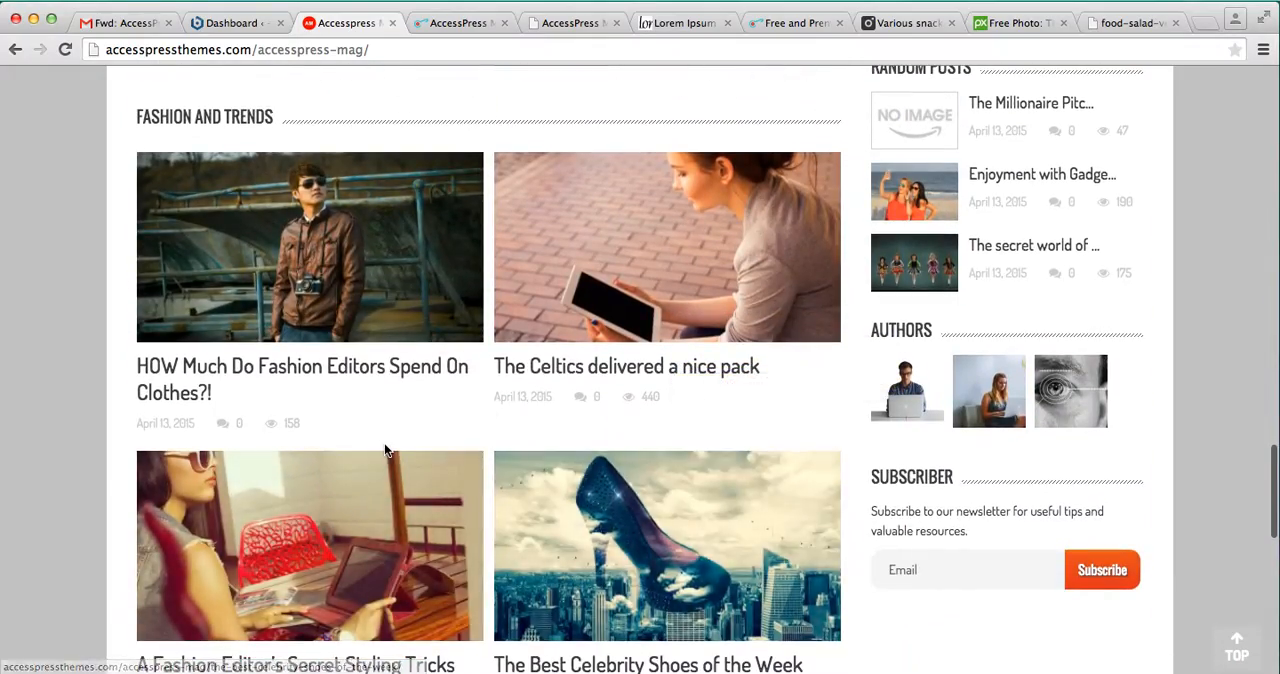
pyautogui.scroll(-3)
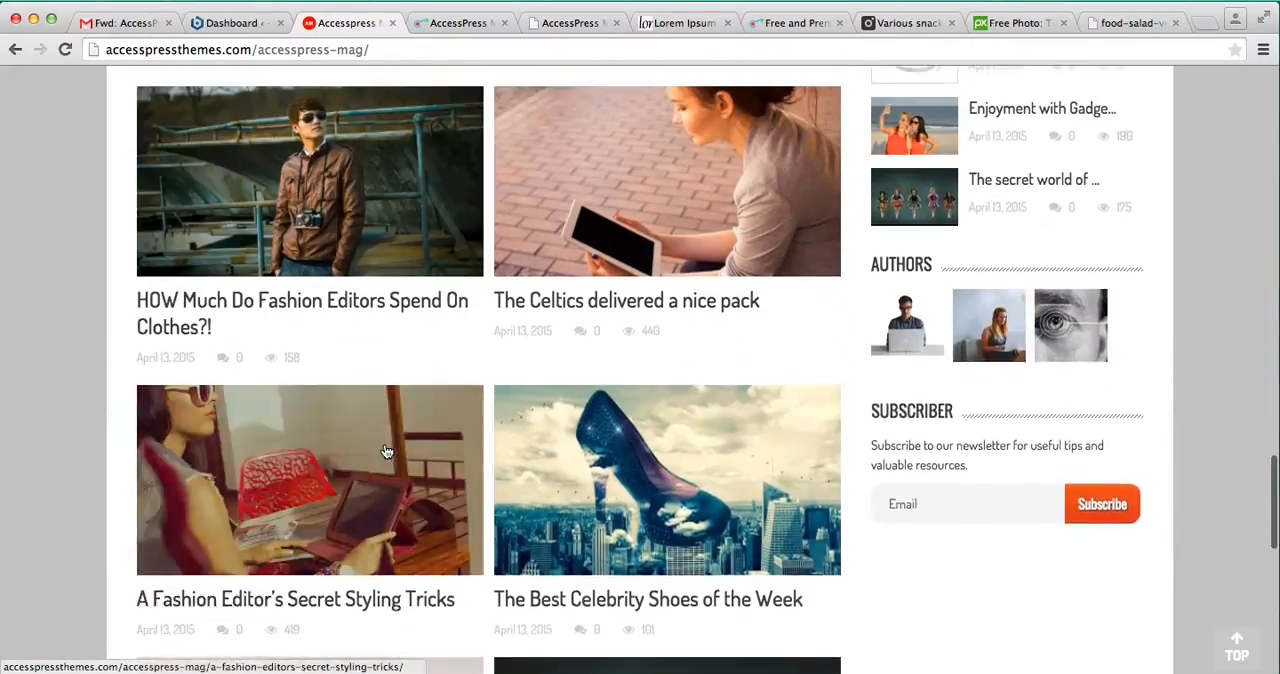
pyautogui.scroll(-3)
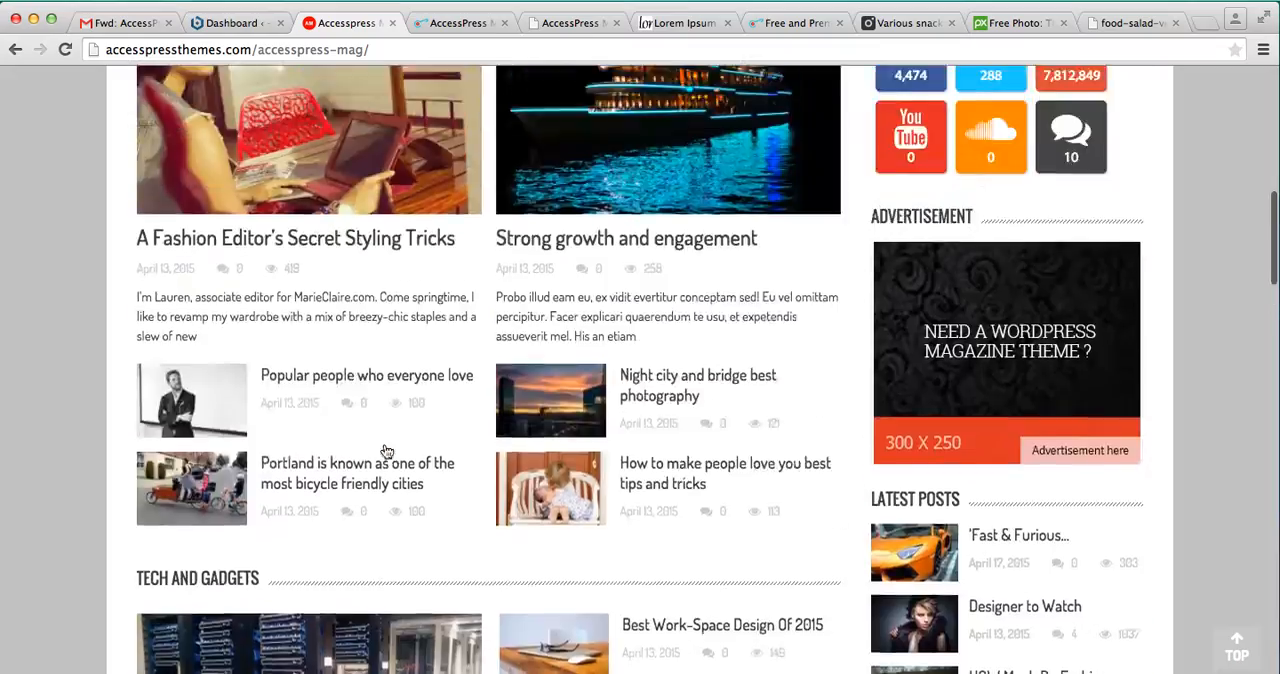
pyautogui.scroll(3)
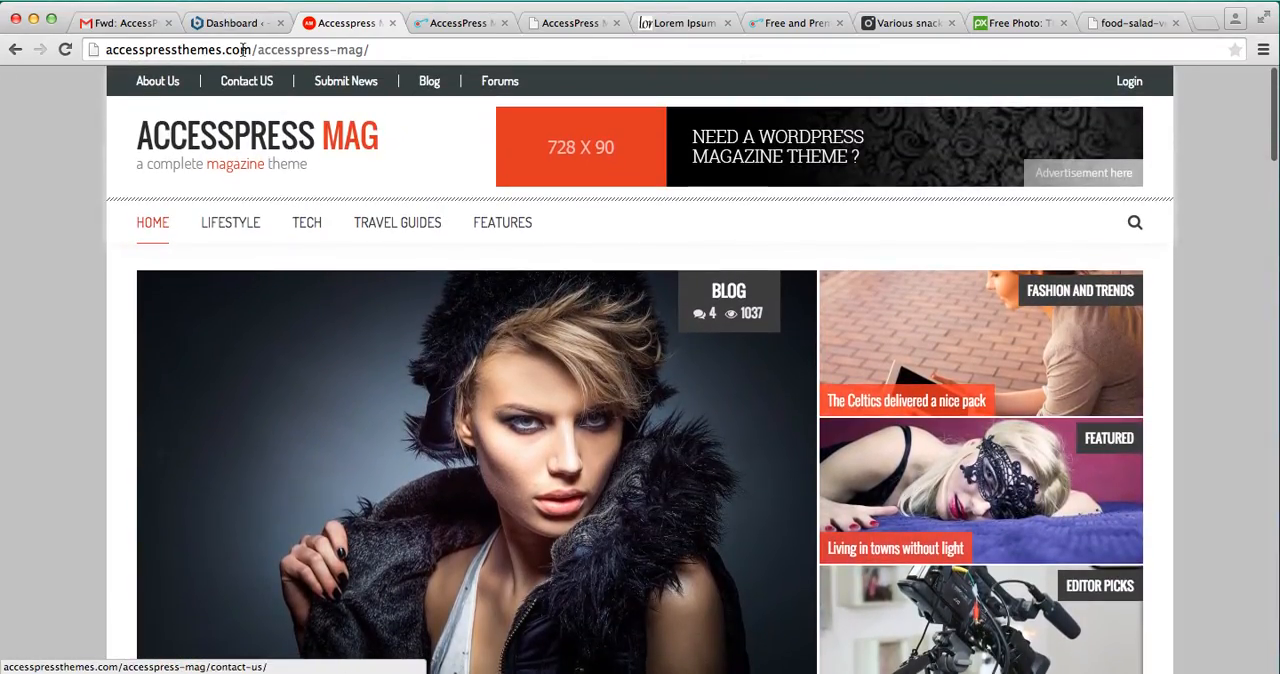
# Return to the local WordPress admin and reach Appearance > Theme Options for AccessPress Mag.
pyautogui.click(236, 22)
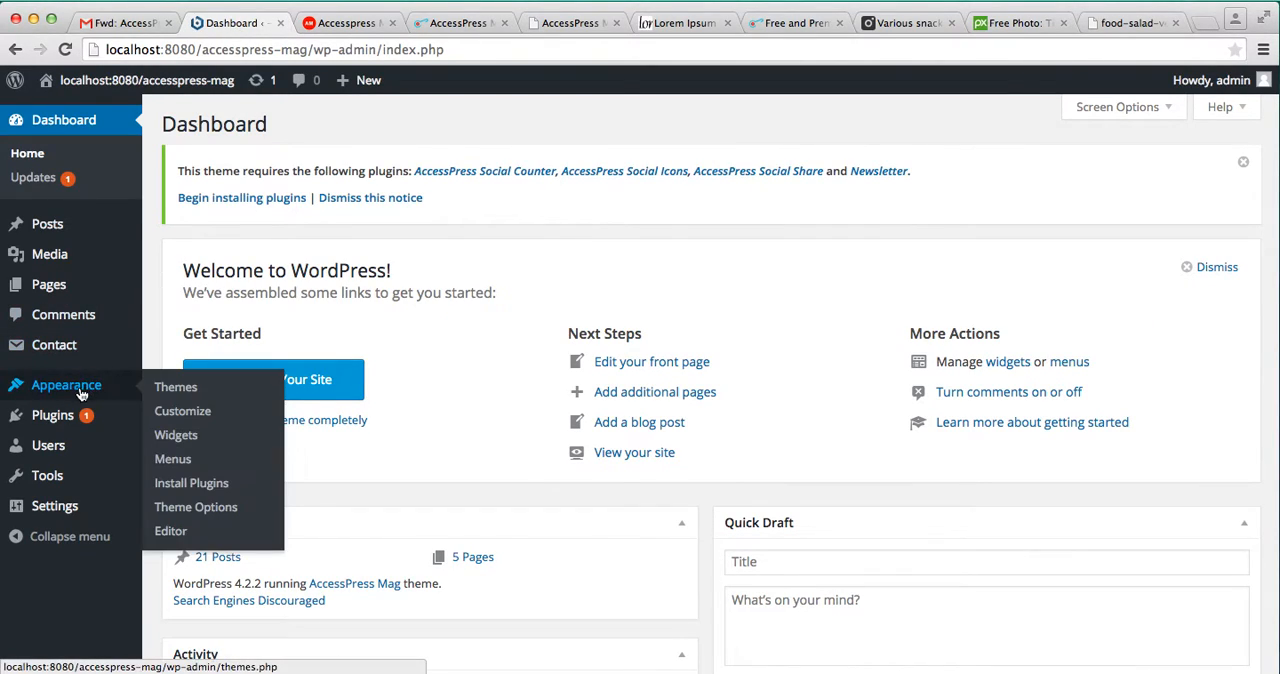
pyautogui.click(196, 508)
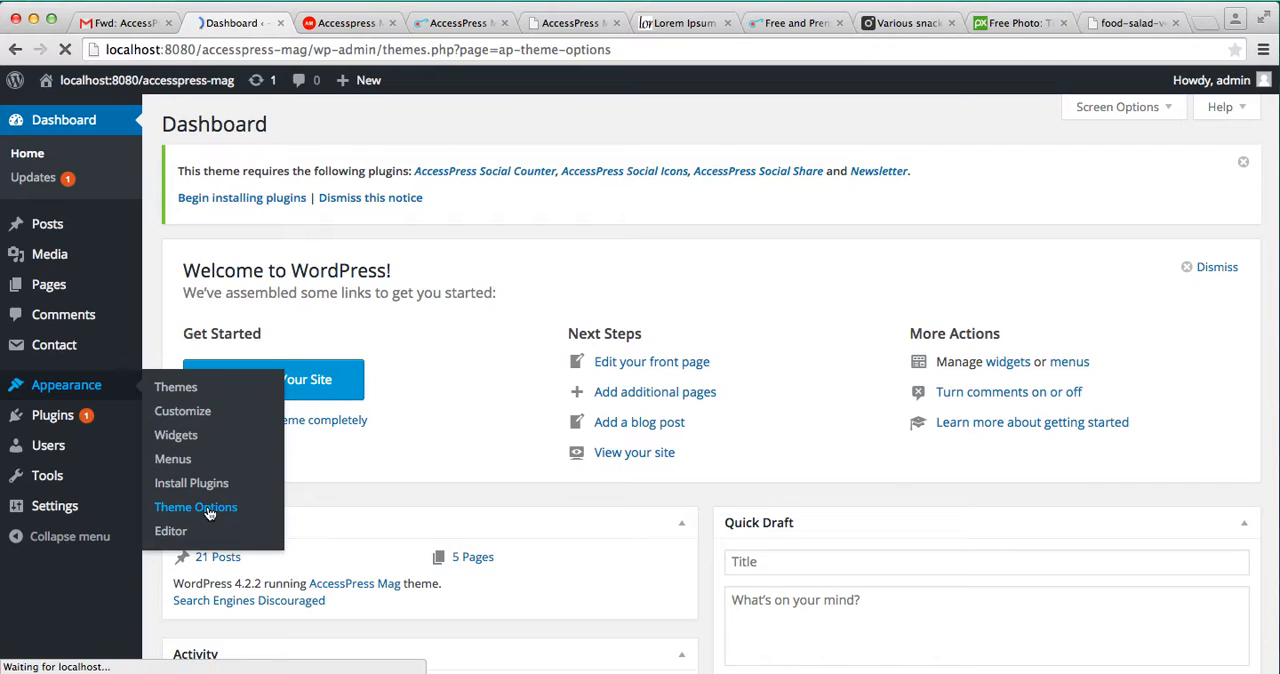
pyautogui.click(196, 506)
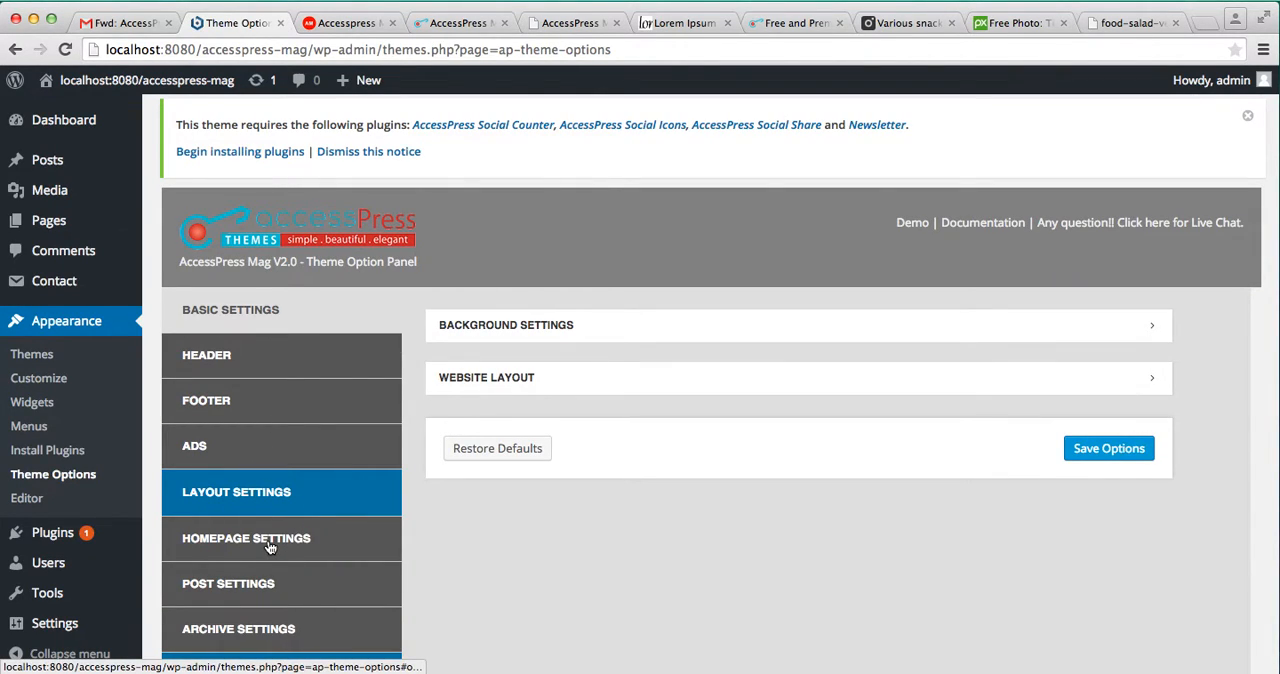
# Expand Homepage Settings > Blocks Settings and inspect the Featured Block (First) category choices without selecting one.
pyautogui.click(246, 538)
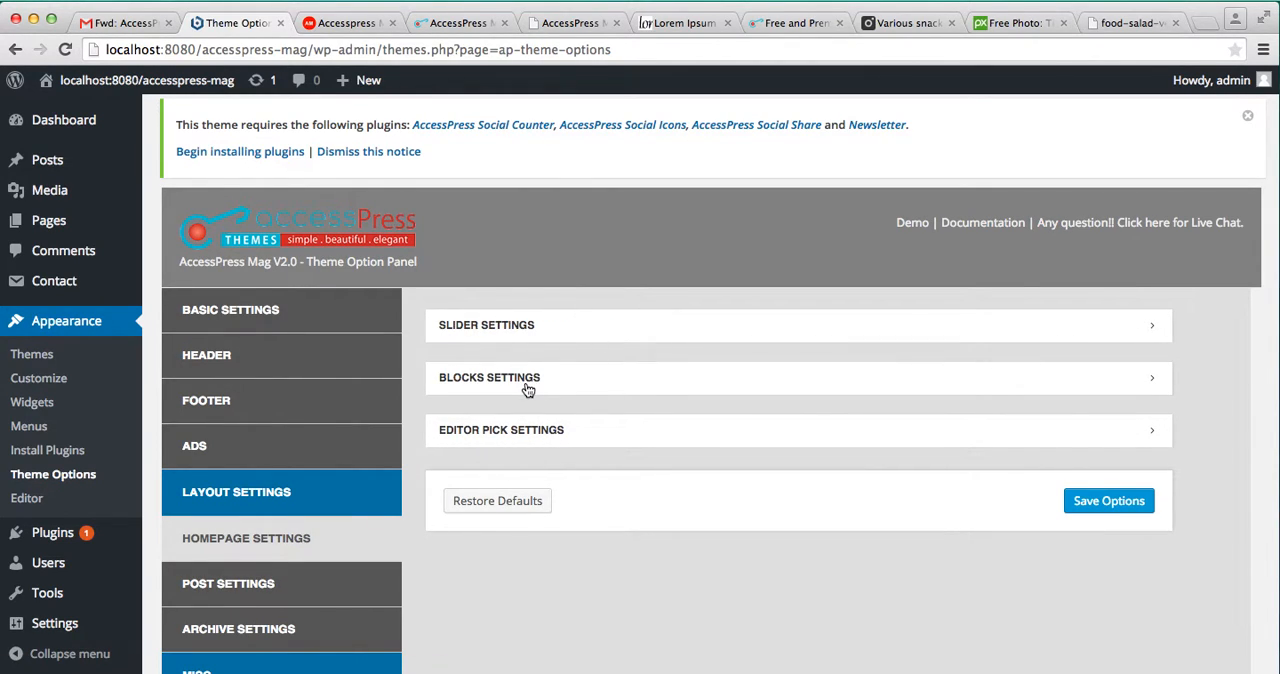
pyautogui.moveTo(560, 380)
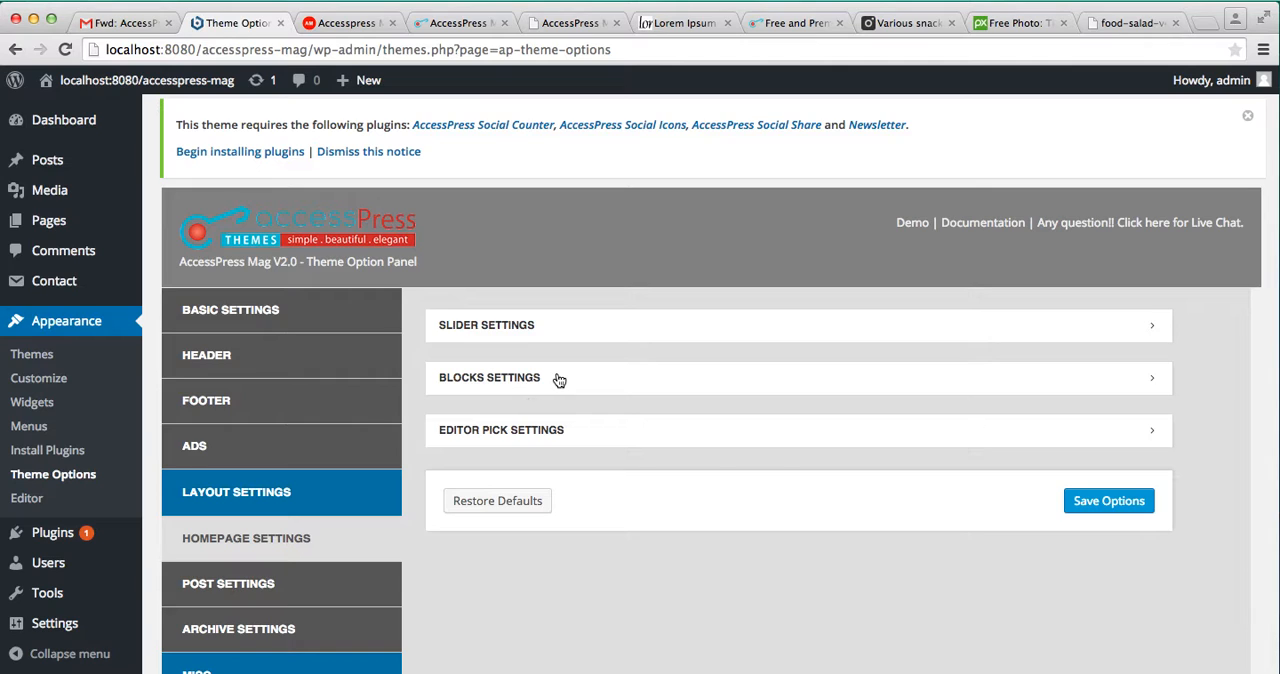
pyautogui.click(488, 378)
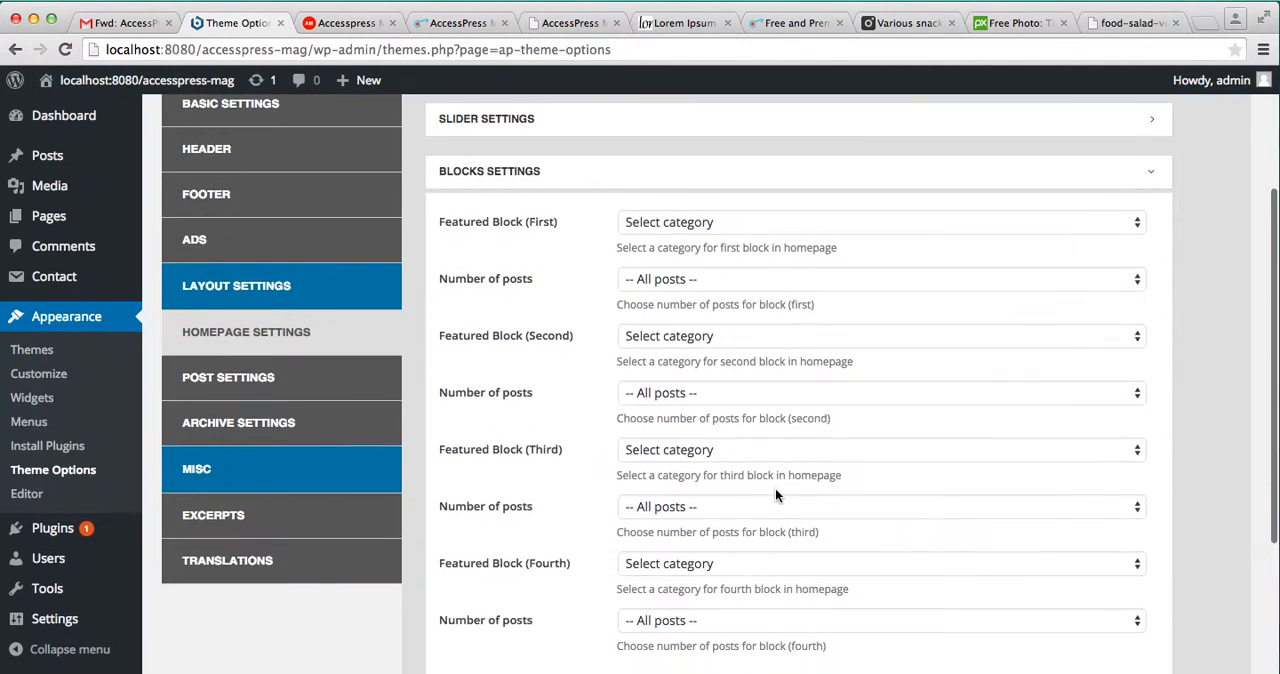
pyautogui.scroll(3)
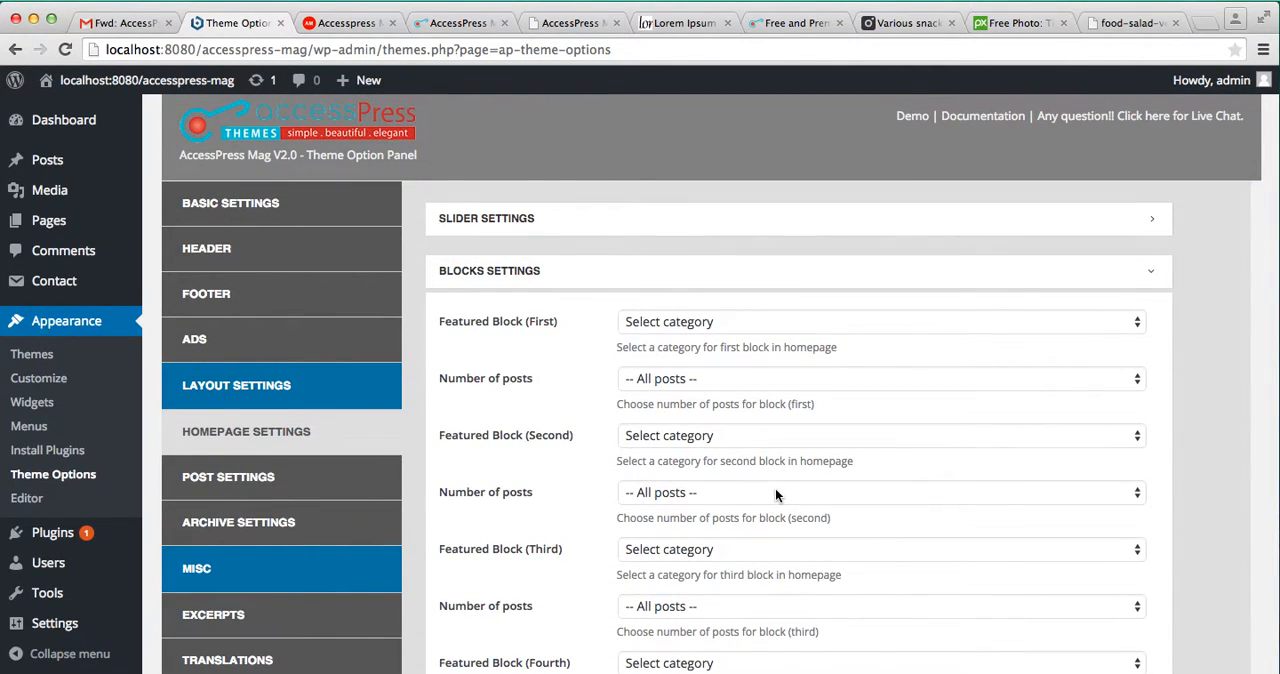
pyautogui.moveTo(1064, 318)
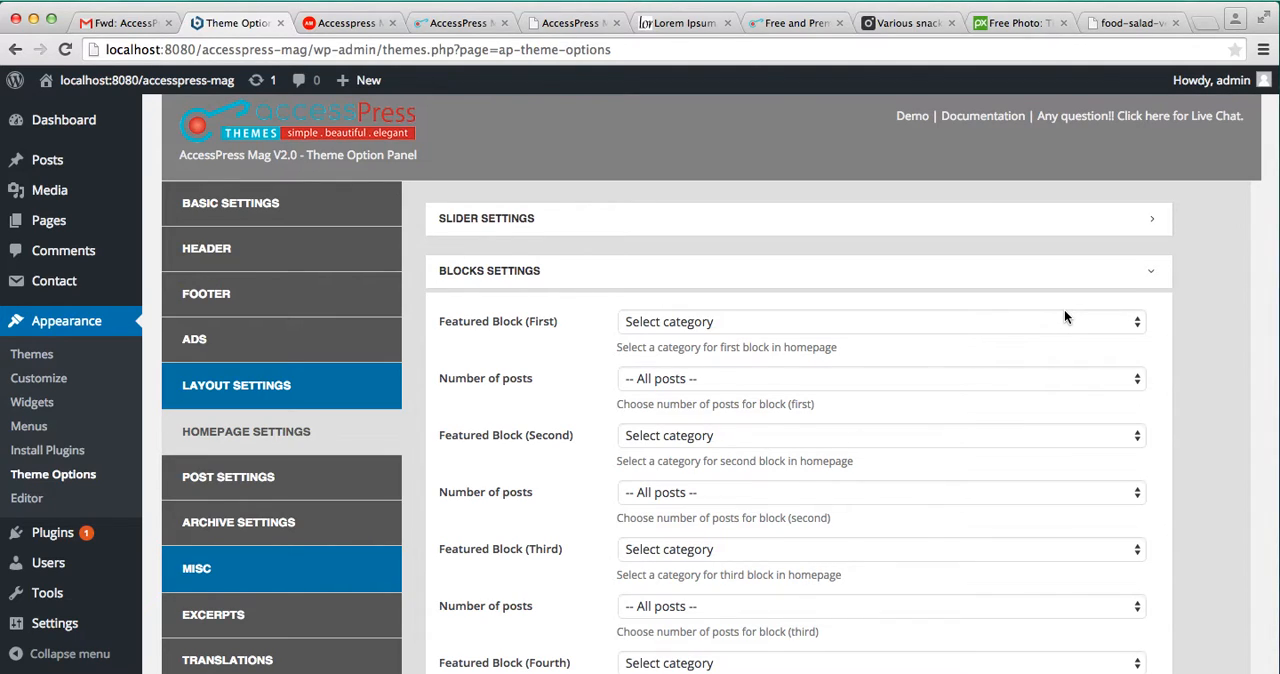
pyautogui.click(878, 320)
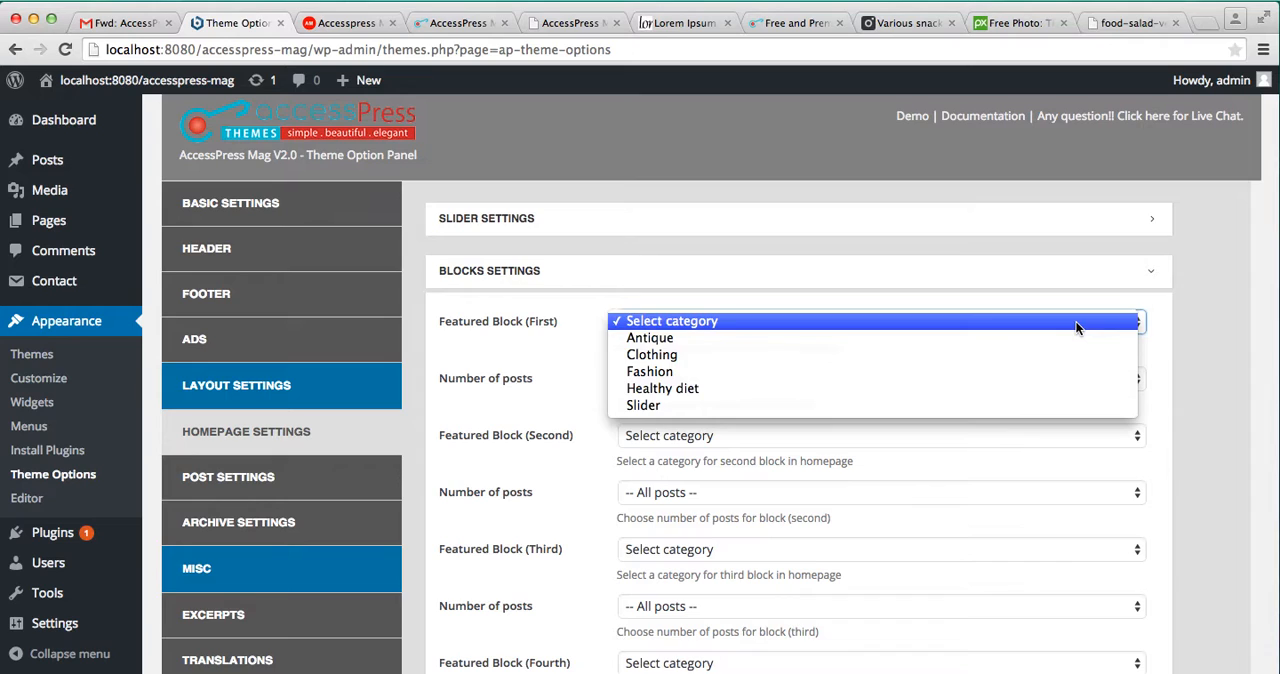
pyautogui.scroll(-3)
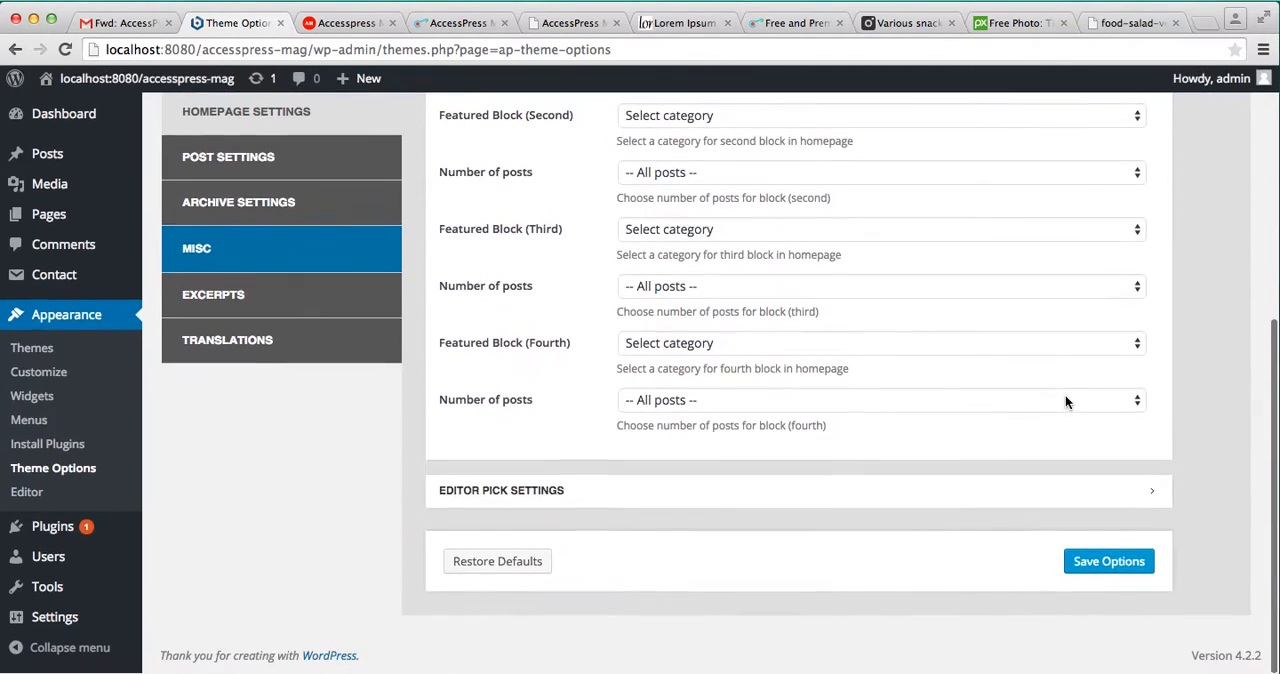
pyautogui.scroll(3)
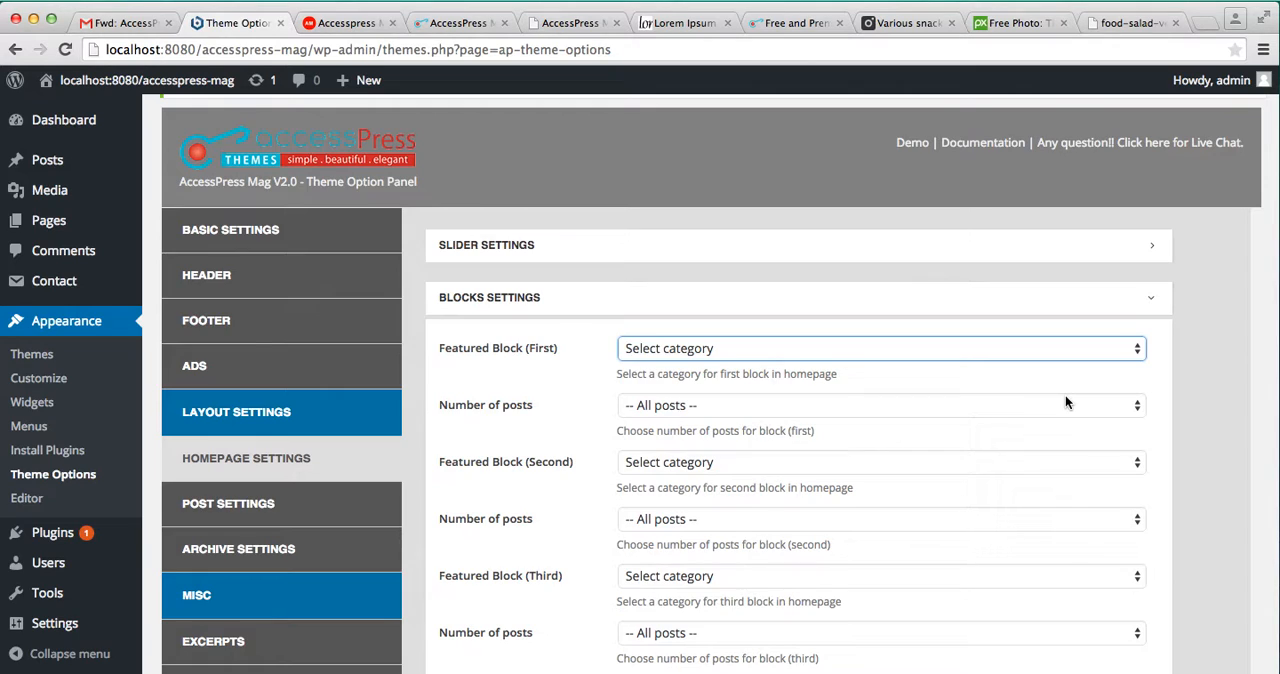
pyautogui.moveTo(86, 140)
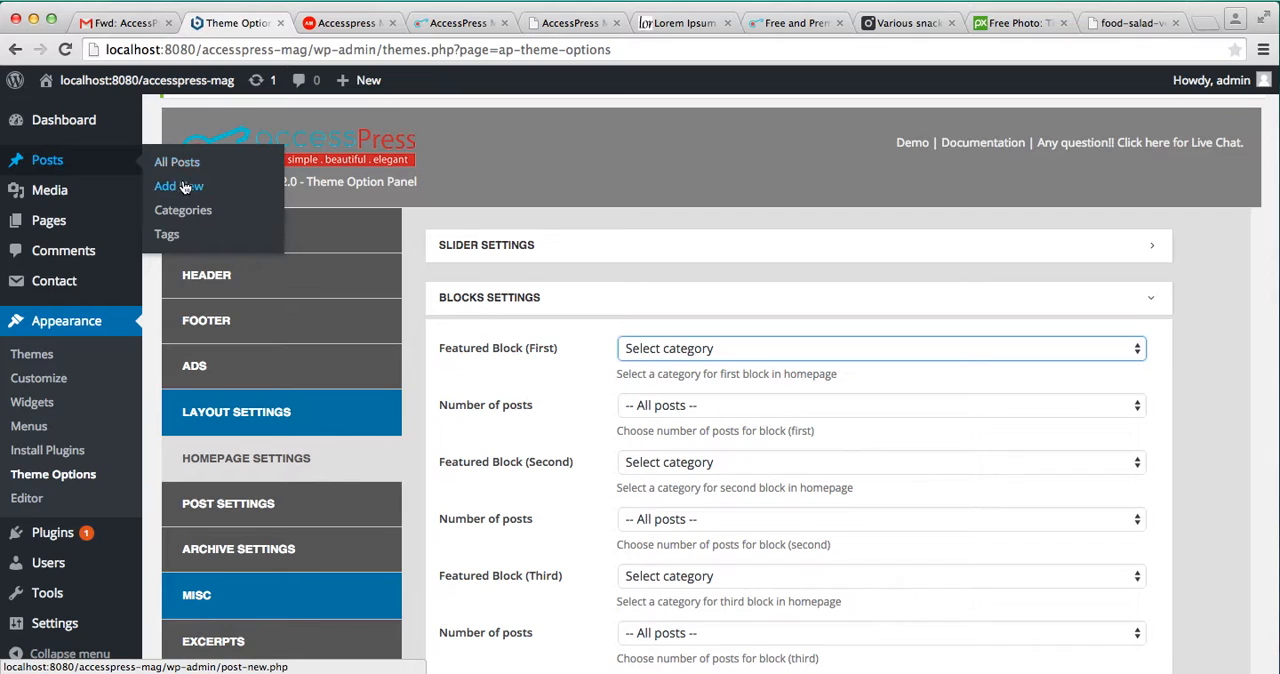
# Start a new post titled 'Title', visit the lipsum.com tab, and return to the draft.
pyautogui.click(166, 186)
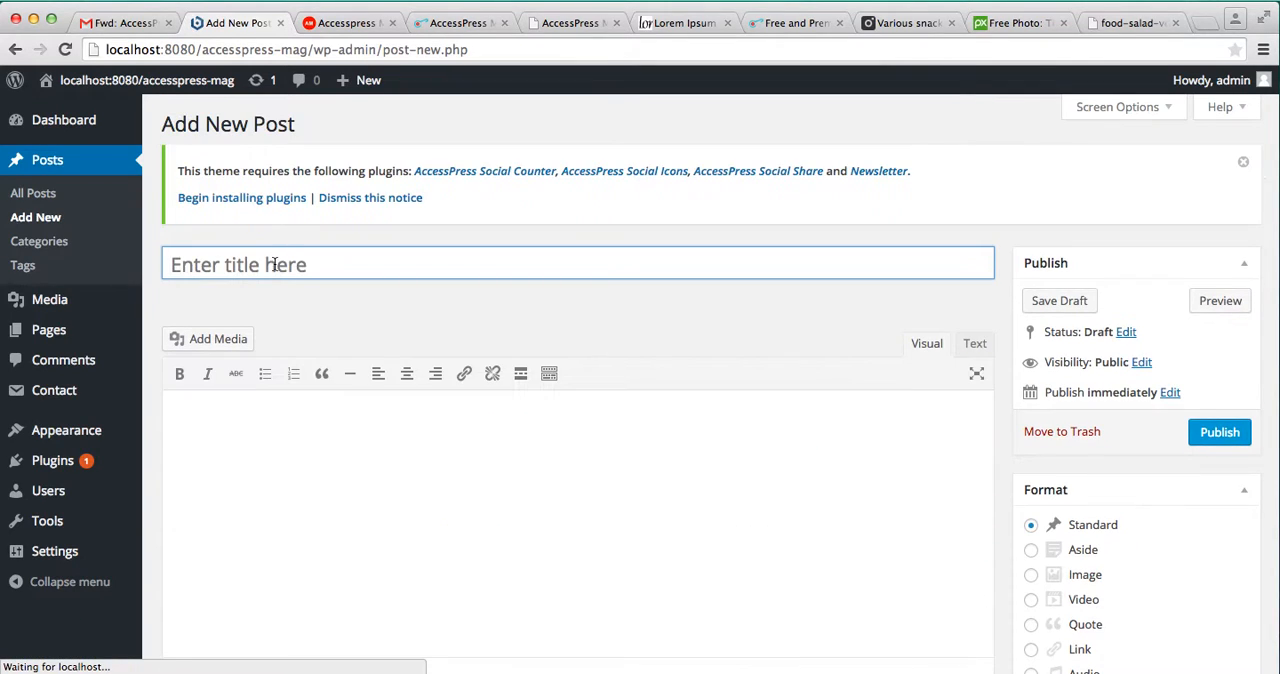
pyautogui.write('T')
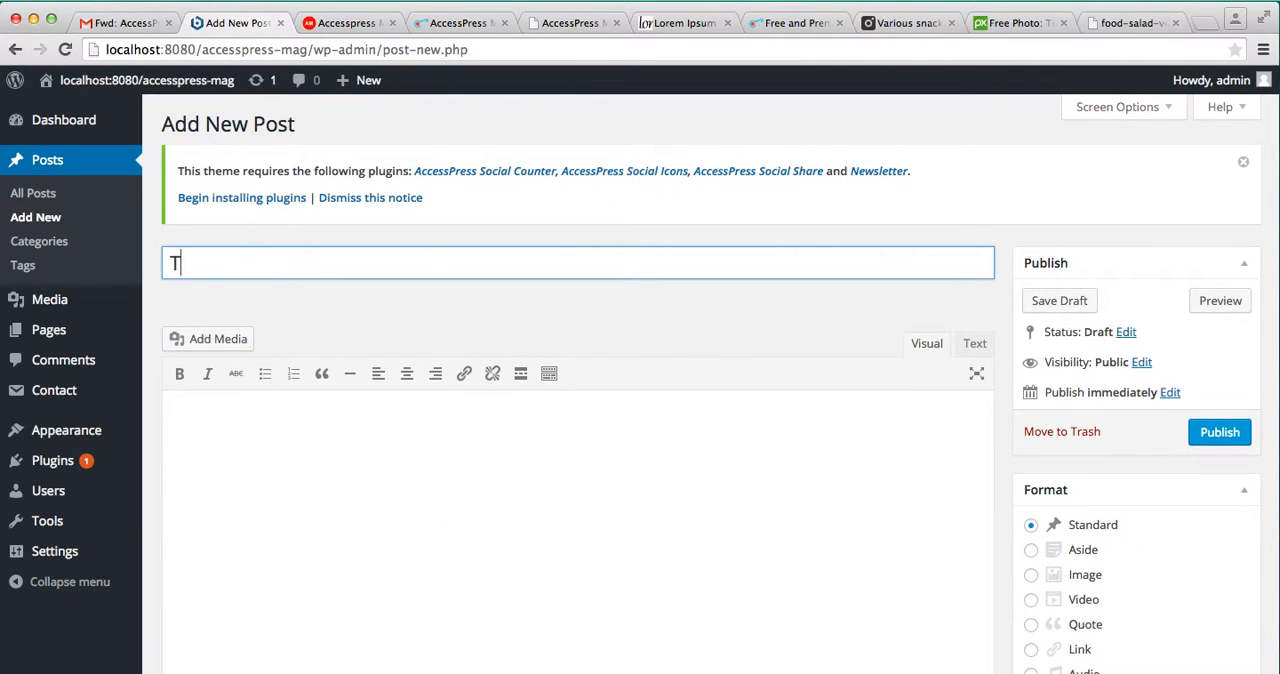
pyautogui.write('itle')
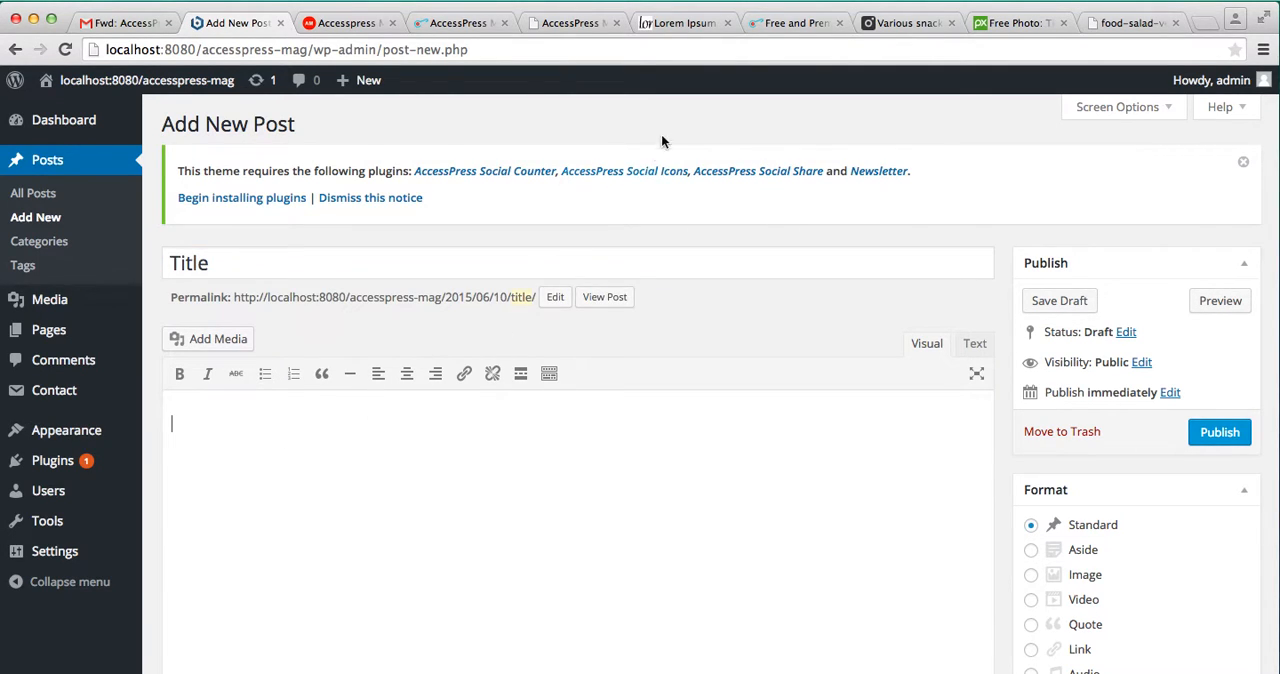
pyautogui.click(684, 22)
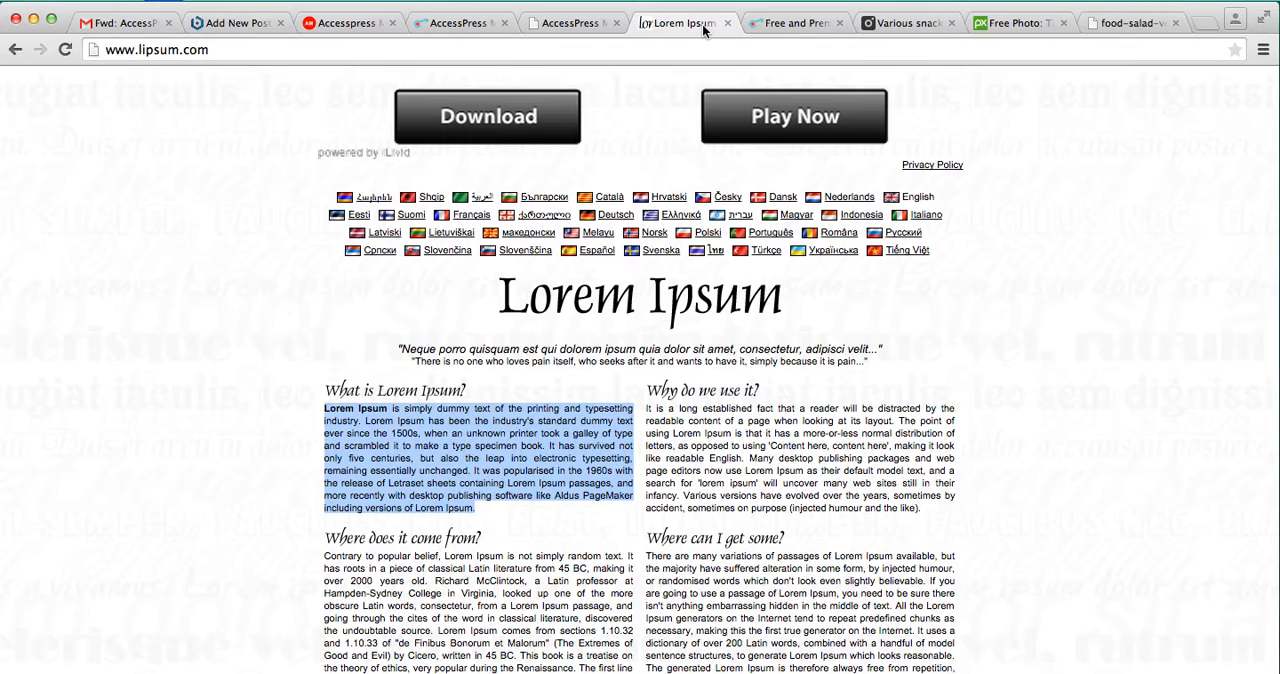
pyautogui.click(236, 22)
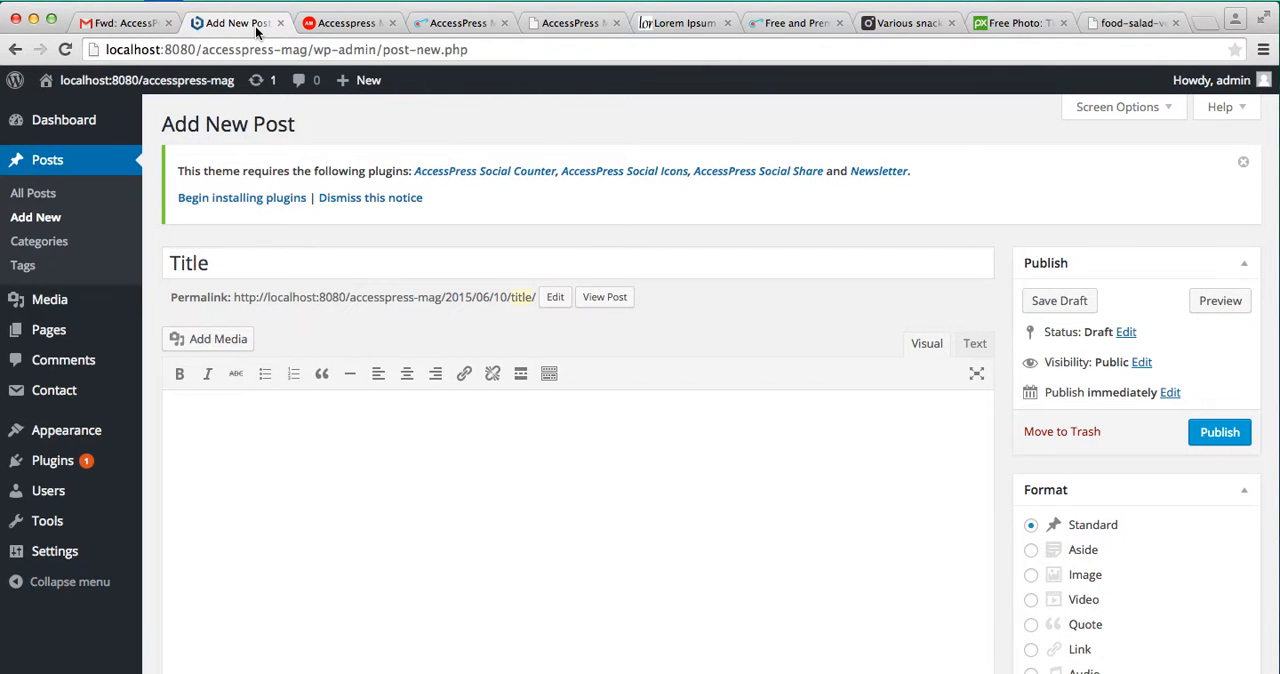
# Upload the plane picture plan-695179_1280.jpg and set it as the post's featured image.
pyautogui.scroll(-3)
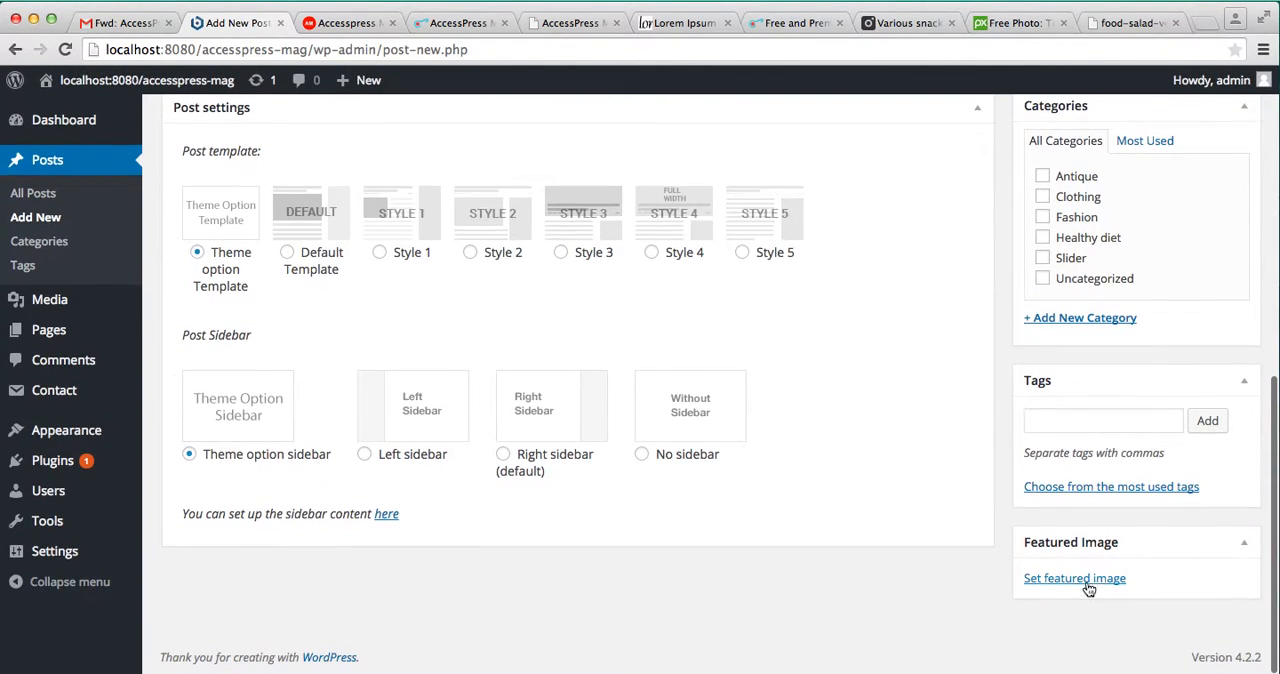
pyautogui.click(1074, 578)
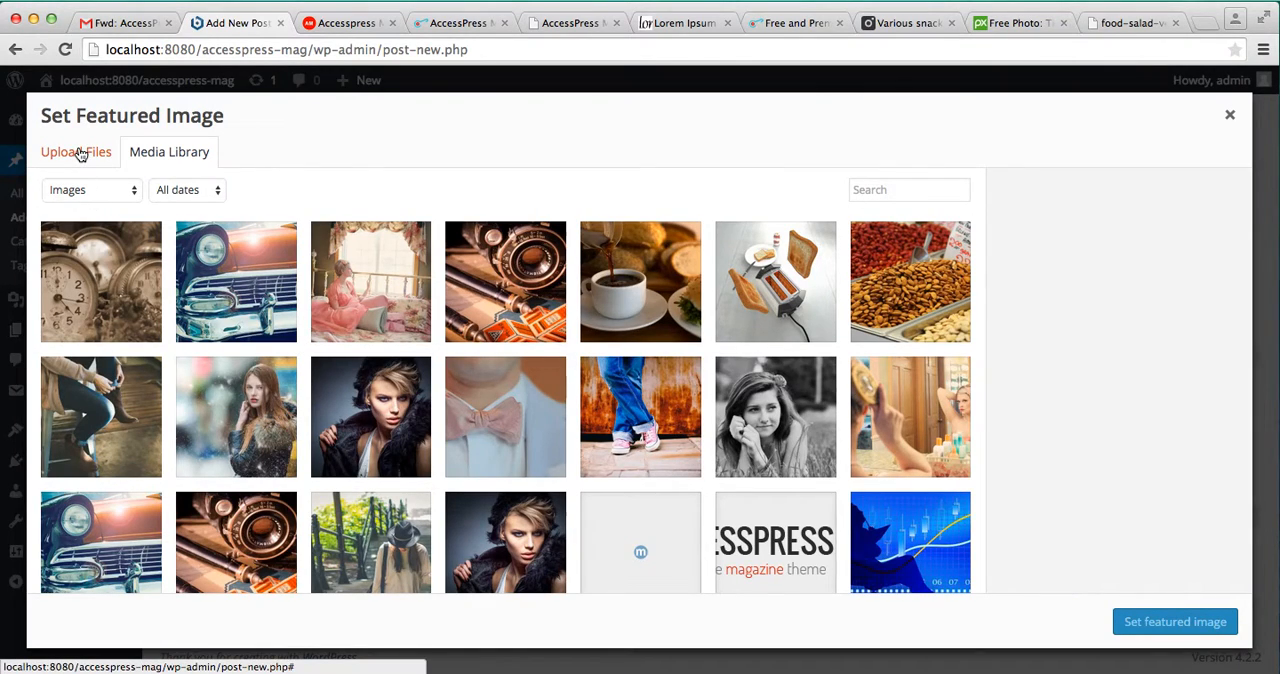
pyautogui.click(76, 152)
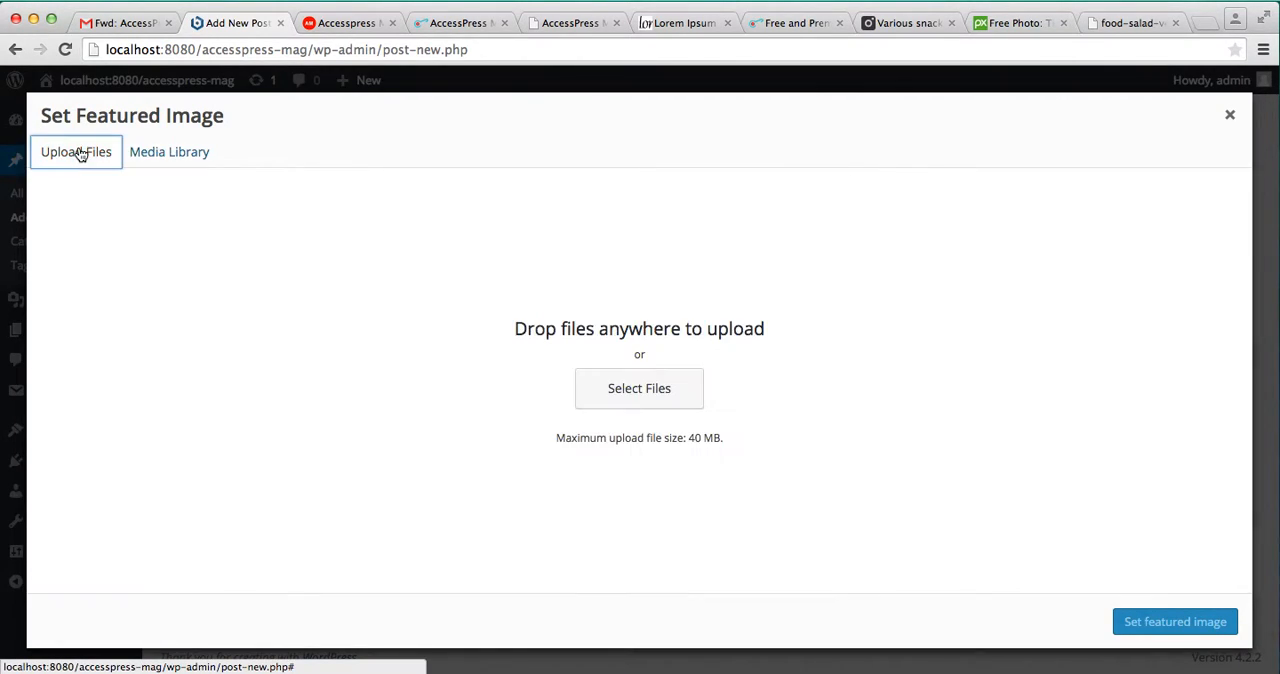
pyautogui.click(640, 388)
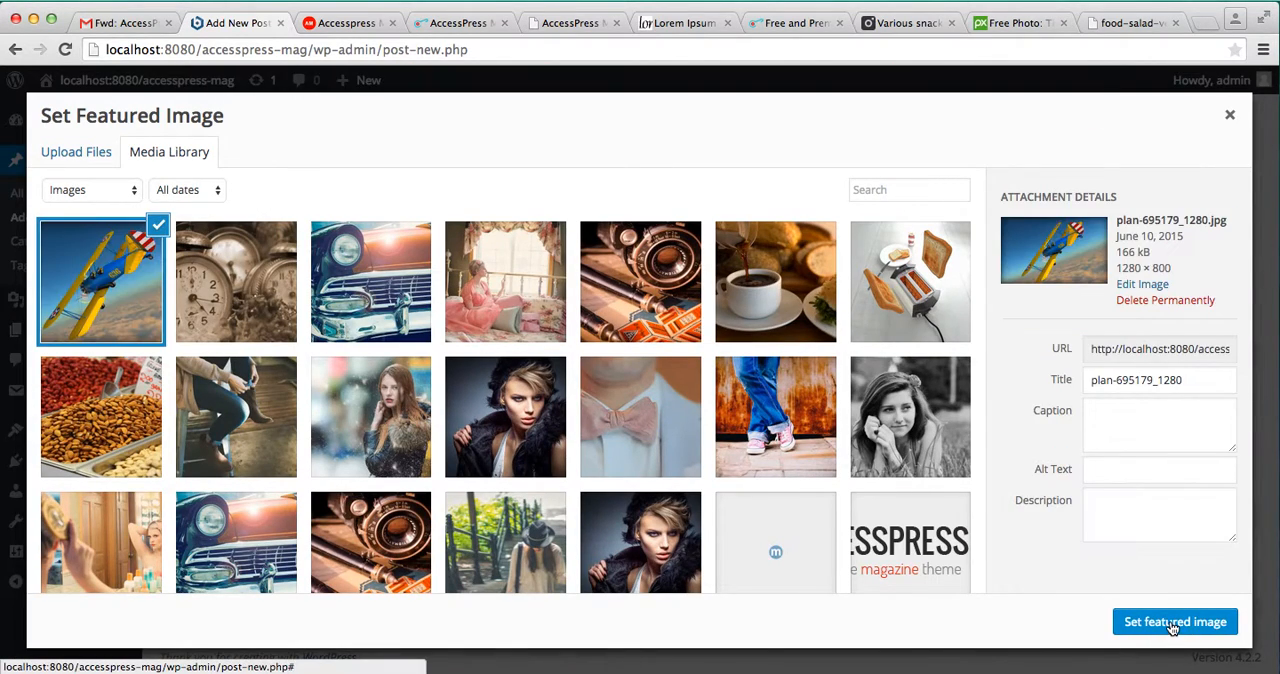
pyautogui.click(1176, 620)
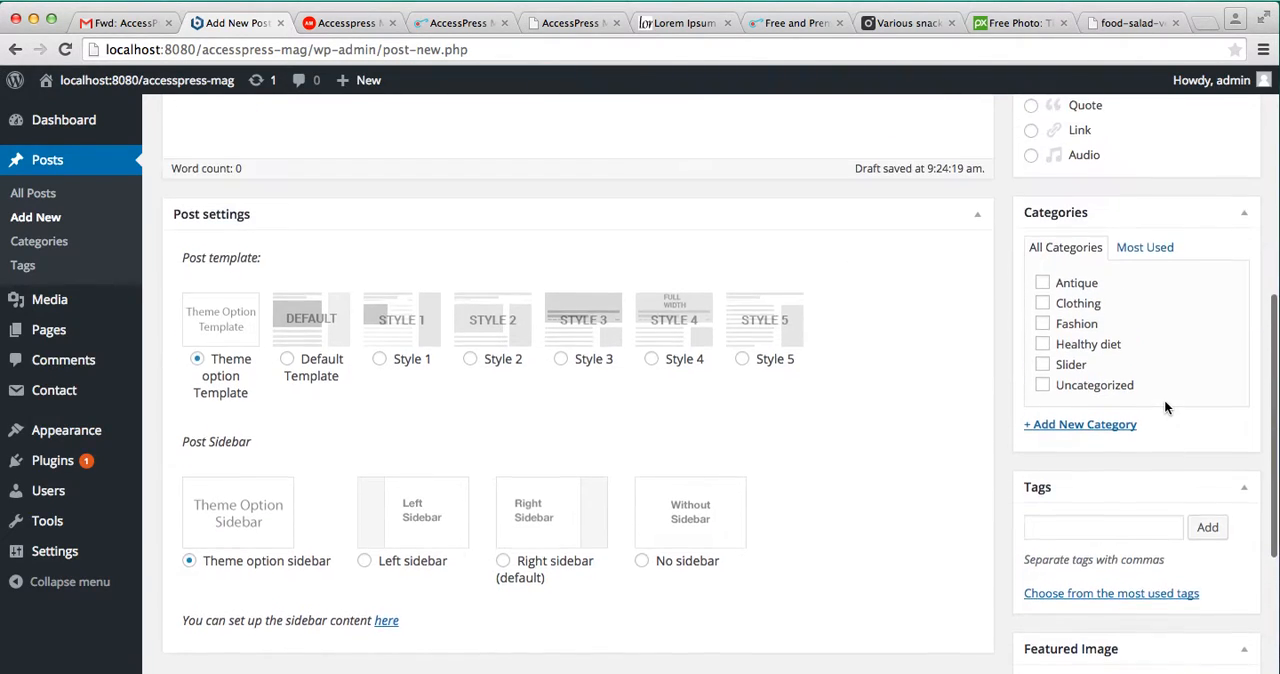
# Create and tick a category named 'New Category' for the post, then publish it.
pyautogui.click(1080, 424)
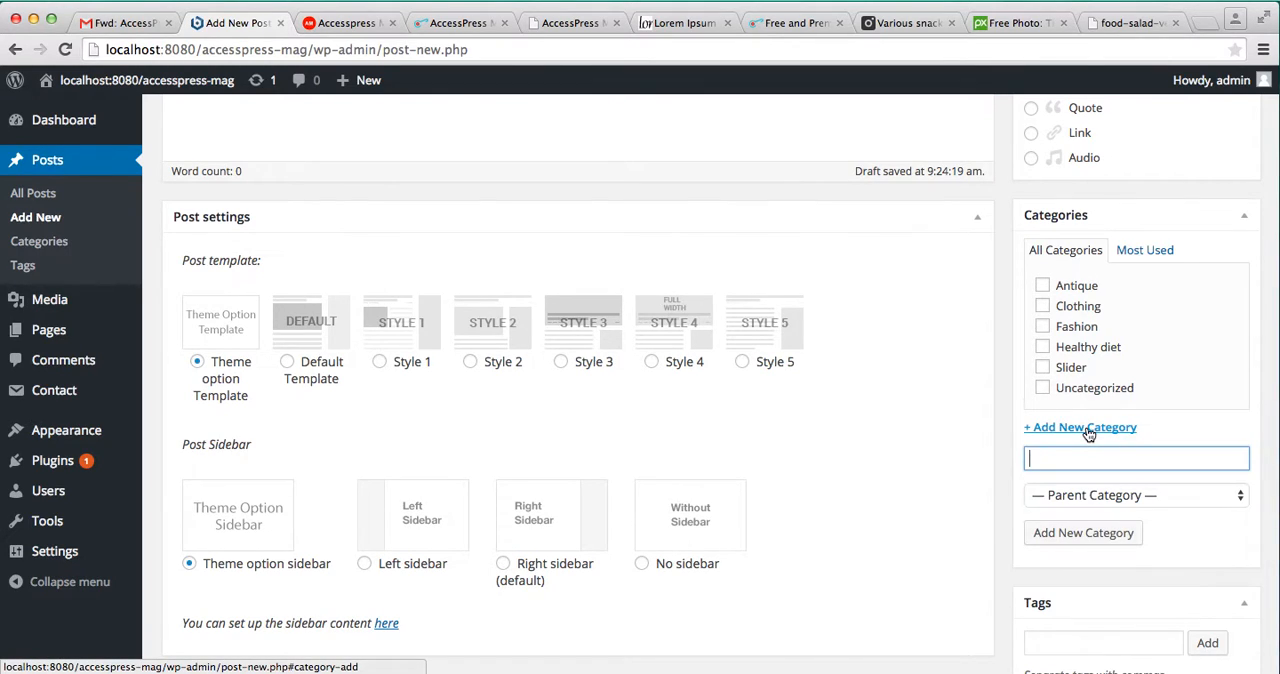
pyautogui.write('Ne')
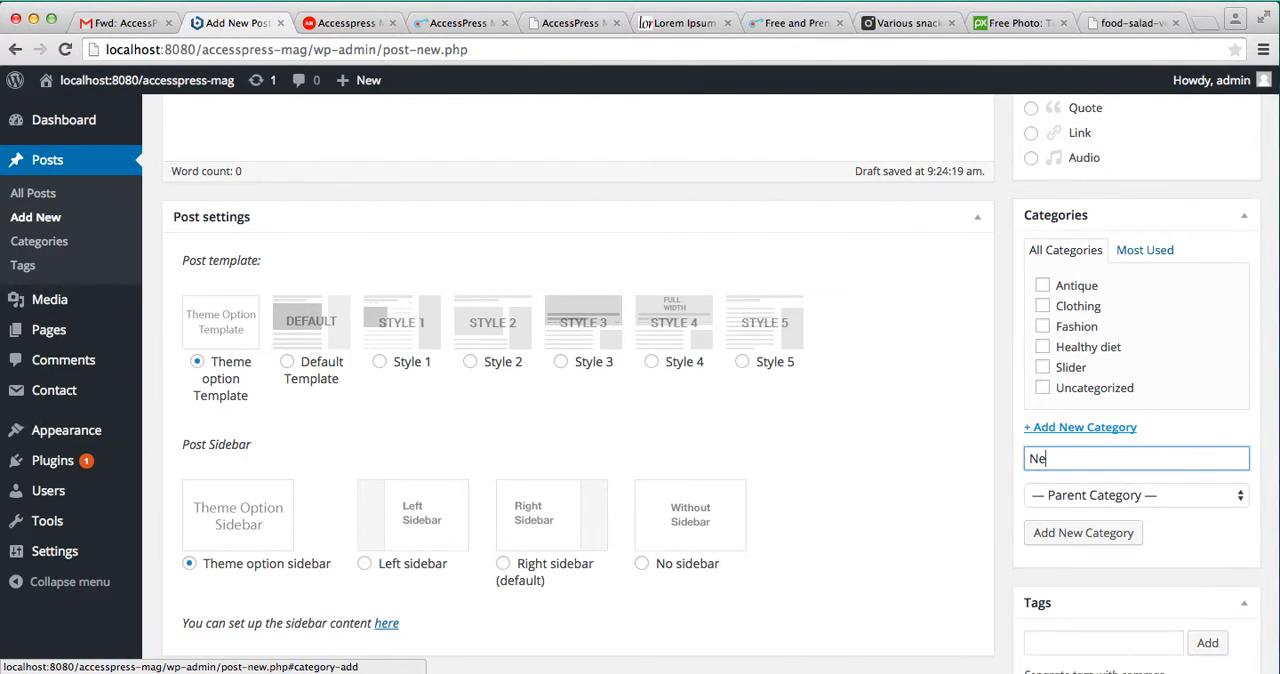
pyautogui.write('w Cate')
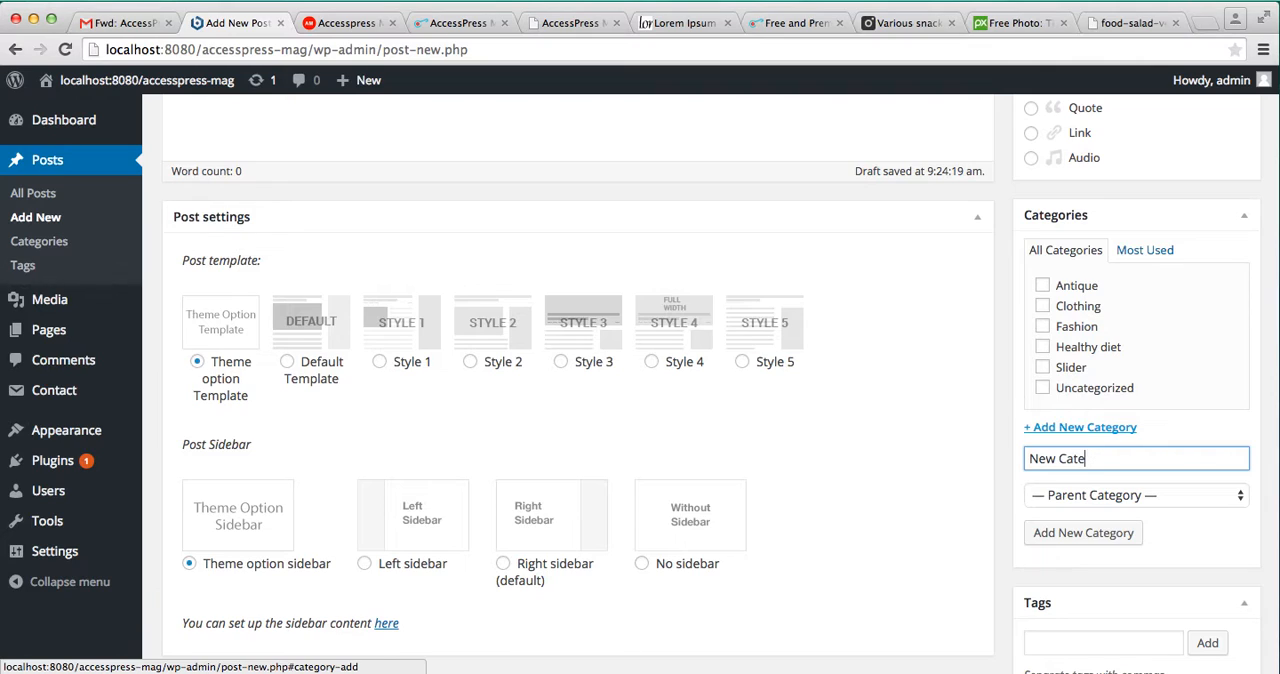
pyautogui.write('gory')
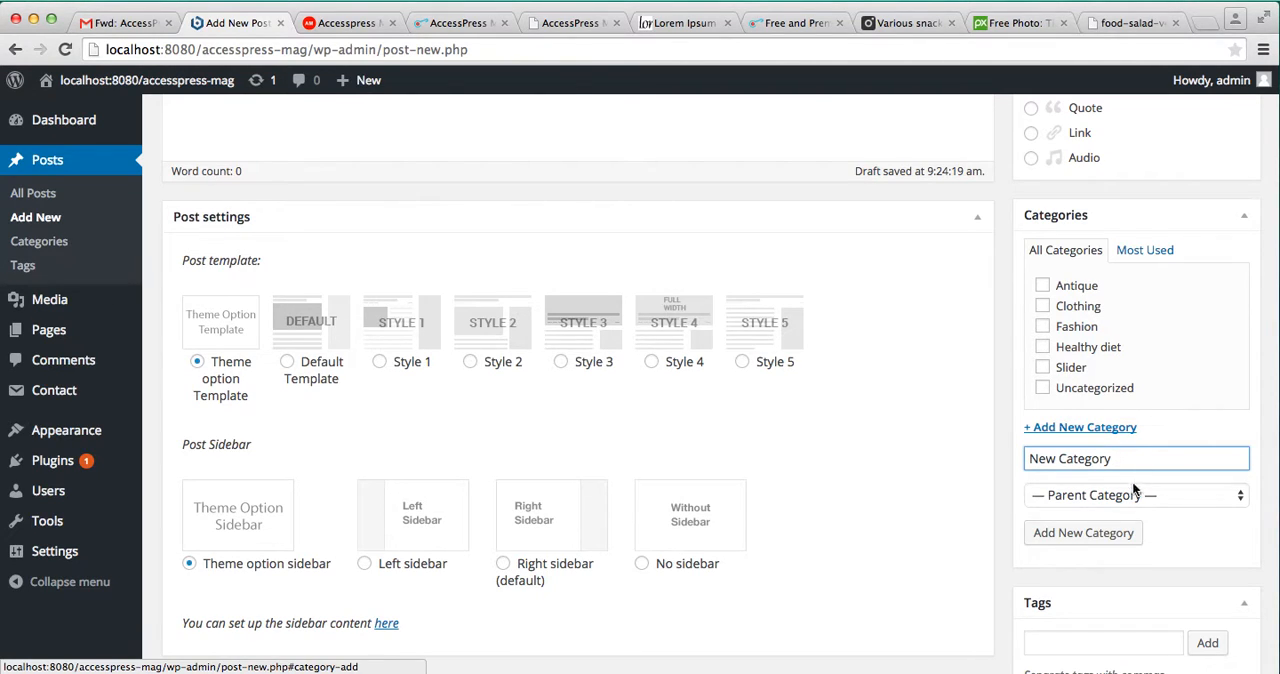
pyautogui.click(1084, 532)
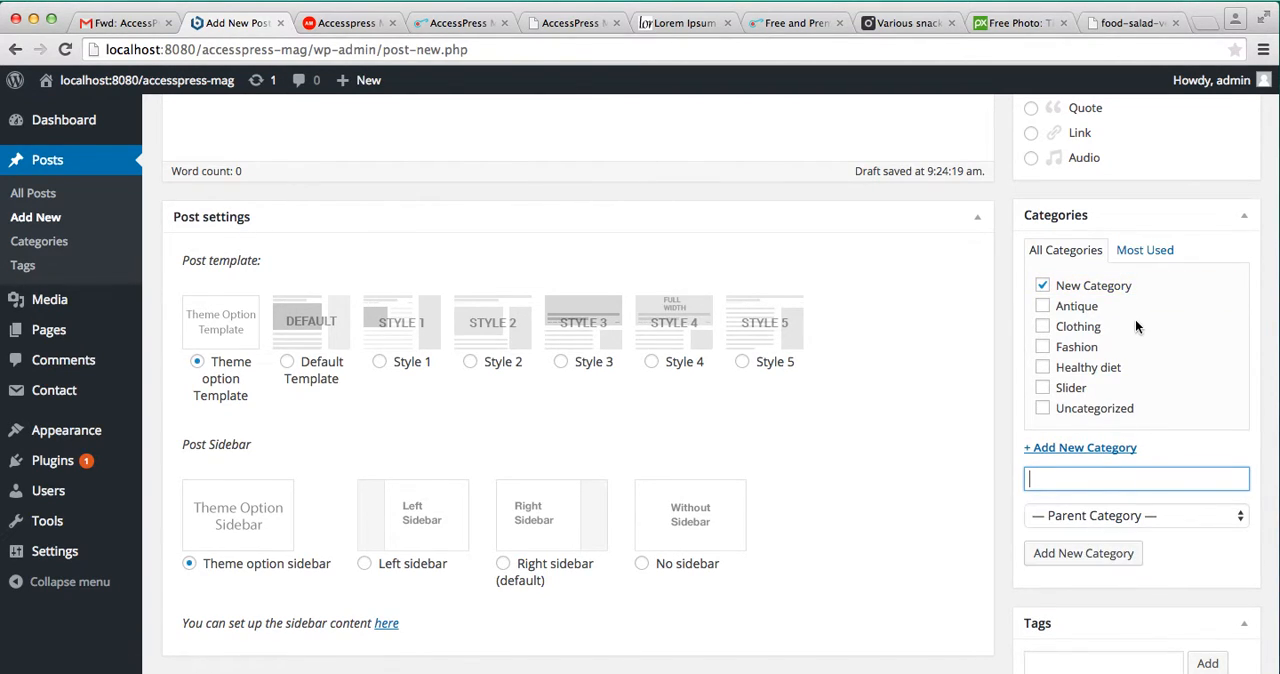
pyautogui.click(1220, 240)
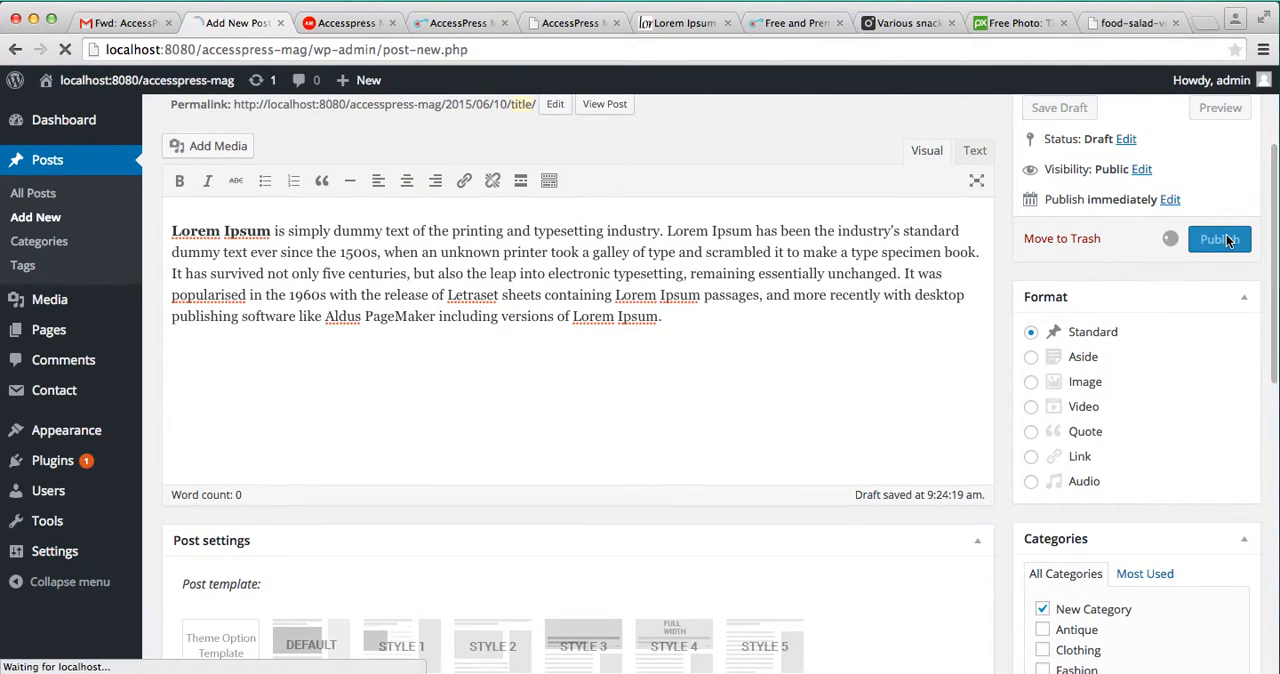
# Confirm the first post is published and start a second post titled 'Title 2' with the Lorem Ipsum body.
pyautogui.click(1220, 238)
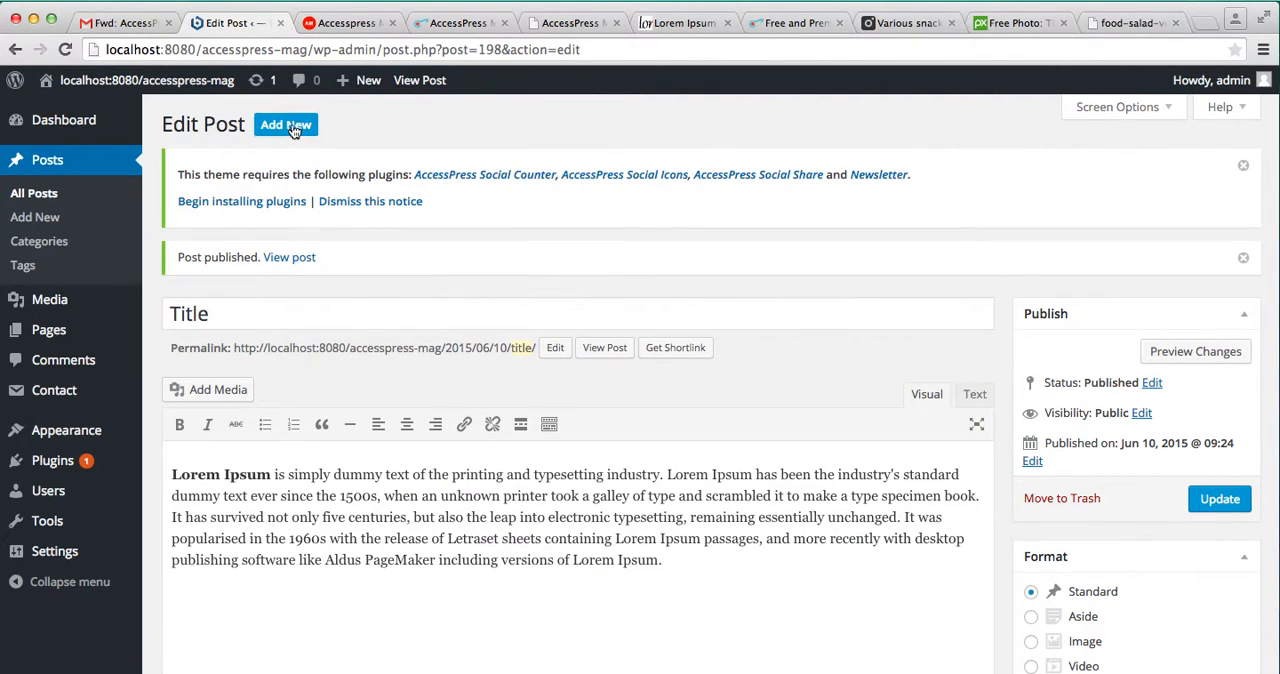
pyautogui.click(284, 124)
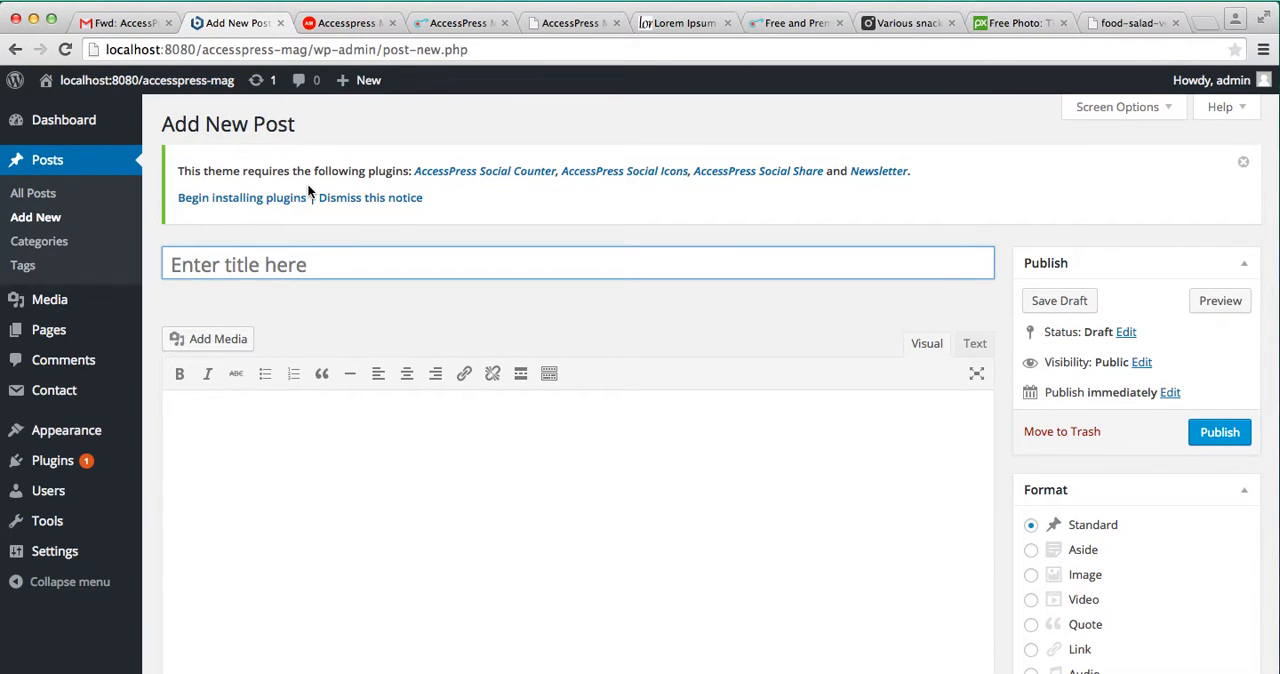
pyautogui.write('Title 2')
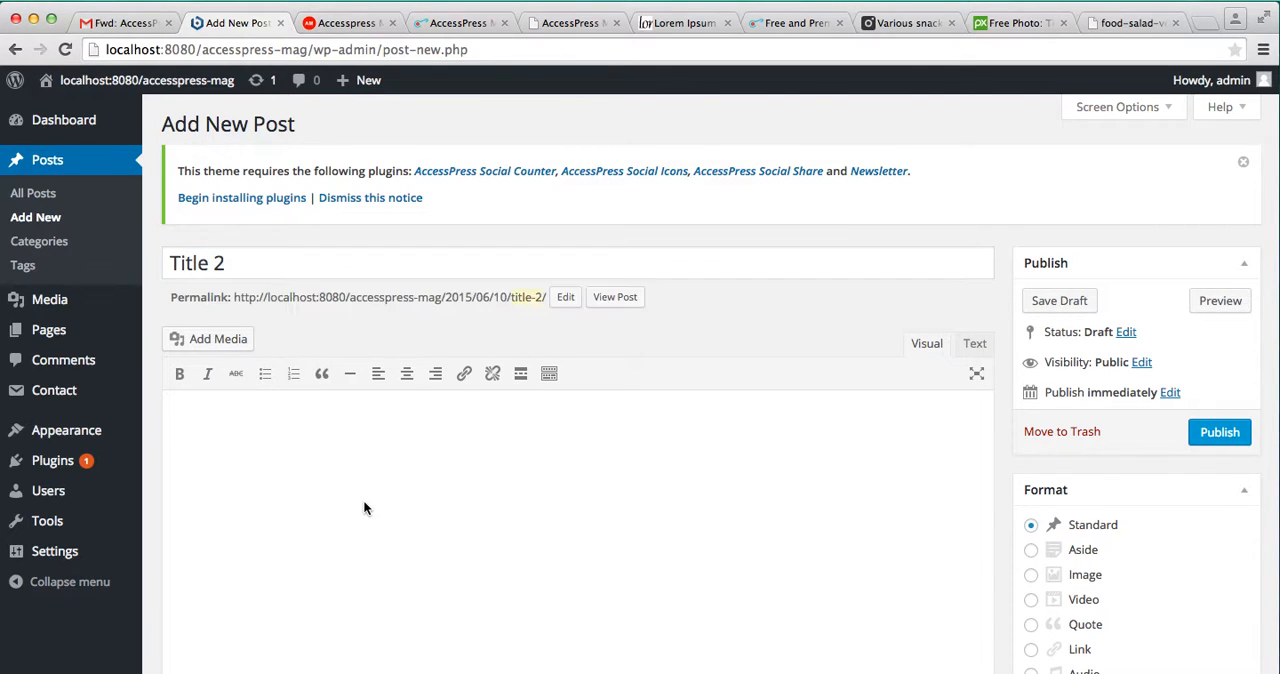
pyautogui.scroll(-3)
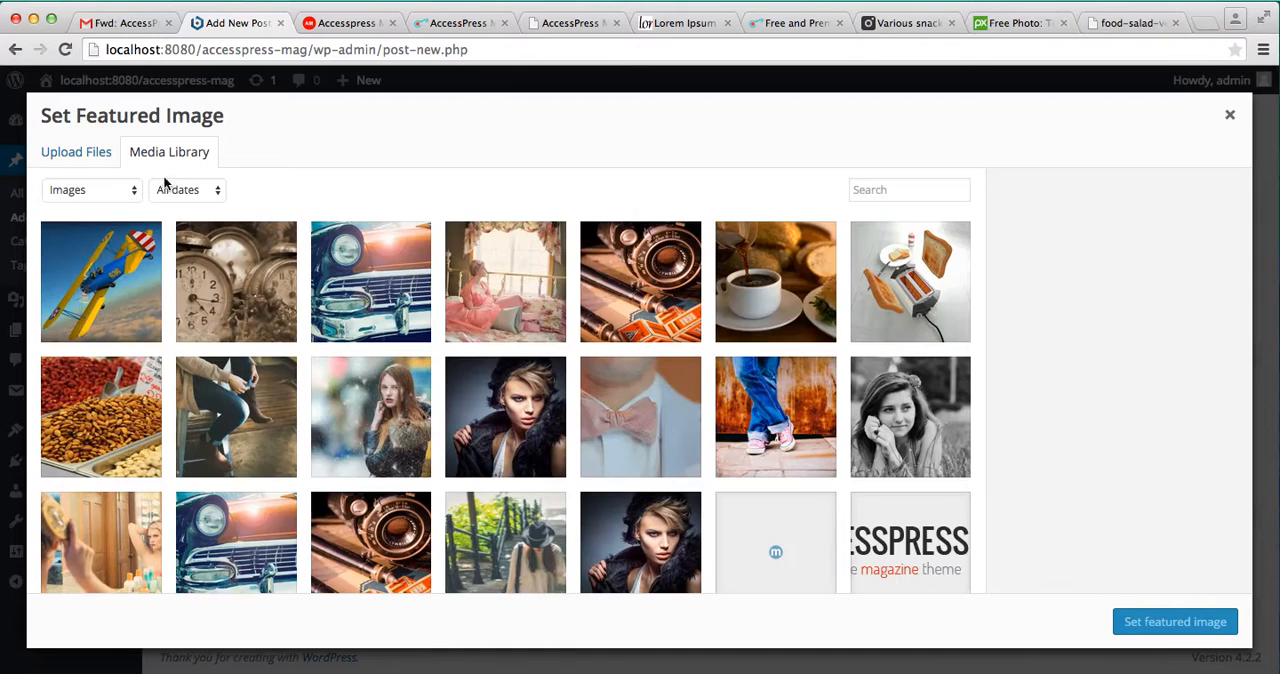
# Upload the summerfield photo and set it as the second post's featured image.
pyautogui.click(76, 152)
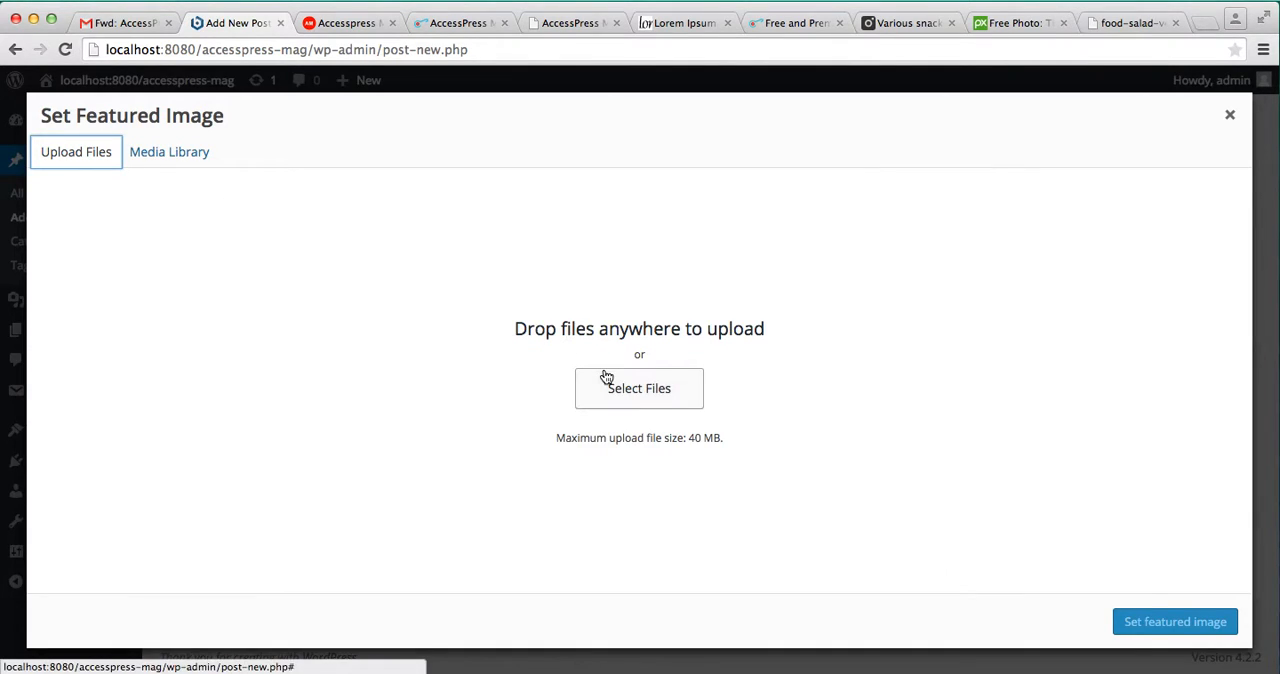
pyautogui.click(640, 388)
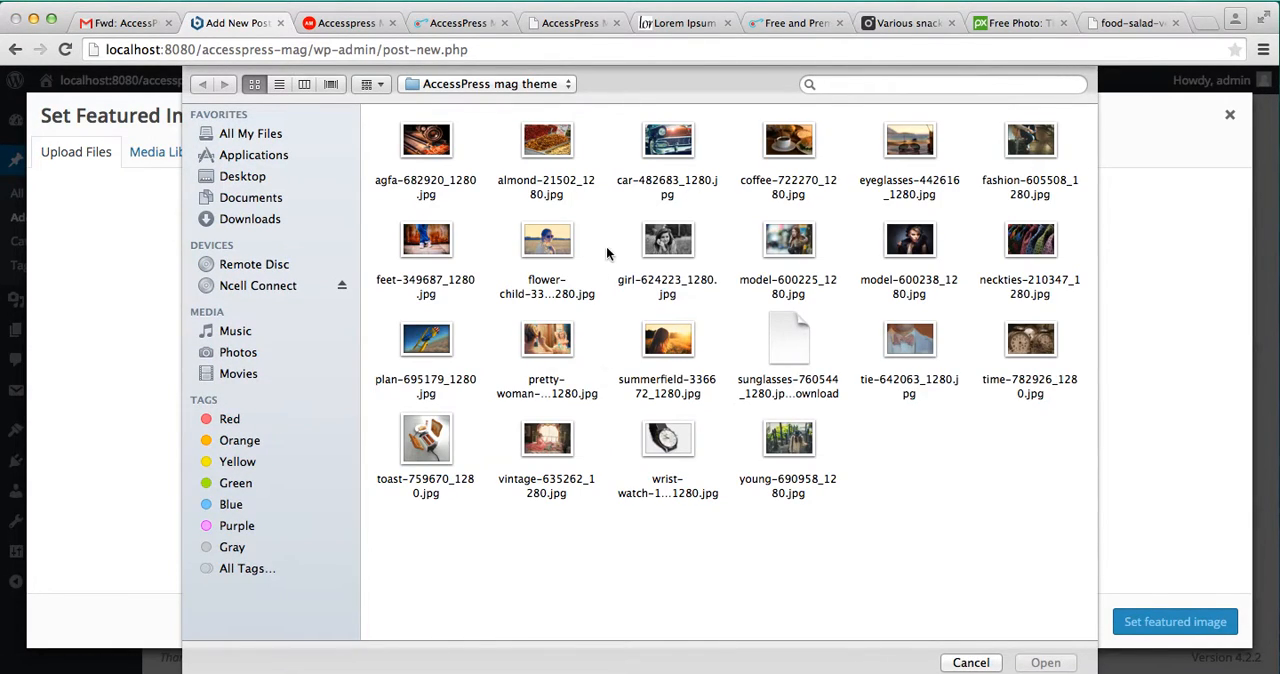
pyautogui.click(668, 340)
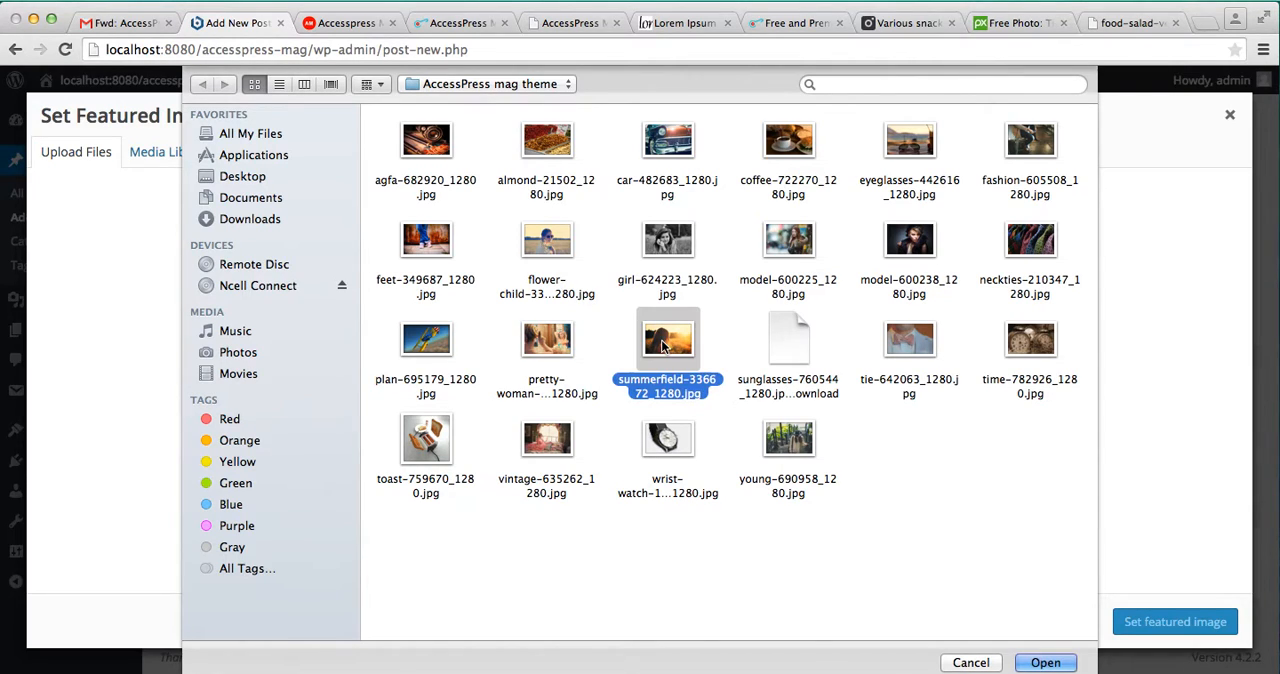
pyautogui.click(1044, 662)
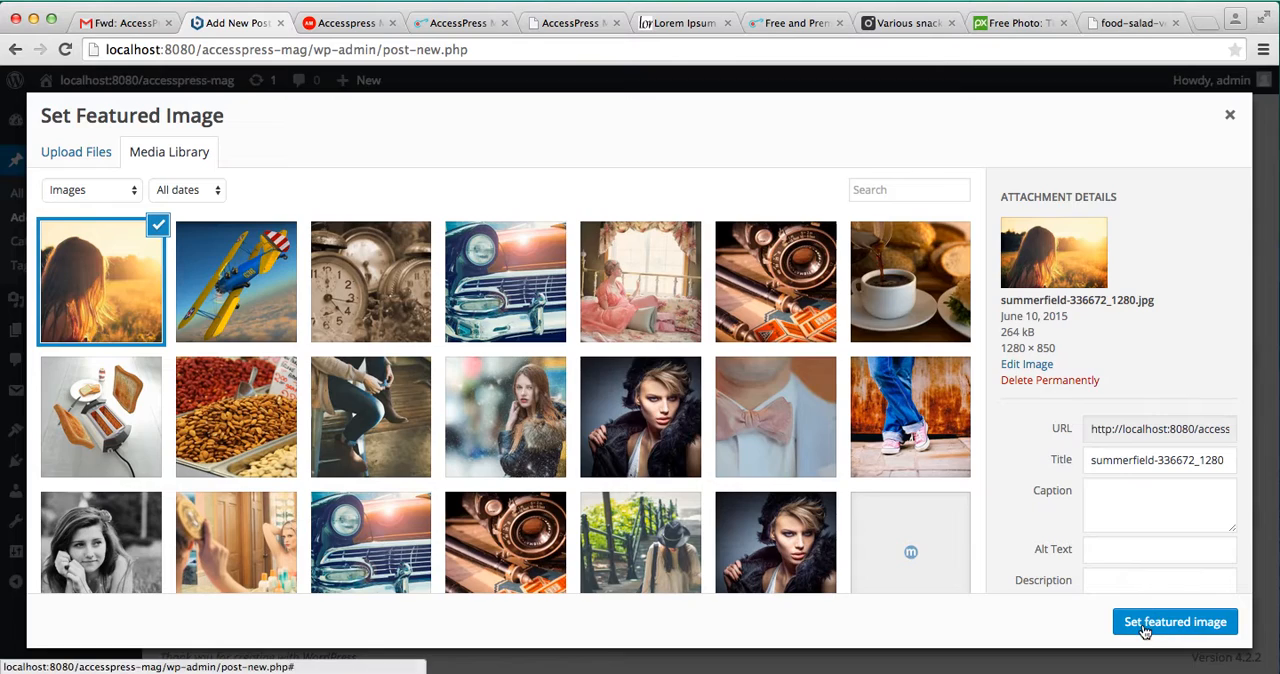
pyautogui.click(1176, 620)
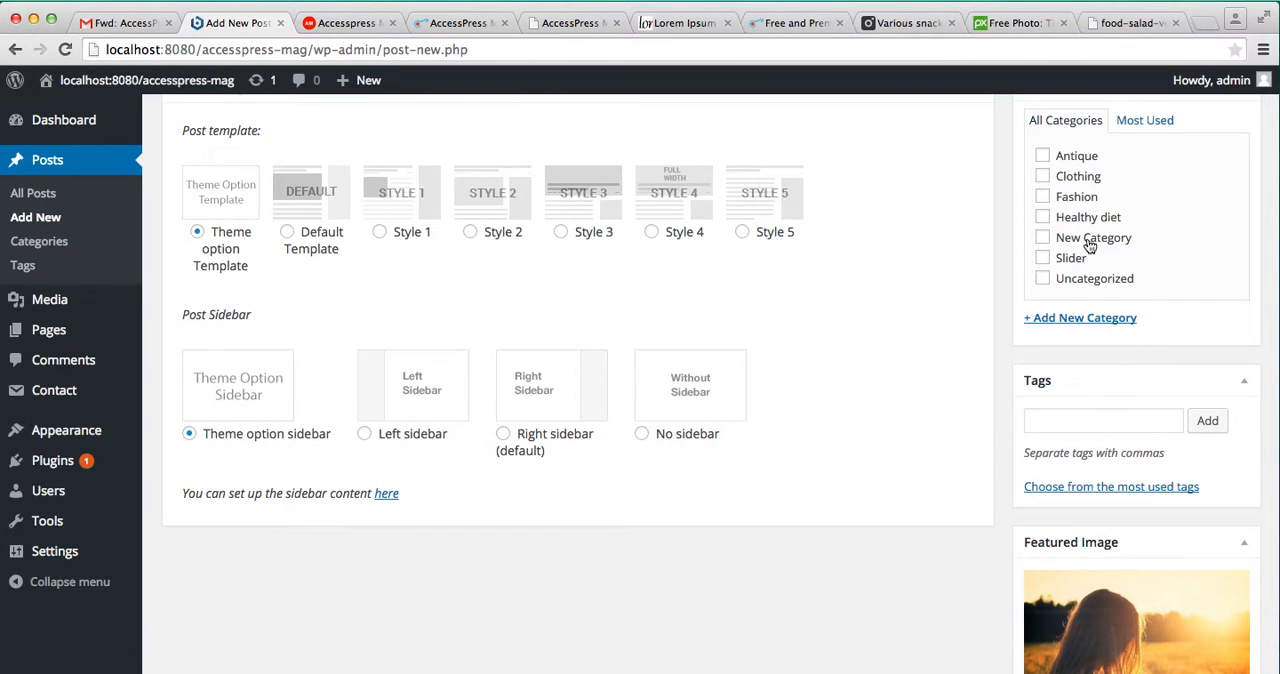
# Assign the post to New Category and publish it.
pyautogui.click(1042, 238)
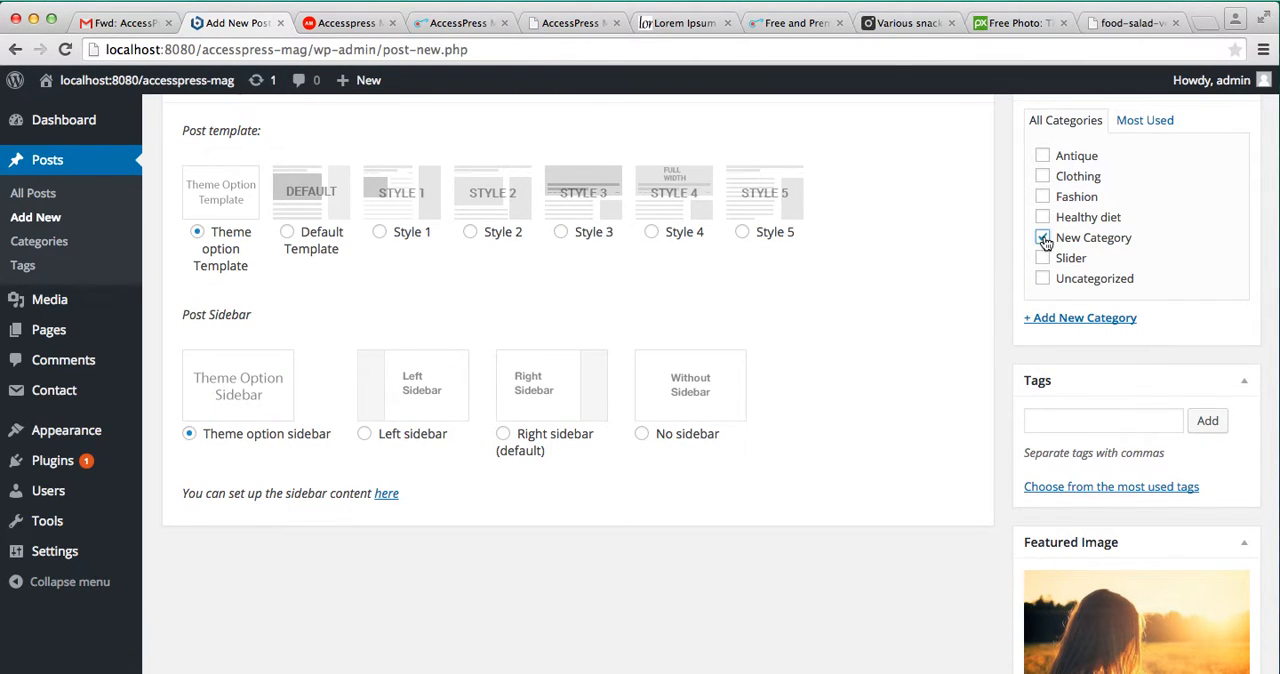
pyautogui.click(1220, 196)
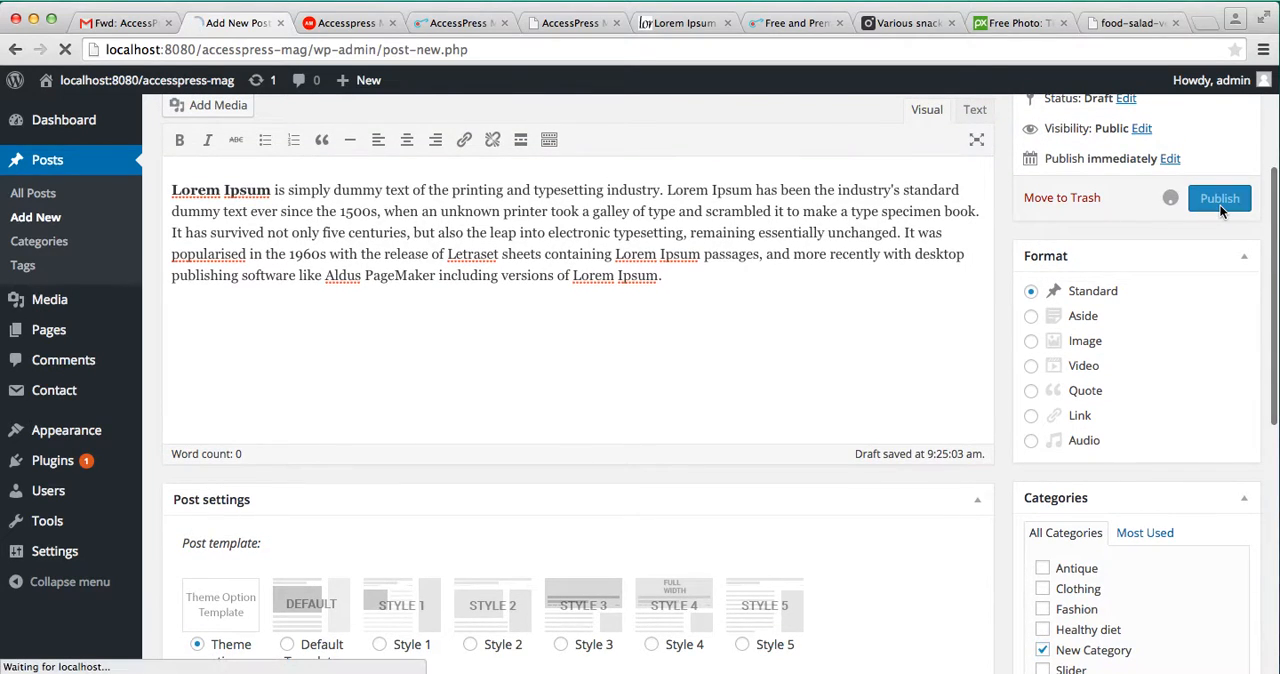
pyautogui.click(1220, 198)
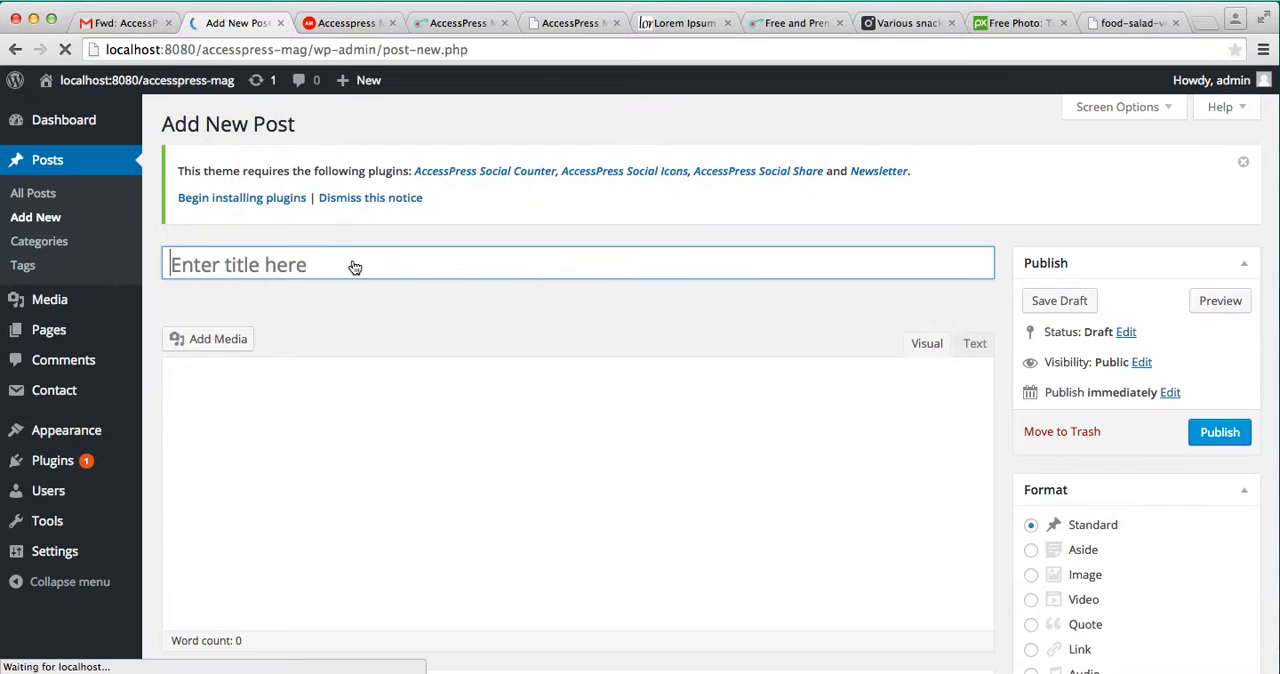
# Title the third post 'Title 3' and set the vintage car image from the media library as its featured image.
pyautogui.write('Title 3')
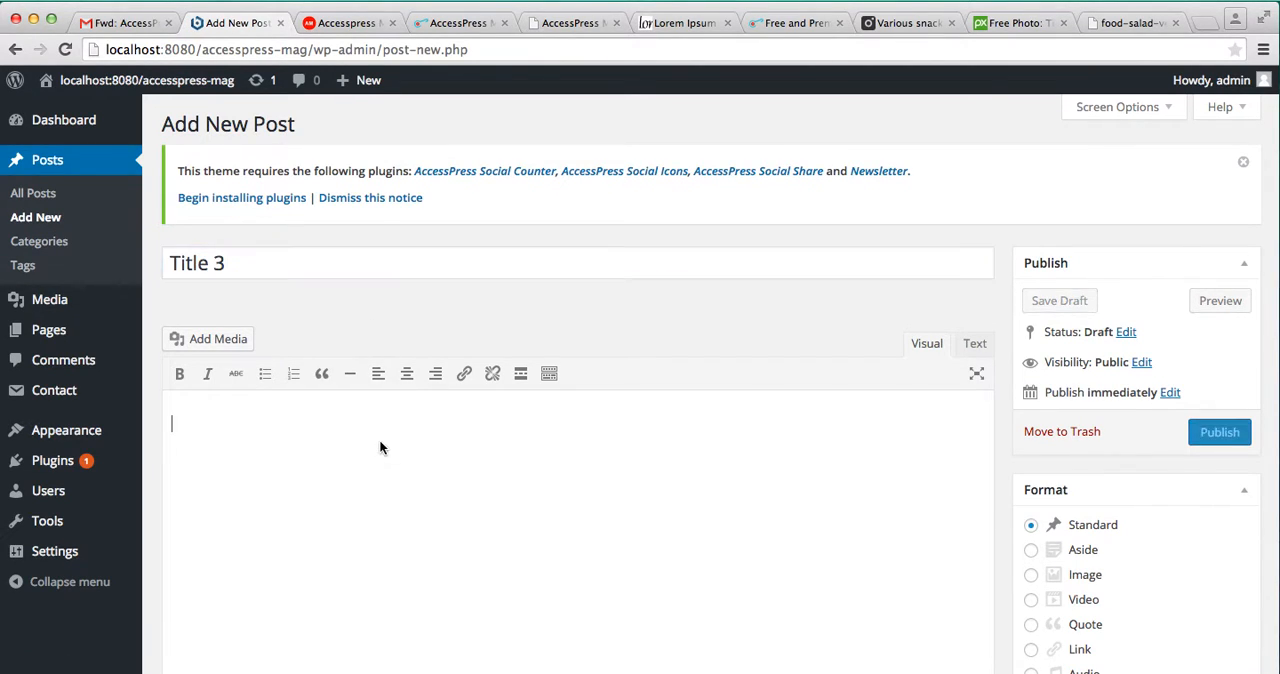
pyautogui.scroll(-3)
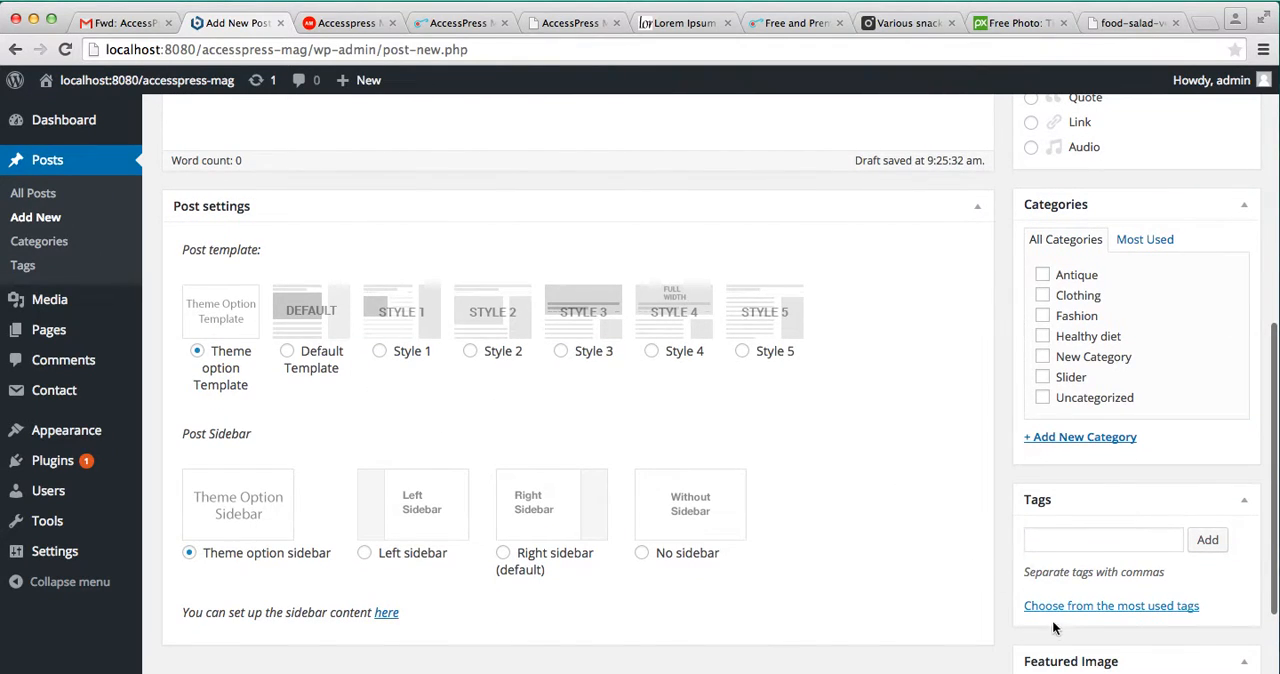
pyautogui.click(1070, 660)
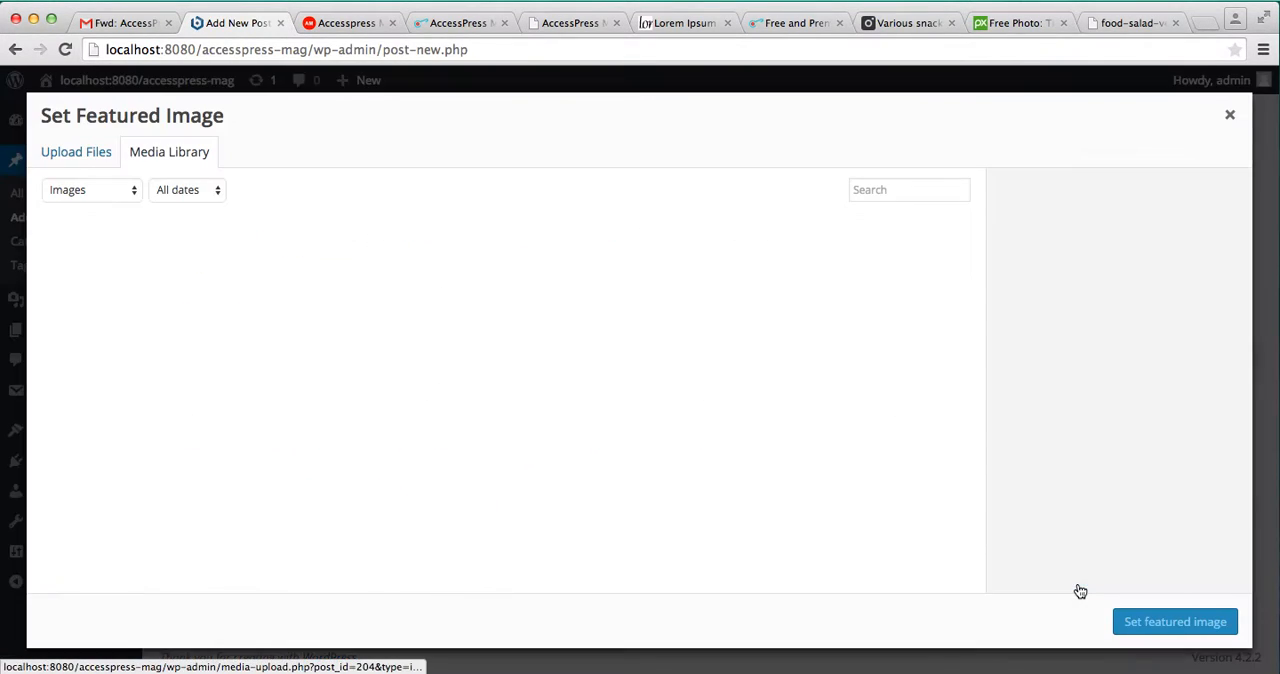
pyautogui.click(168, 152)
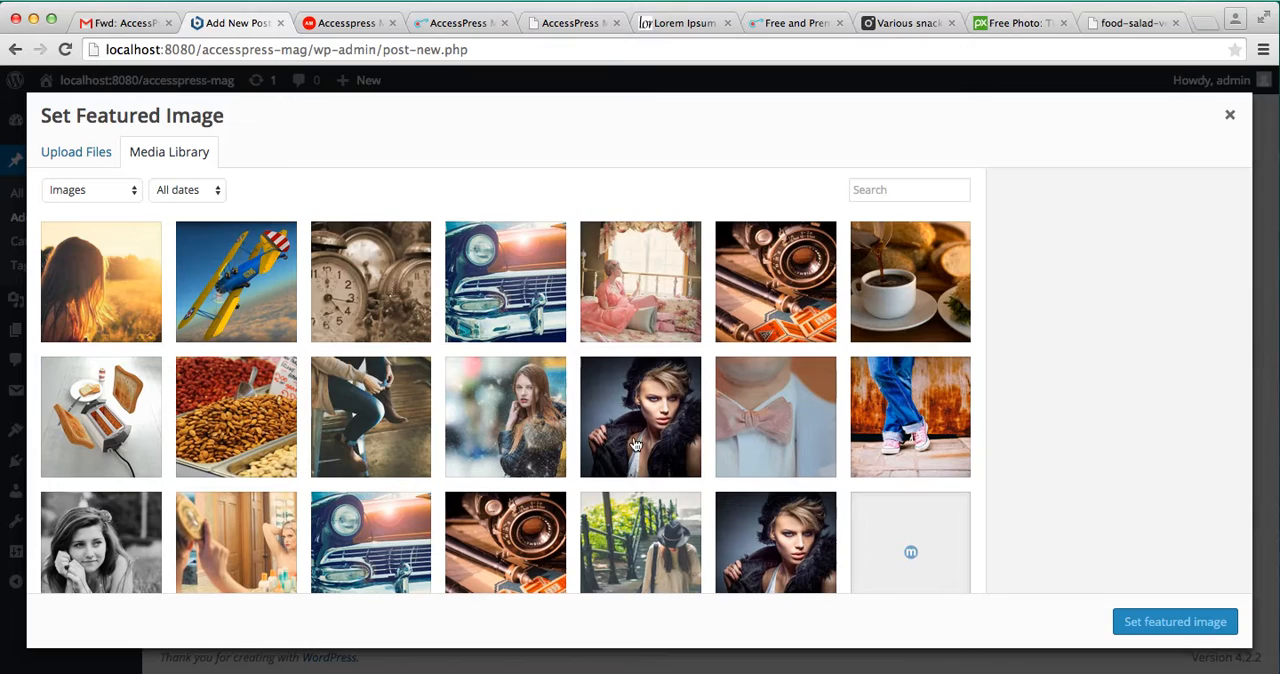
pyautogui.click(504, 416)
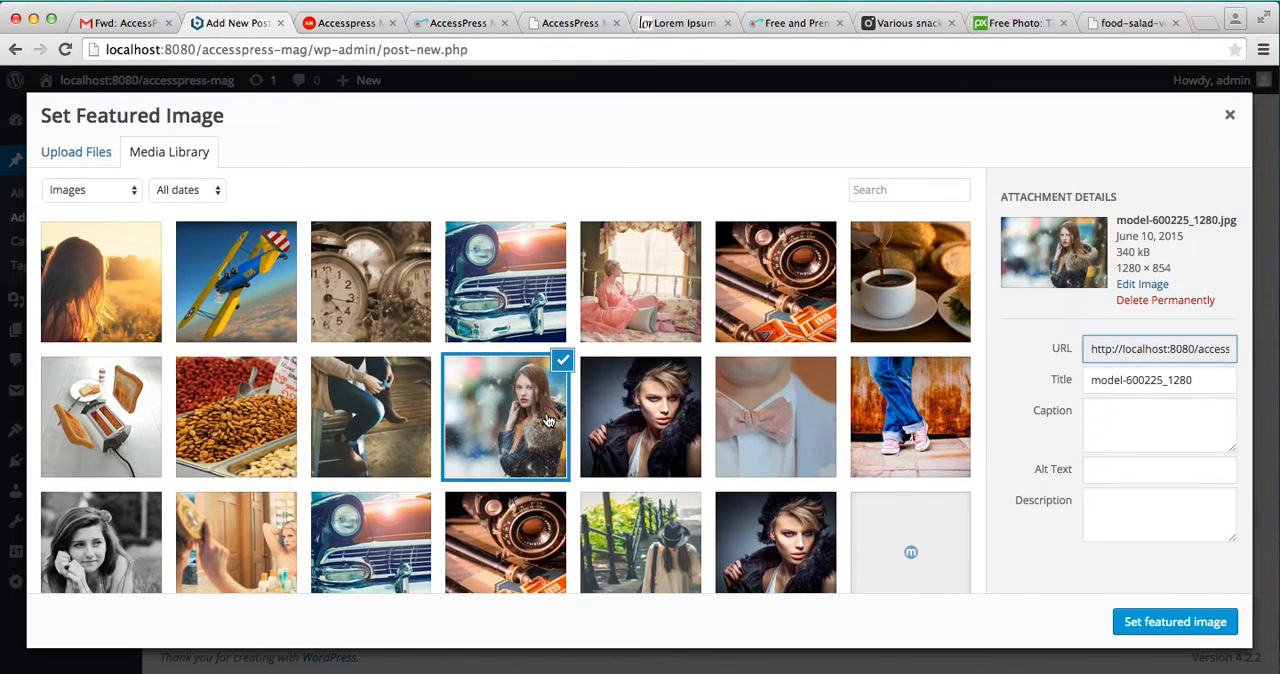
pyautogui.click(504, 280)
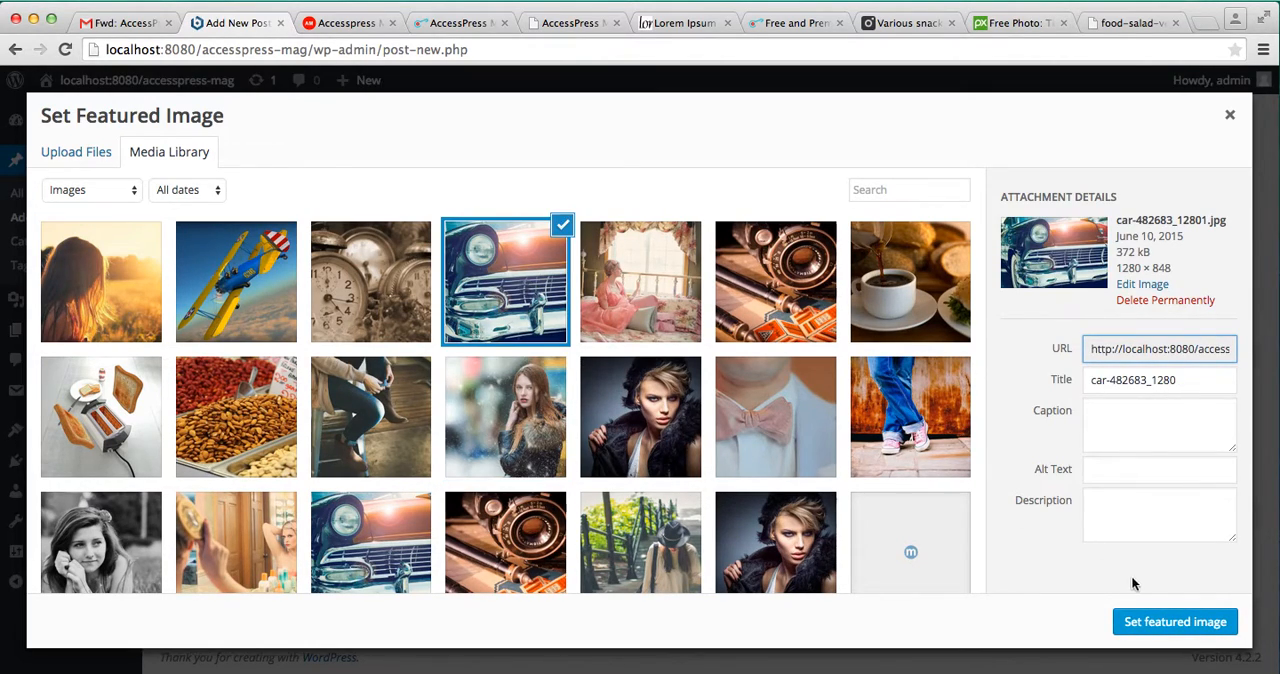
pyautogui.click(1174, 620)
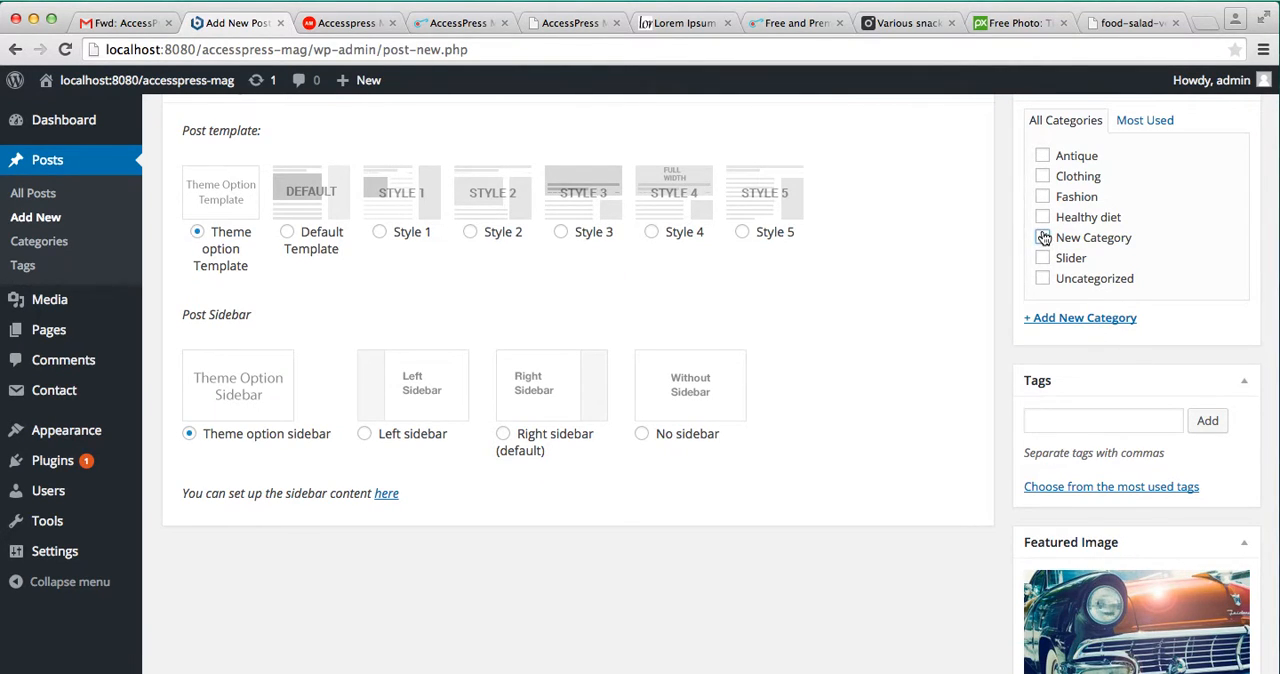
# Publish the Title 3 post under New Category.
pyautogui.scroll(3)
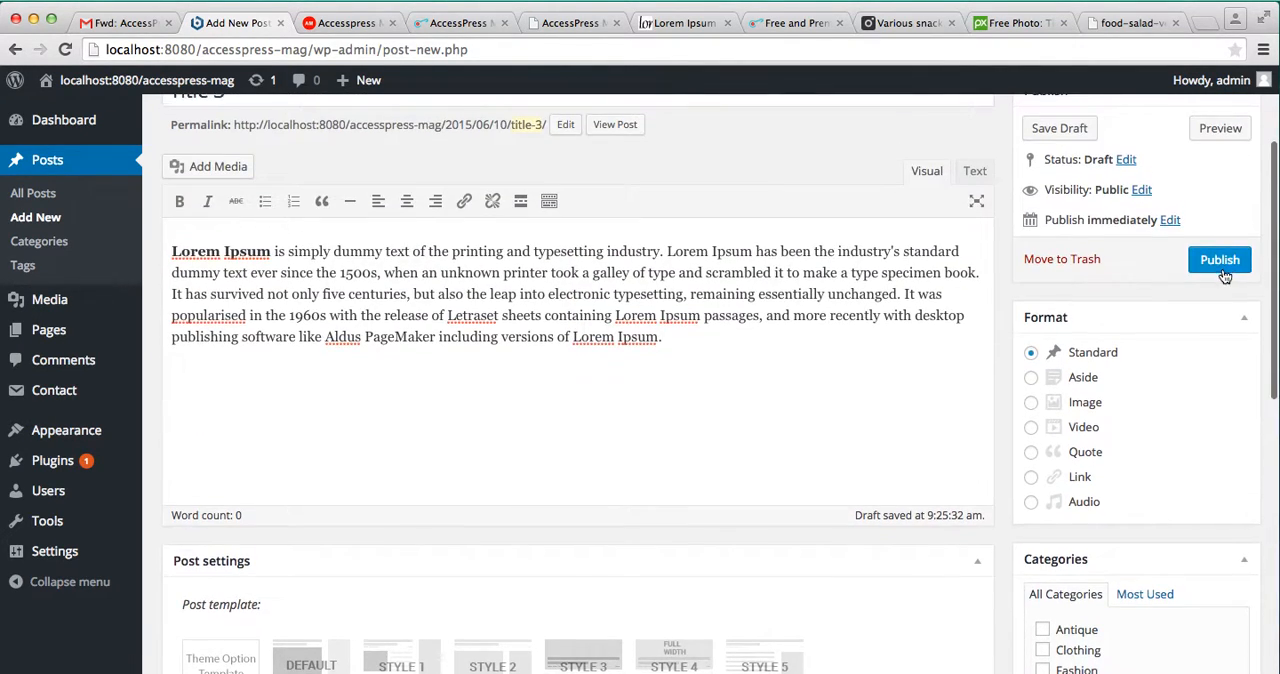
pyautogui.click(1220, 260)
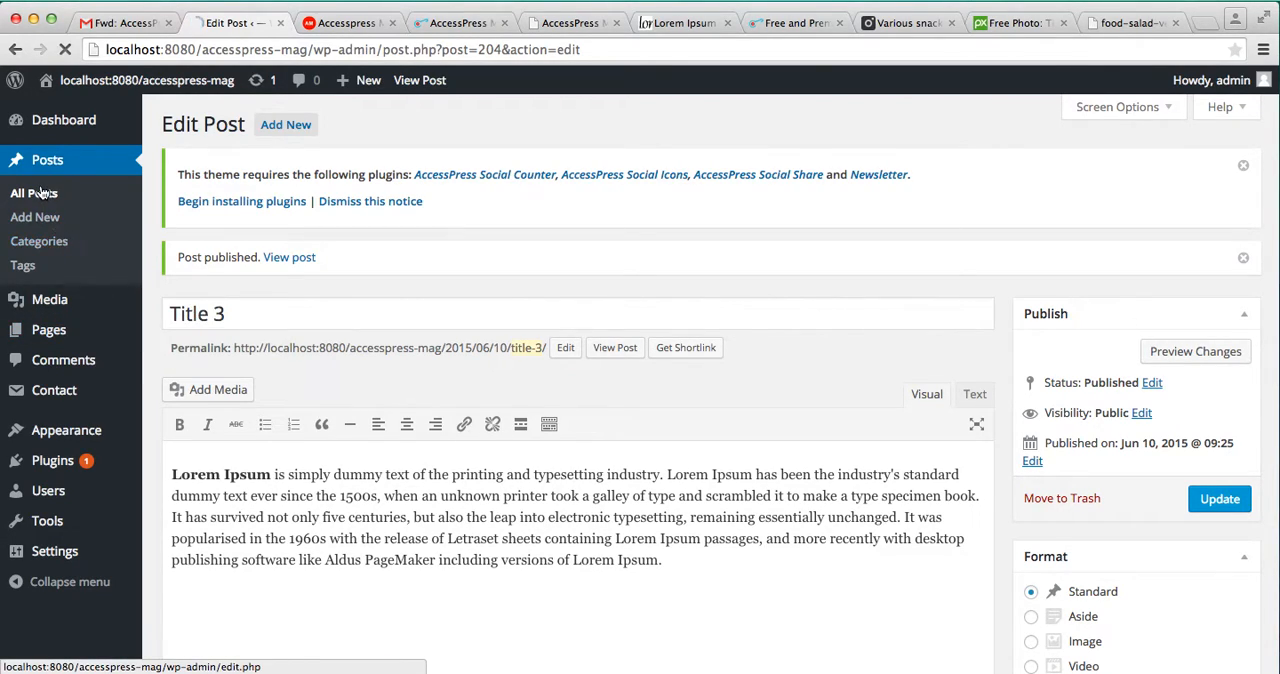
# Check the All Posts list shows Title, Title 2 and Title 3, then view the Categories page.
pyautogui.click(34, 192)
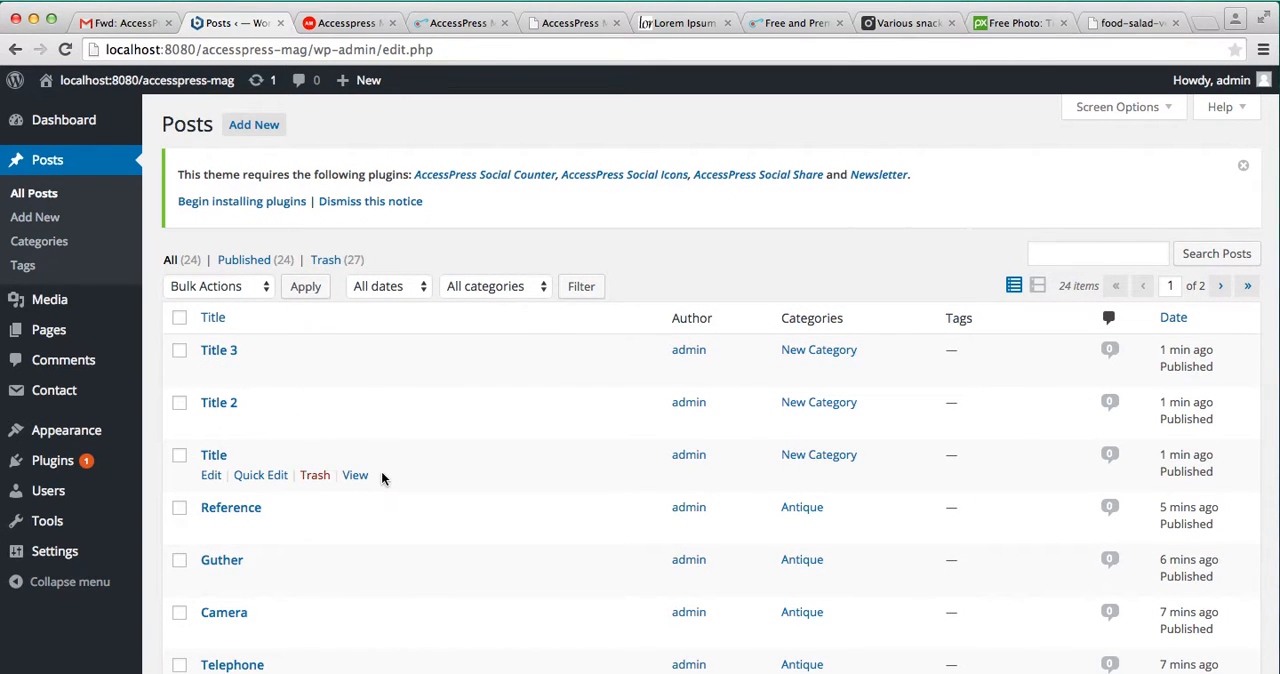
pyautogui.scroll(-3)
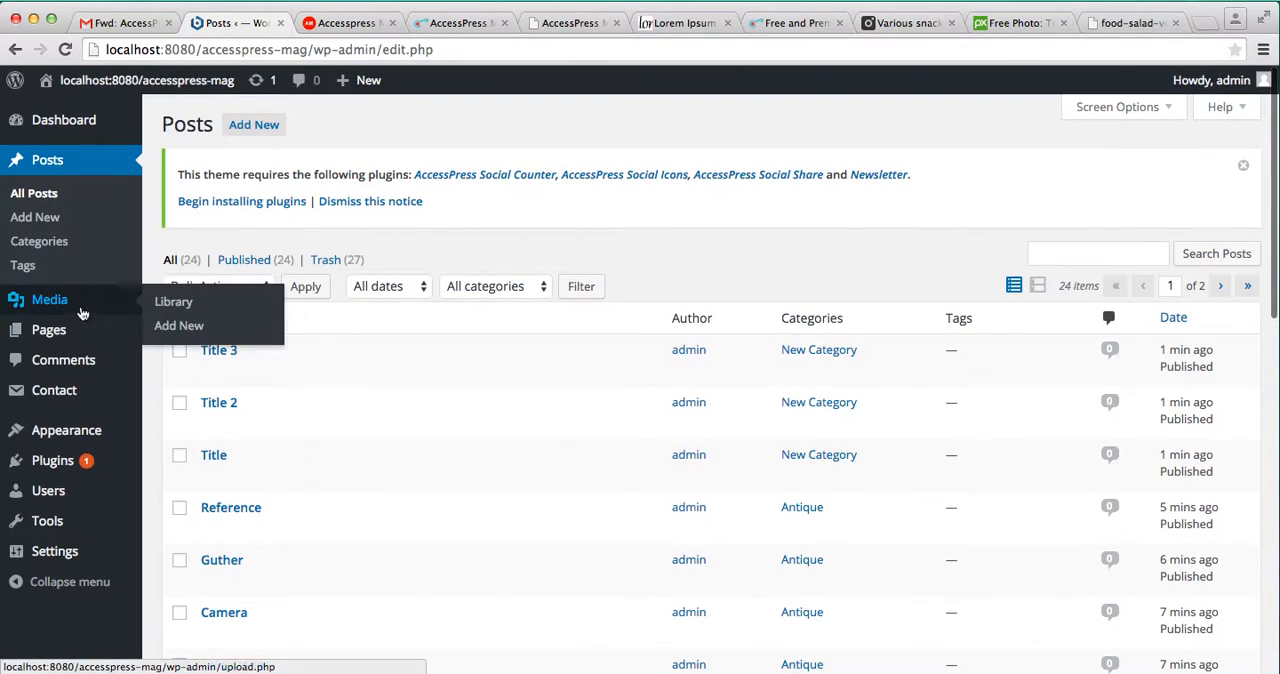
pyautogui.click(38, 242)
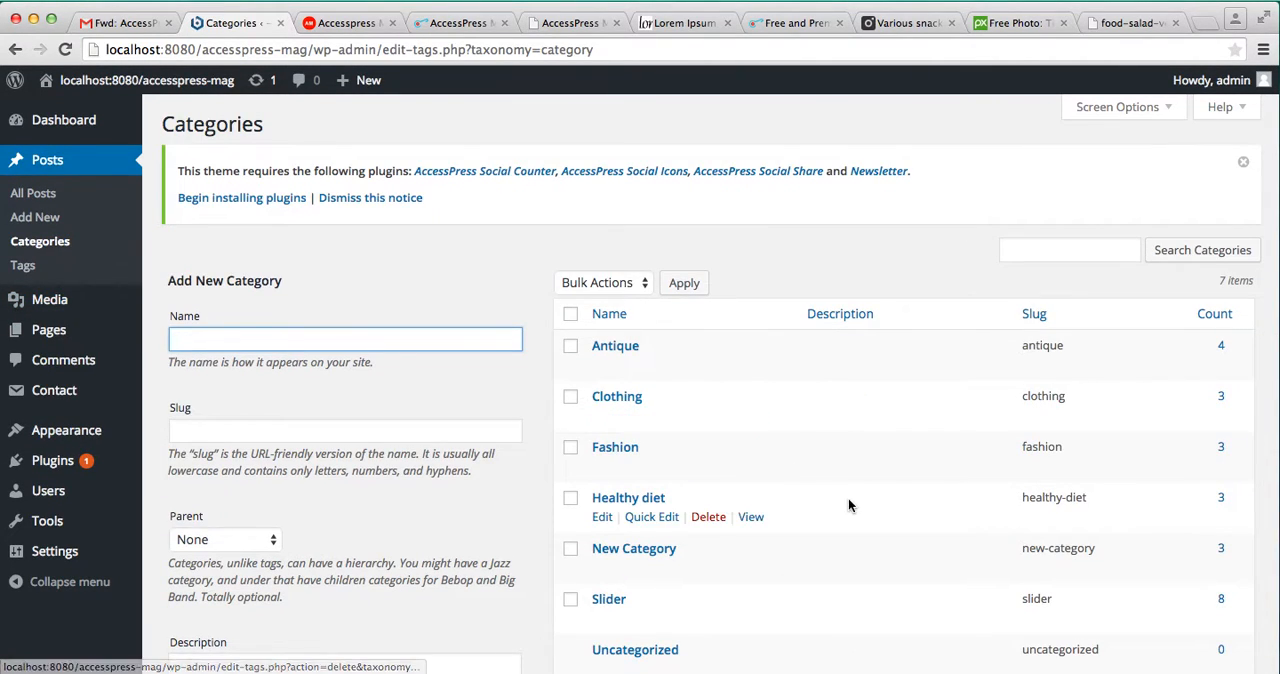
pyautogui.scroll(-3)
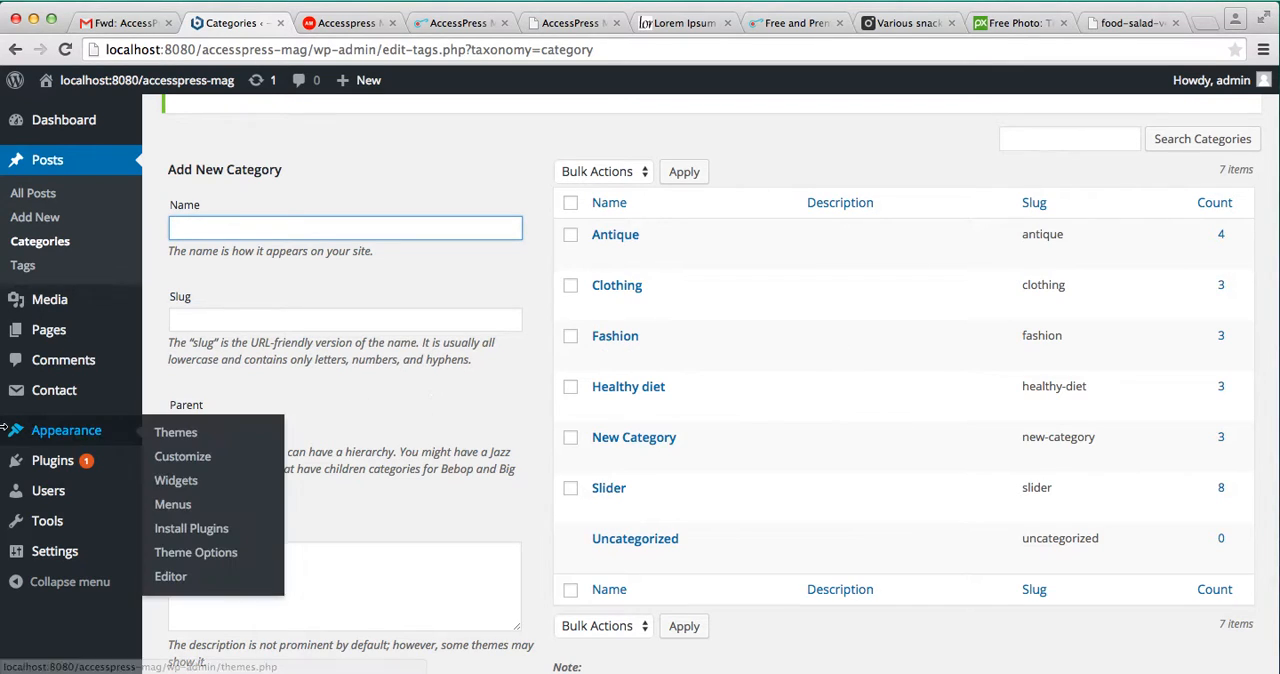
pyautogui.moveTo(196, 552)
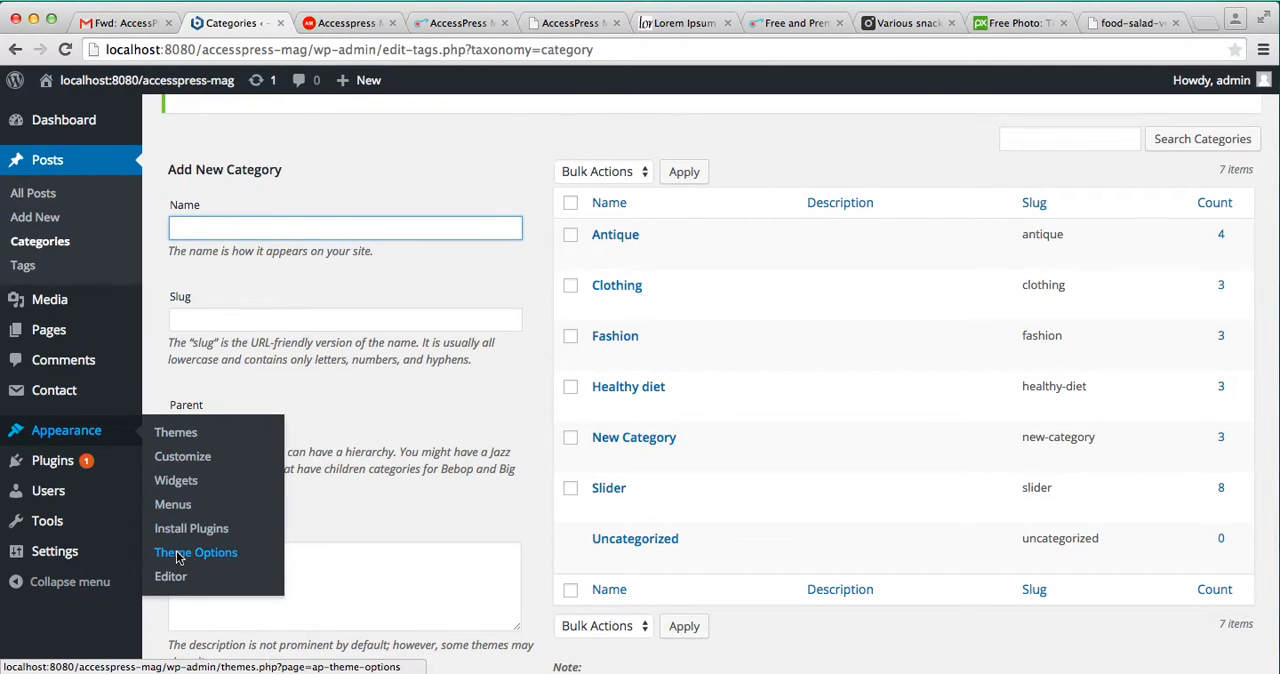
# In Theme Options Blocks Settings, set the first featured block category to Fashion.
pyautogui.click(196, 552)
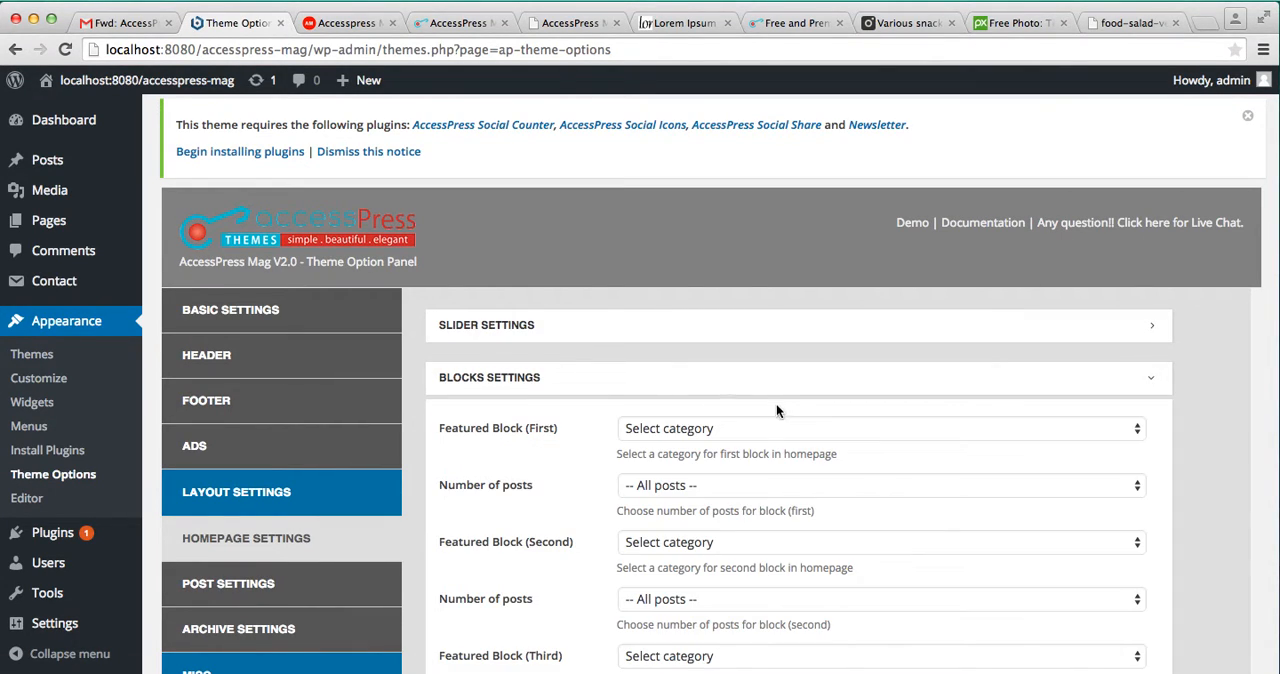
pyautogui.scroll(-3)
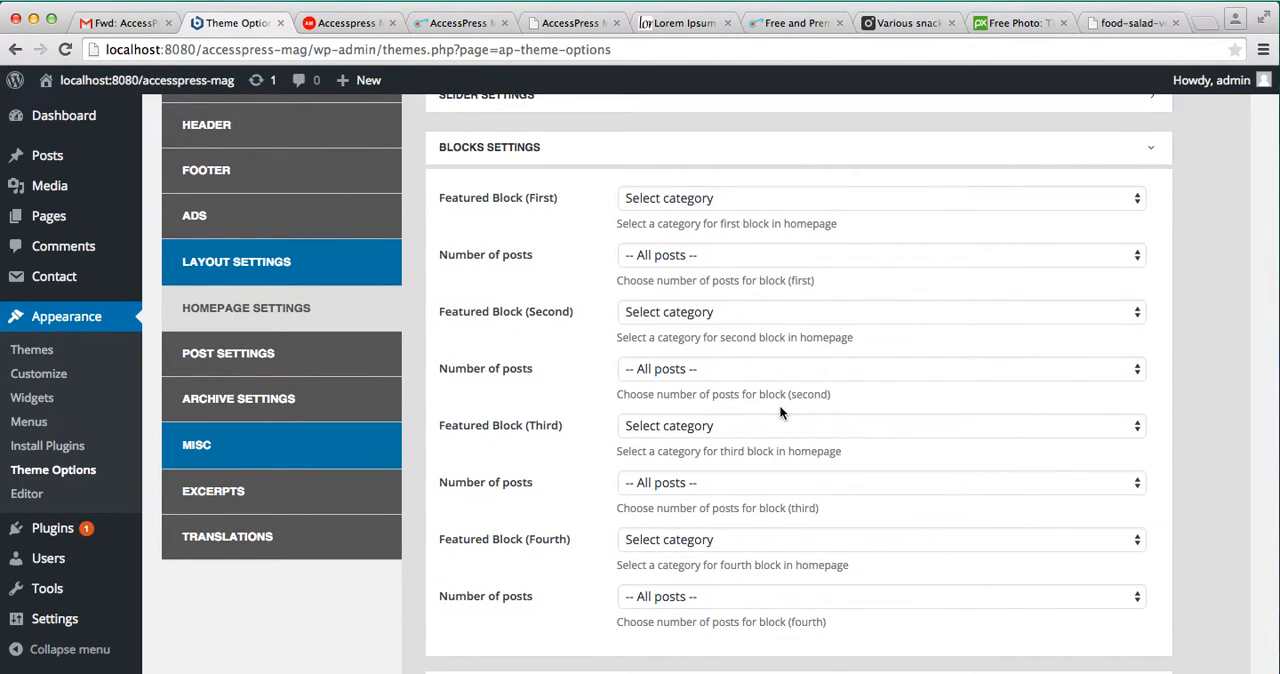
pyautogui.scroll(3)
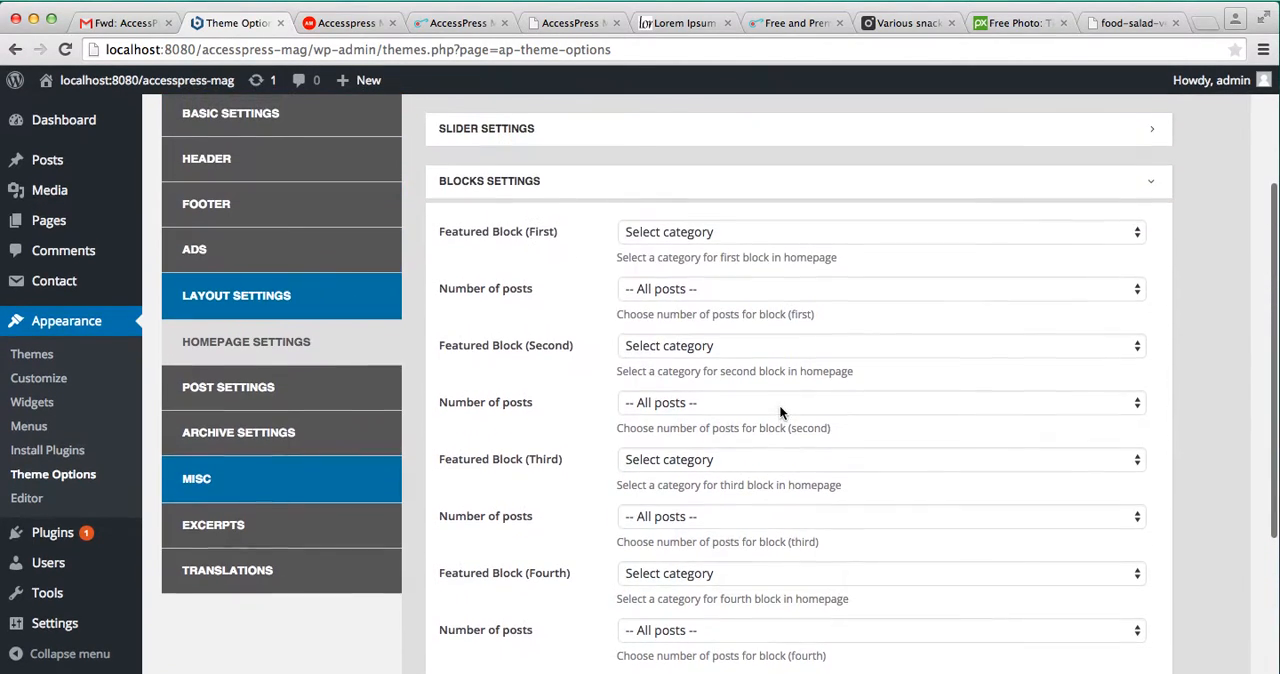
pyautogui.click(878, 232)
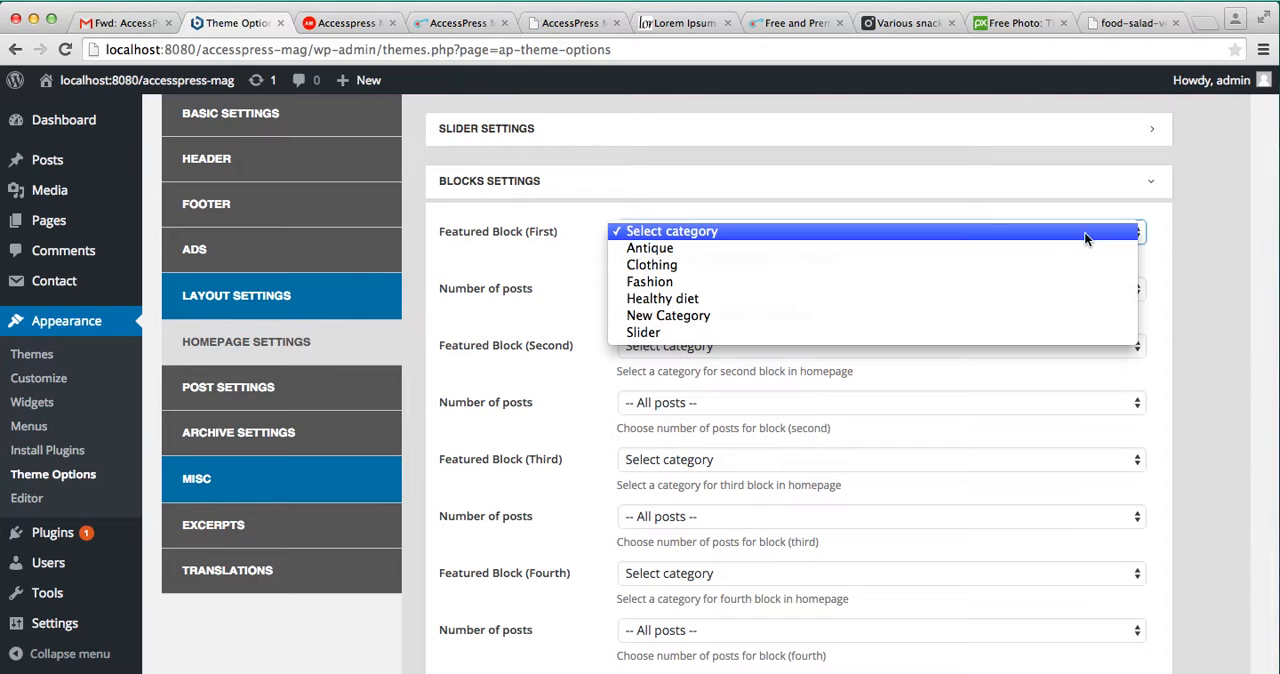
pyautogui.click(662, 298)
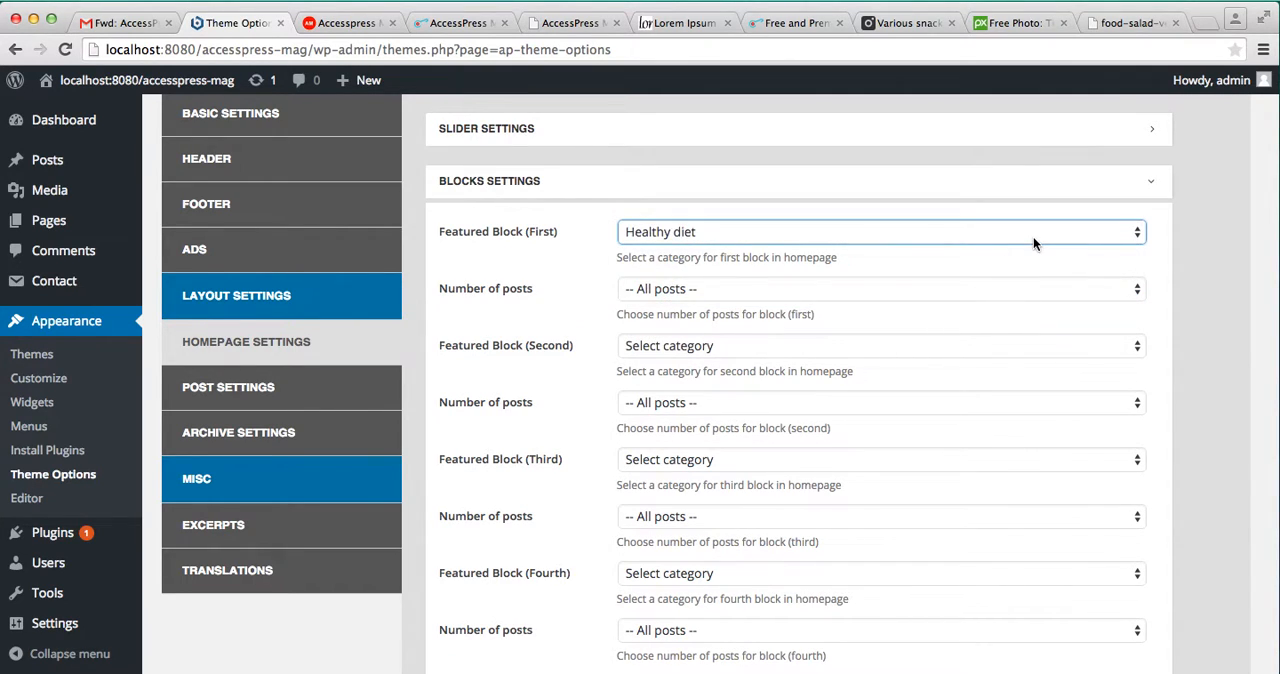
pyautogui.click(880, 232)
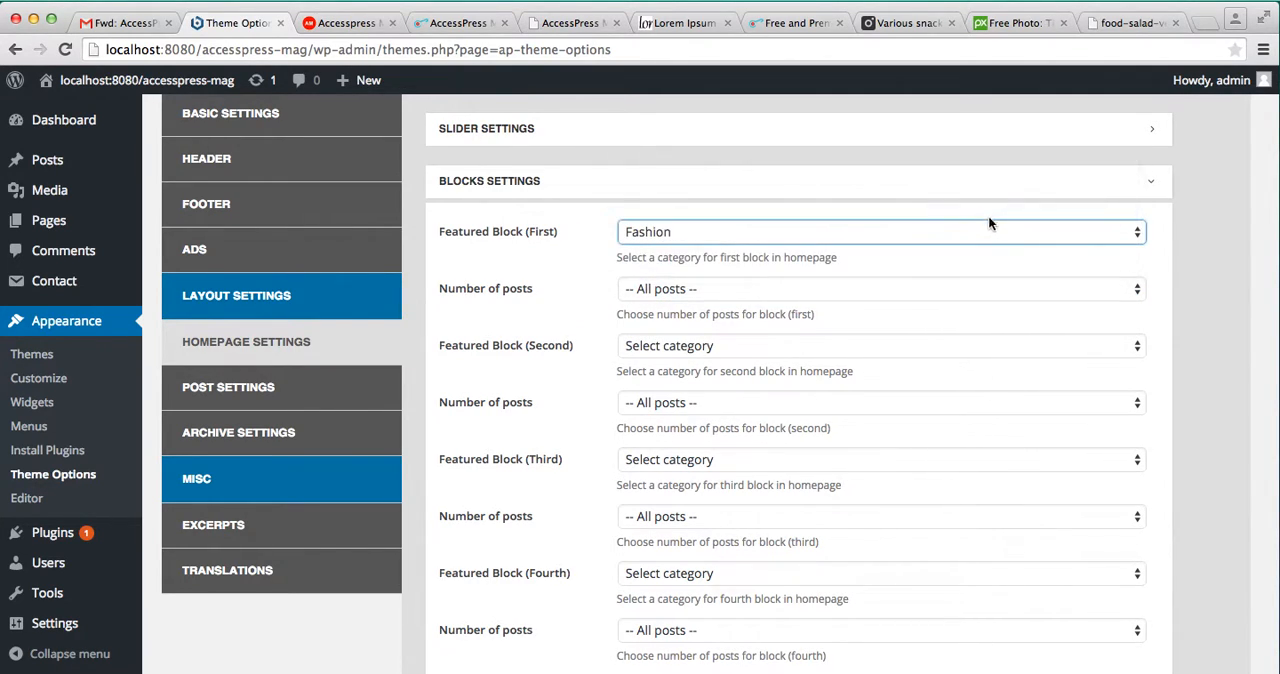
pyautogui.click(878, 288)
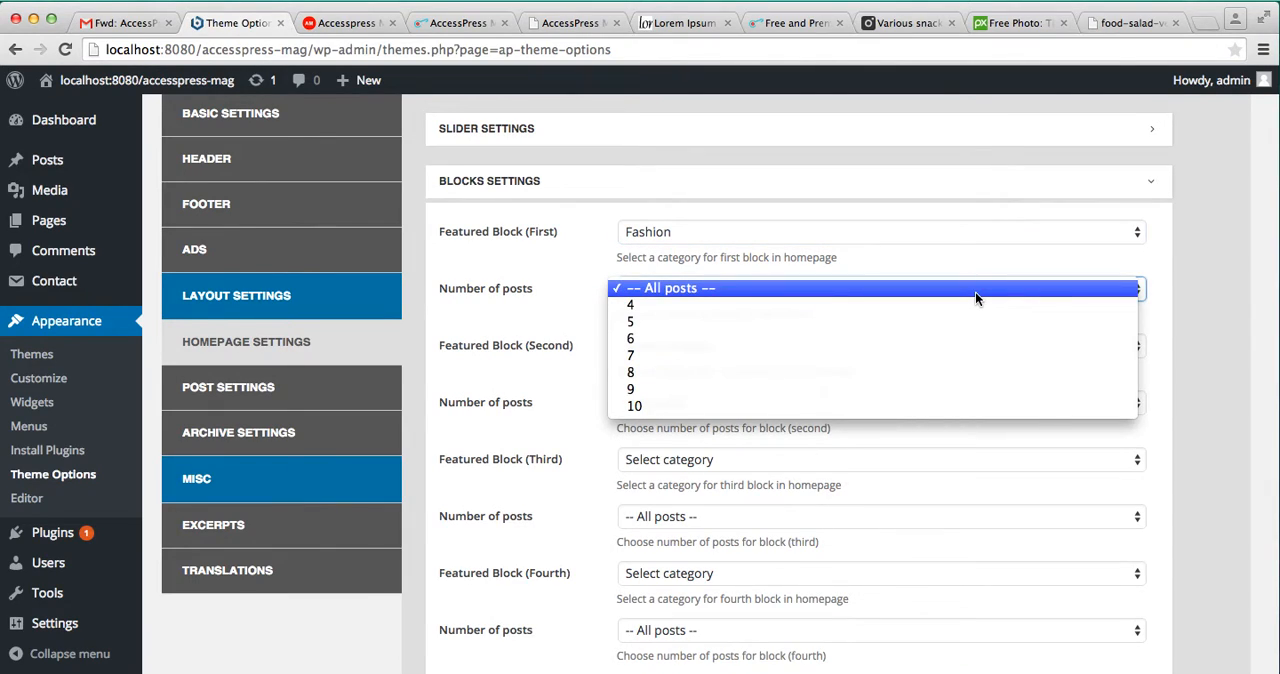
pyautogui.moveTo(956, 296)
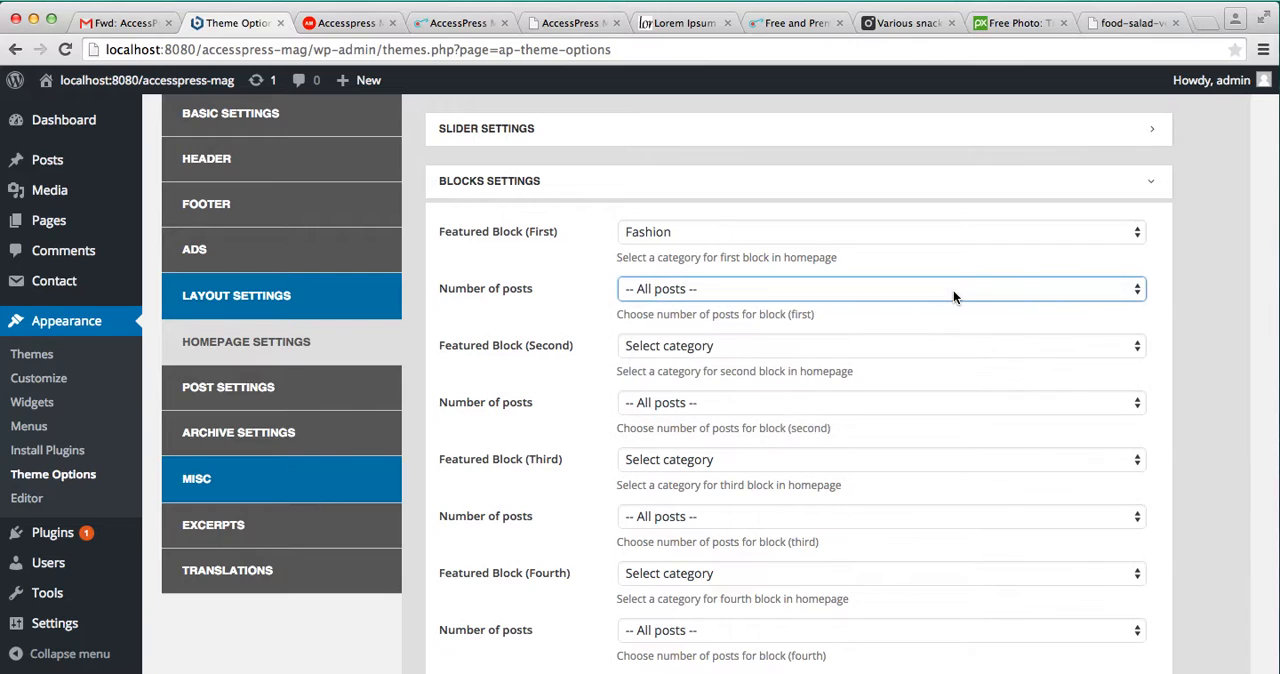
pyautogui.moveTo(1000, 356)
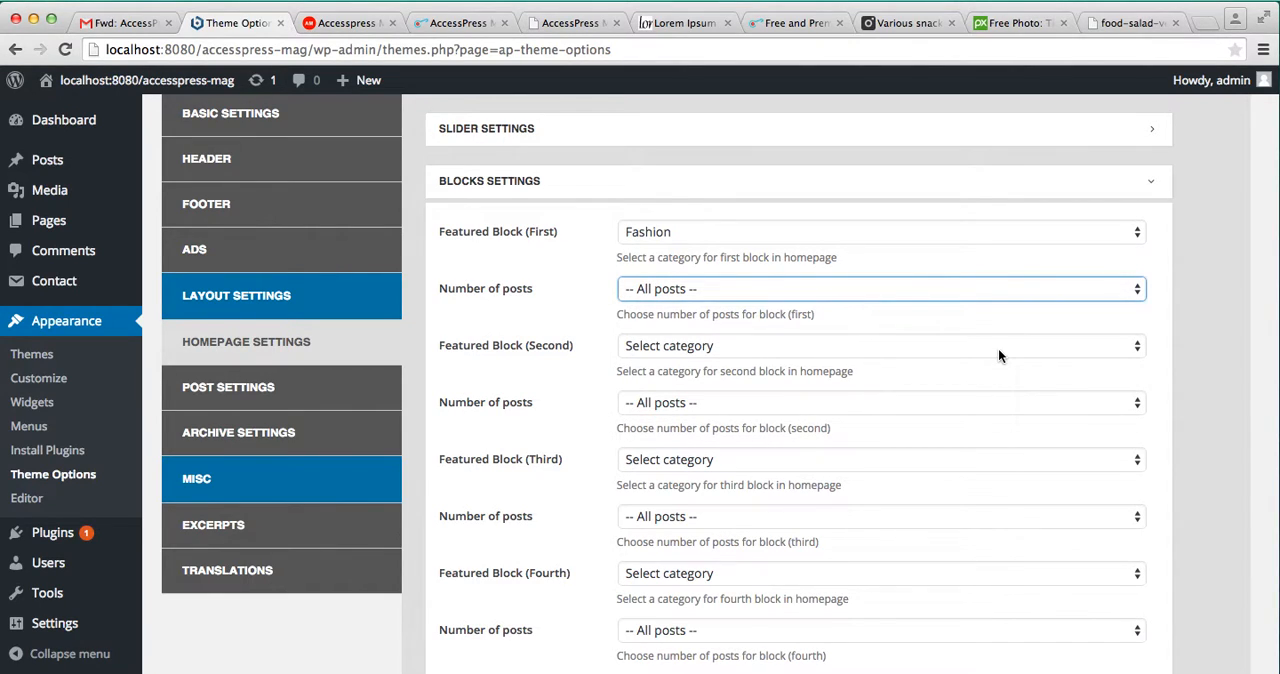
# Set the second, third and fourth blocks to Healthy diet, New Category and Antique, and save the options.
pyautogui.click(878, 344)
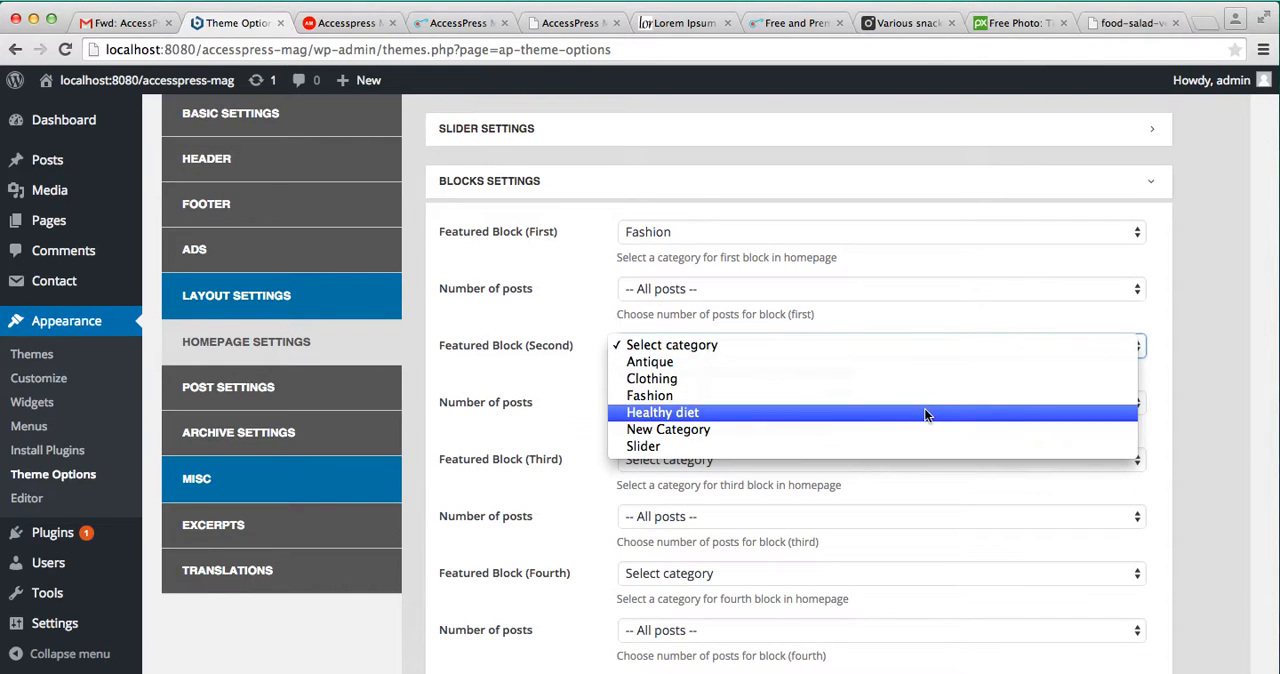
pyautogui.click(662, 412)
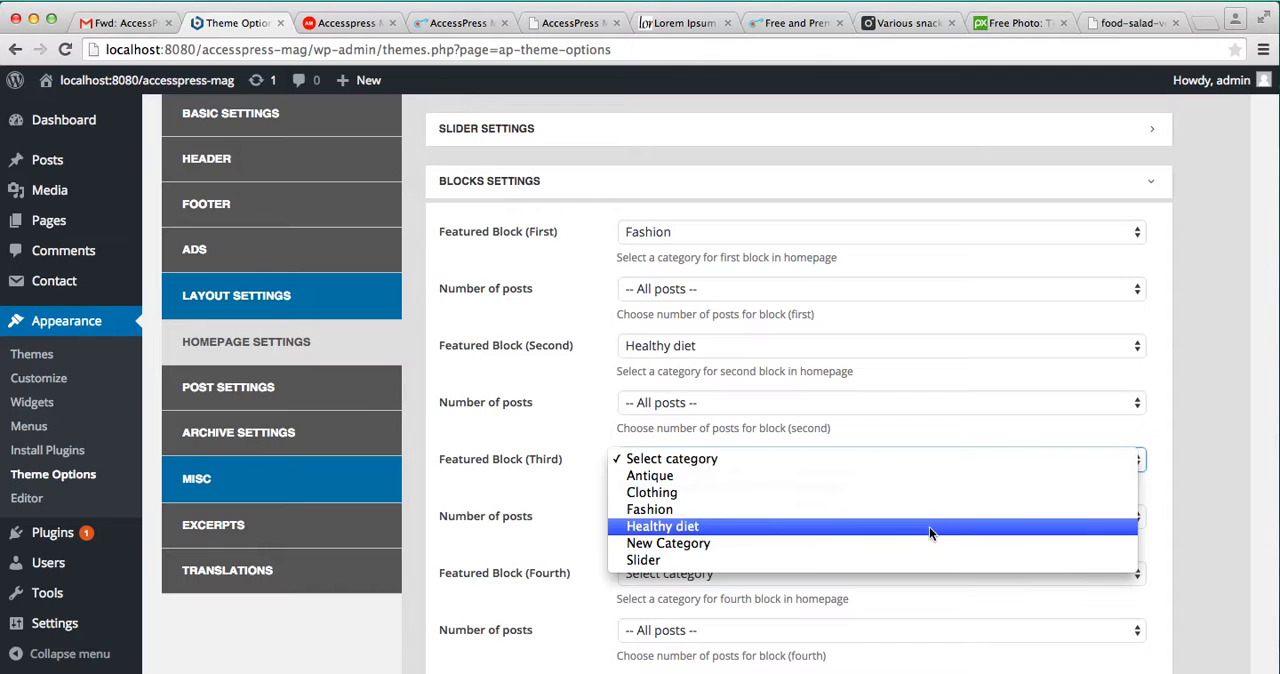
pyautogui.click(668, 544)
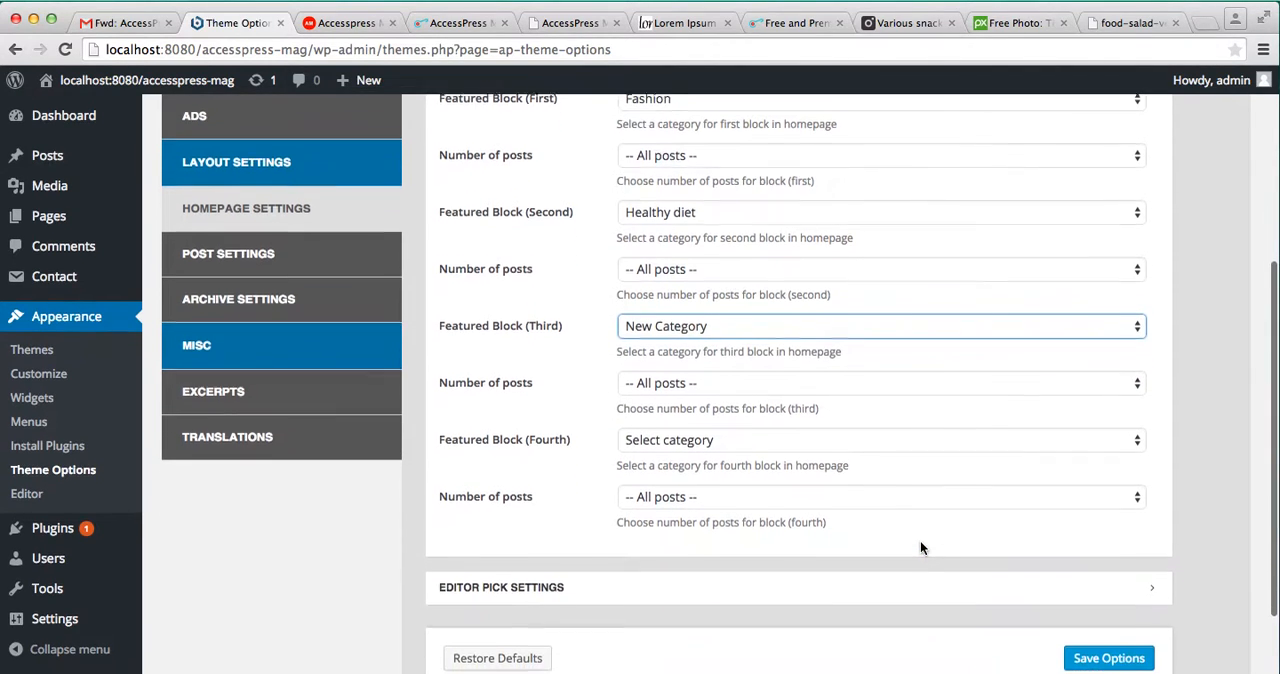
pyautogui.click(878, 440)
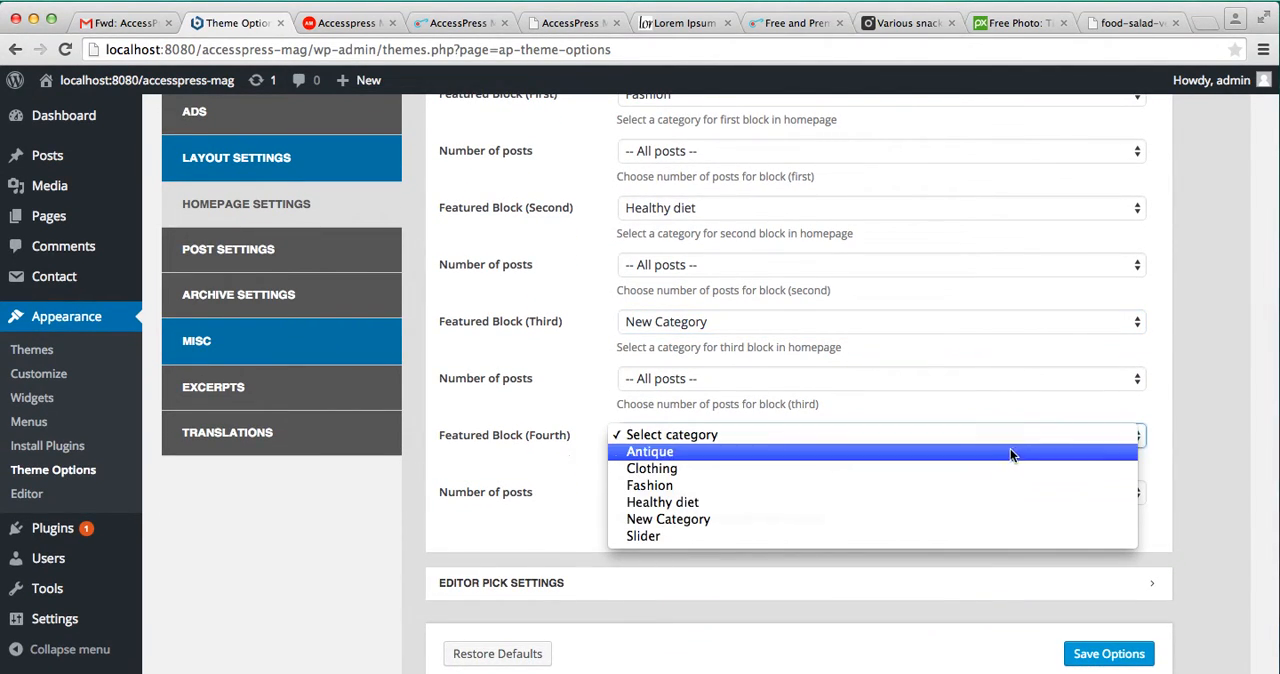
pyautogui.click(650, 450)
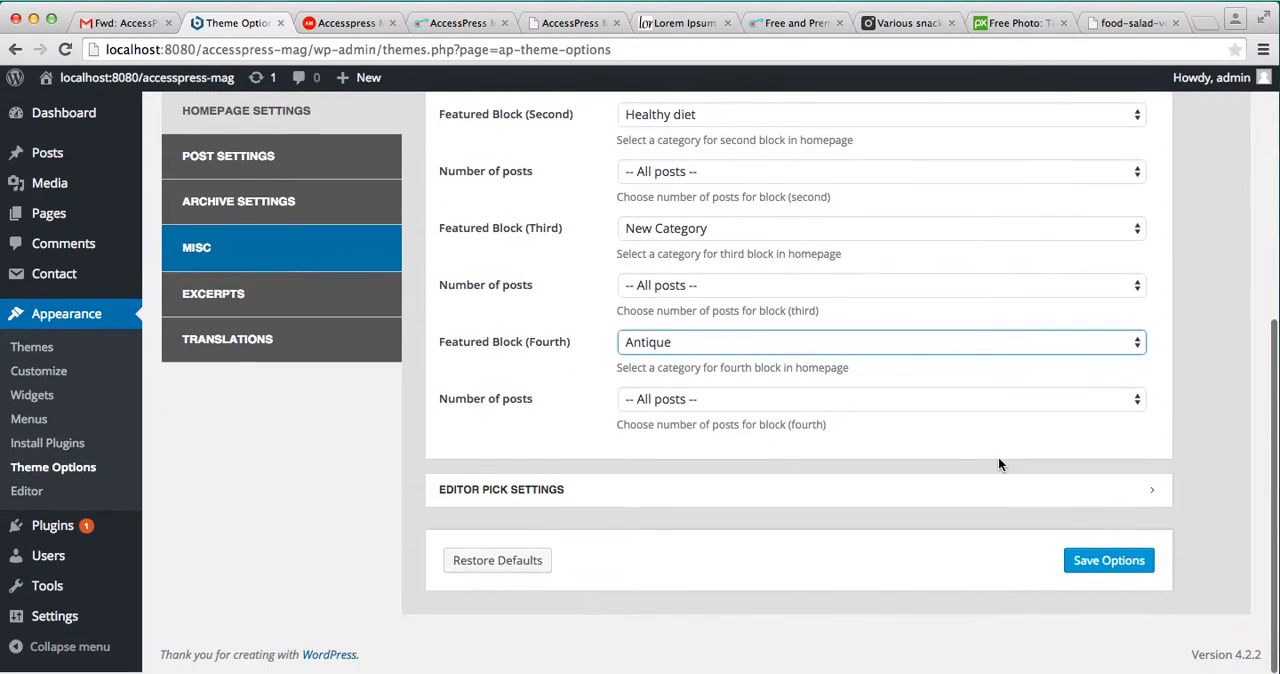
pyautogui.click(1108, 560)
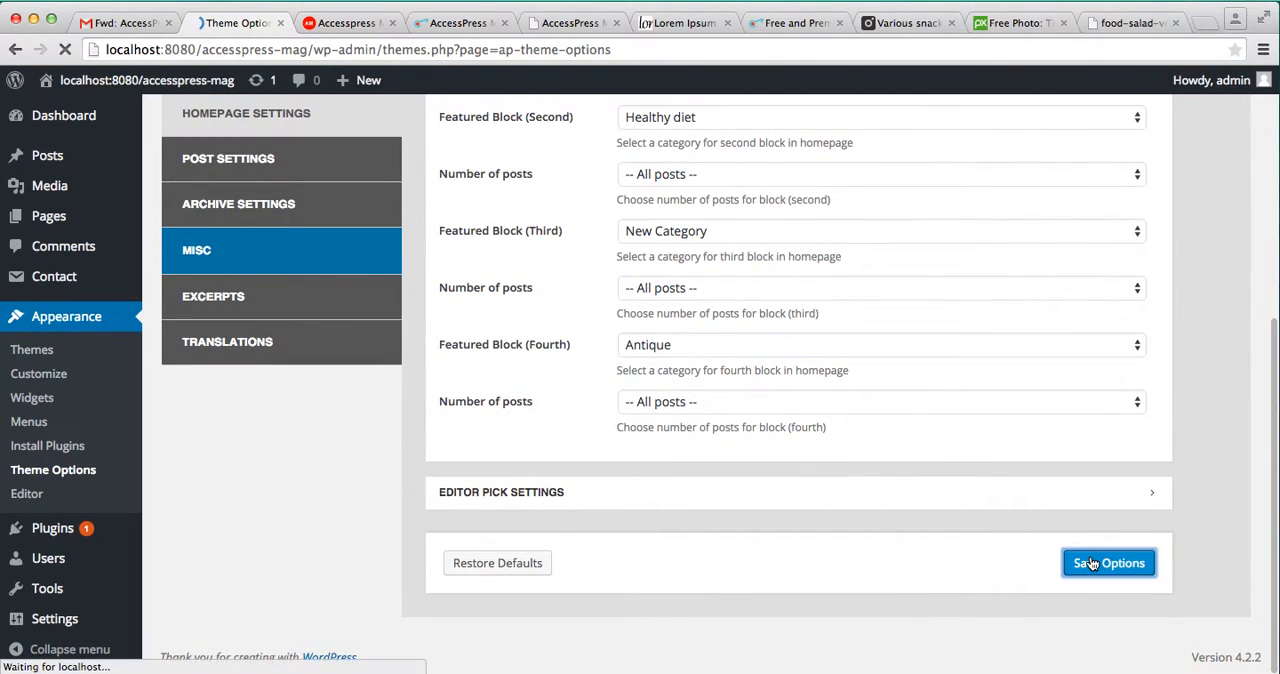
pyautogui.click(1108, 562)
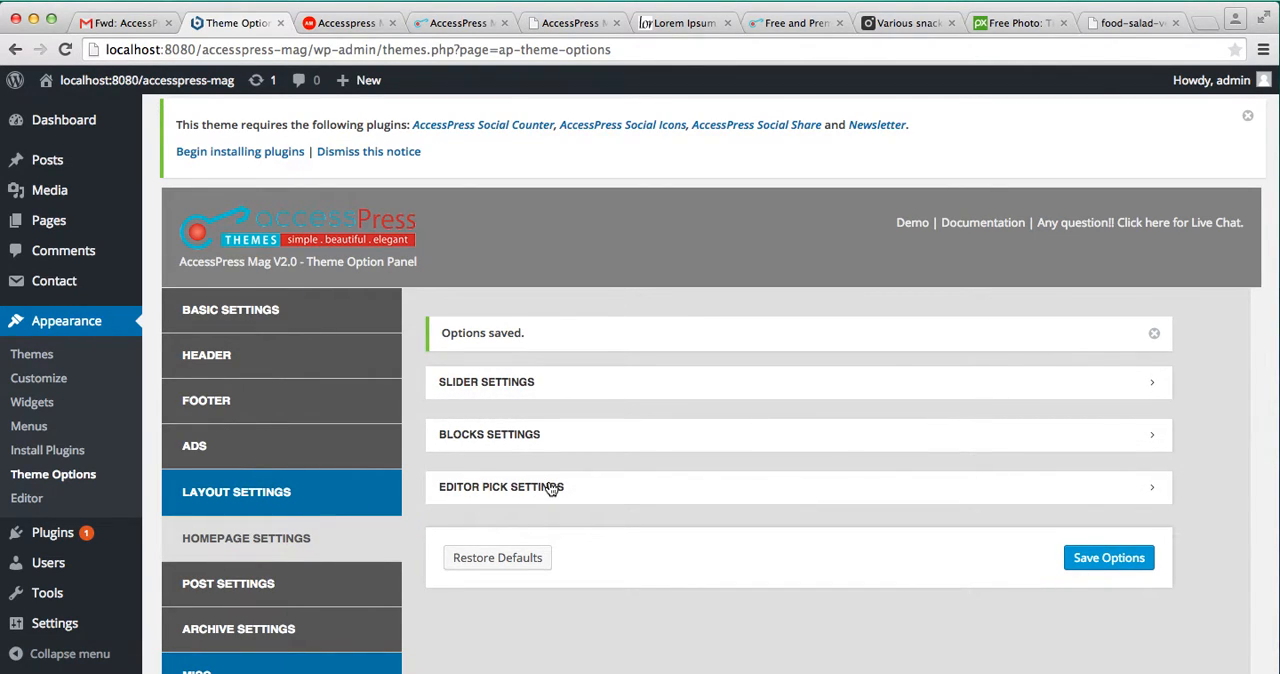
# Assign the Antique category to the Editor Pick section and save the options.
pyautogui.click(550, 488)
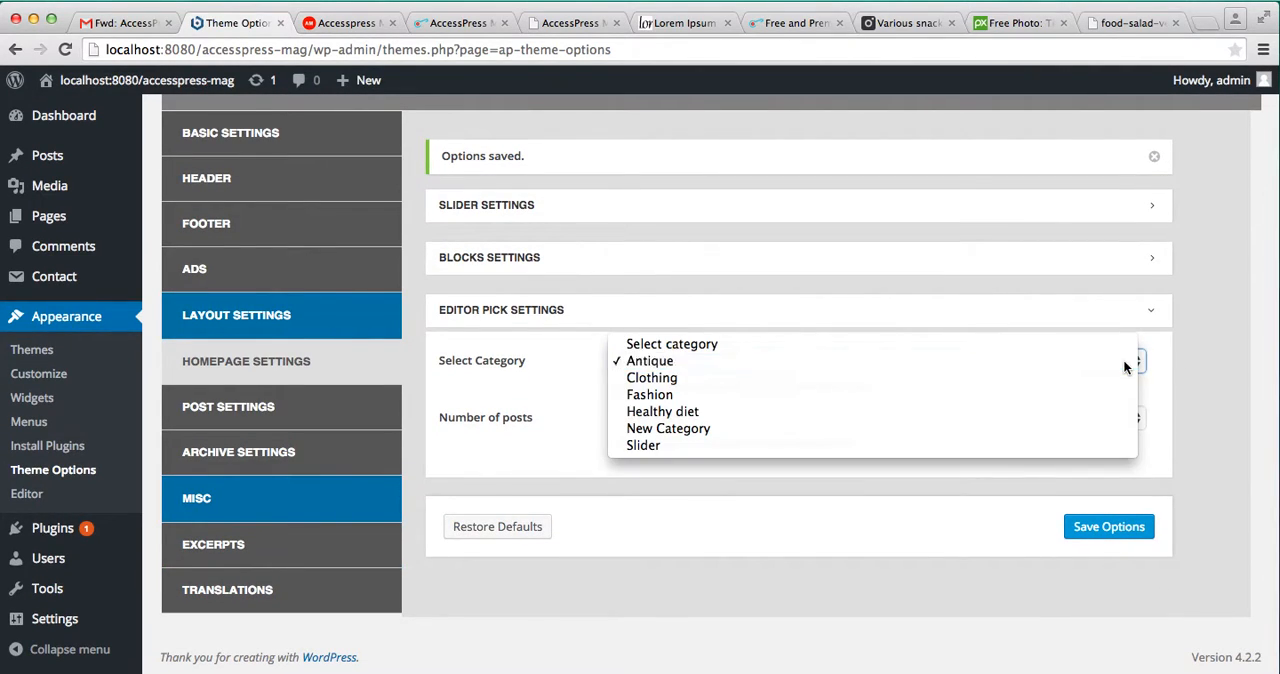
pyautogui.click(648, 360)
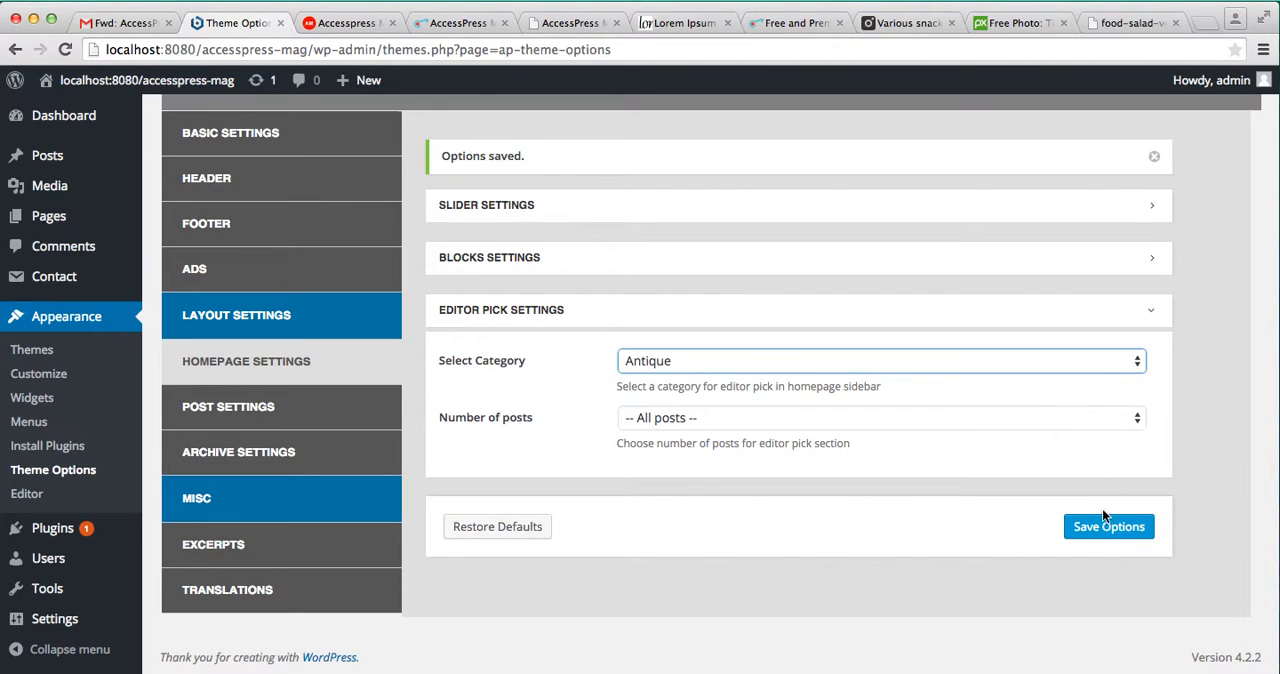
pyautogui.click(1108, 526)
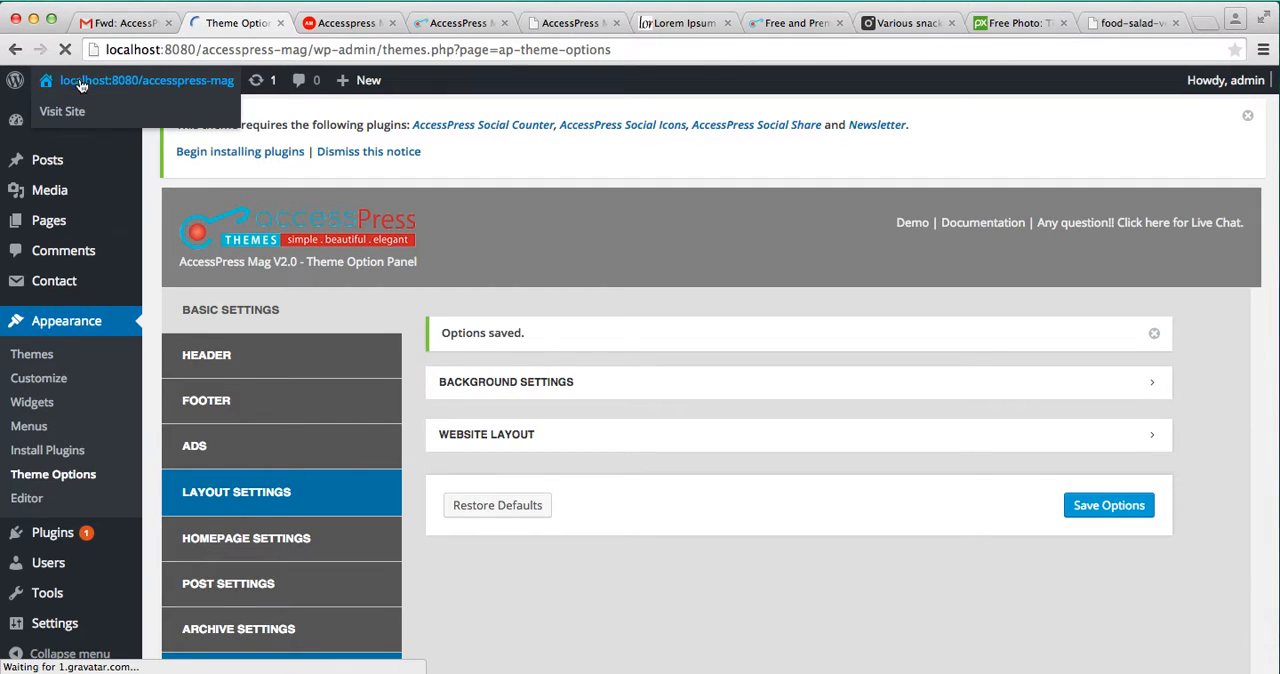
# Launch the live site homepage in a new tab via Visit Site.
pyautogui.rightClick(62, 112)
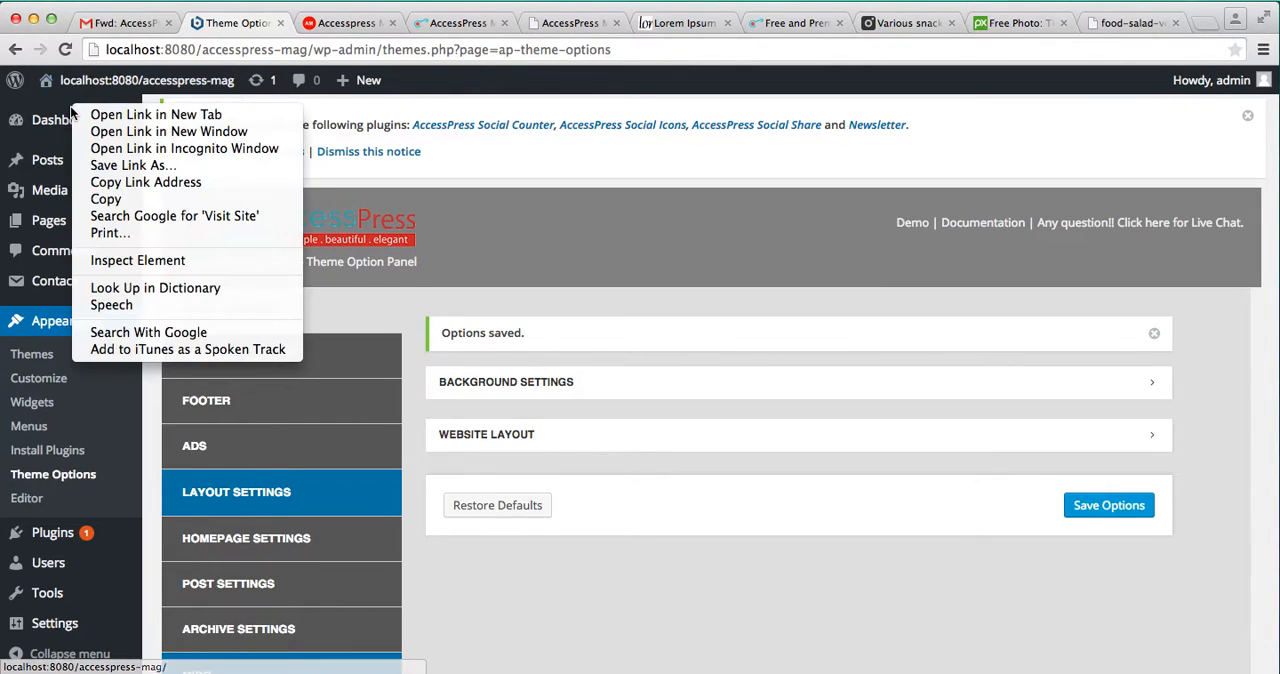
pyautogui.click(156, 114)
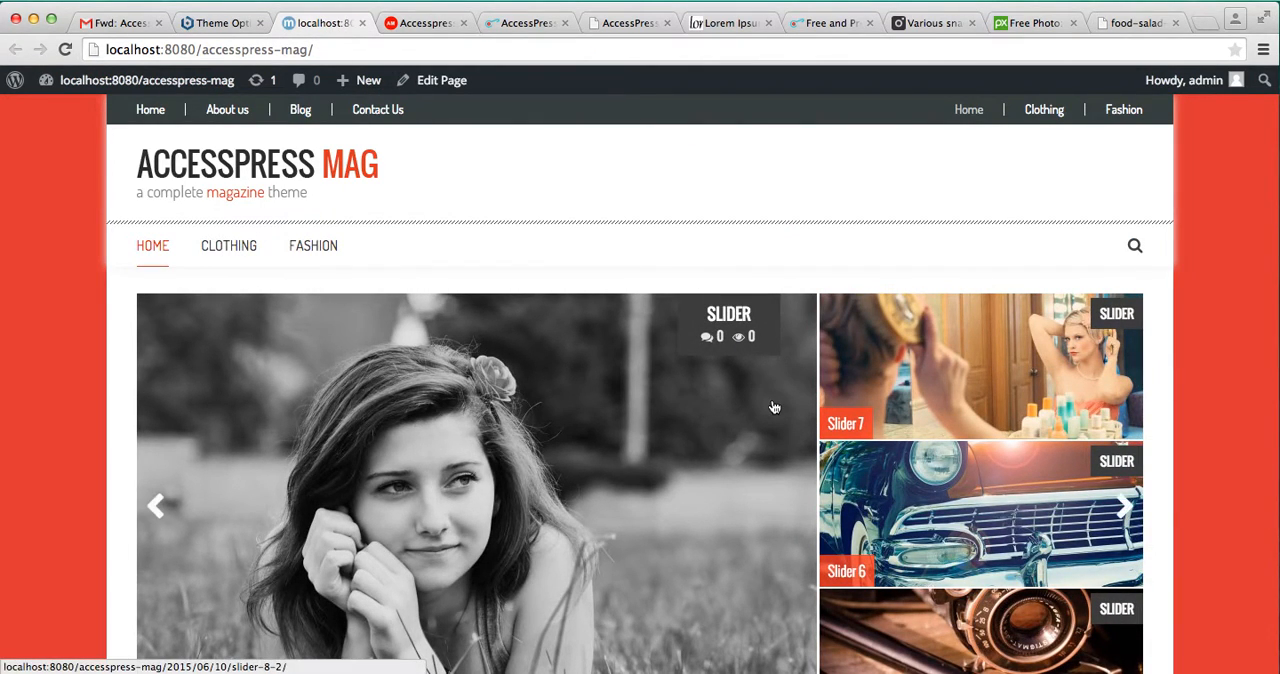
pyautogui.scroll(-3)
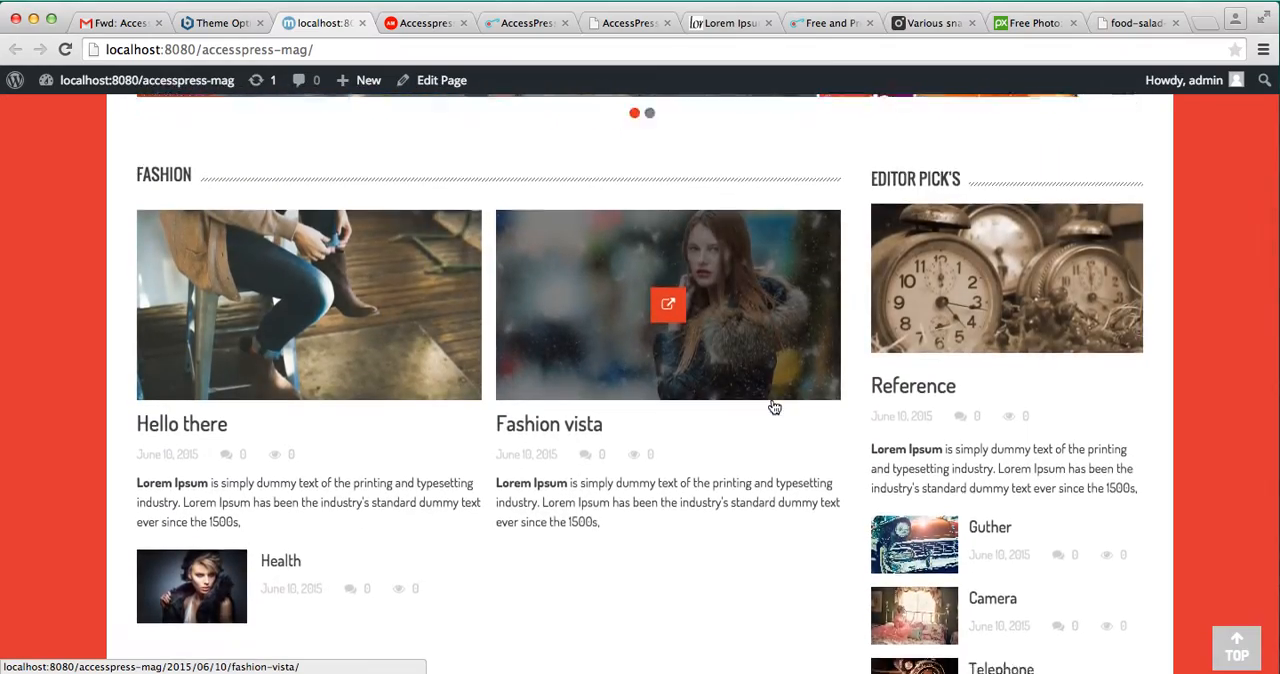
pyautogui.scroll(-3)
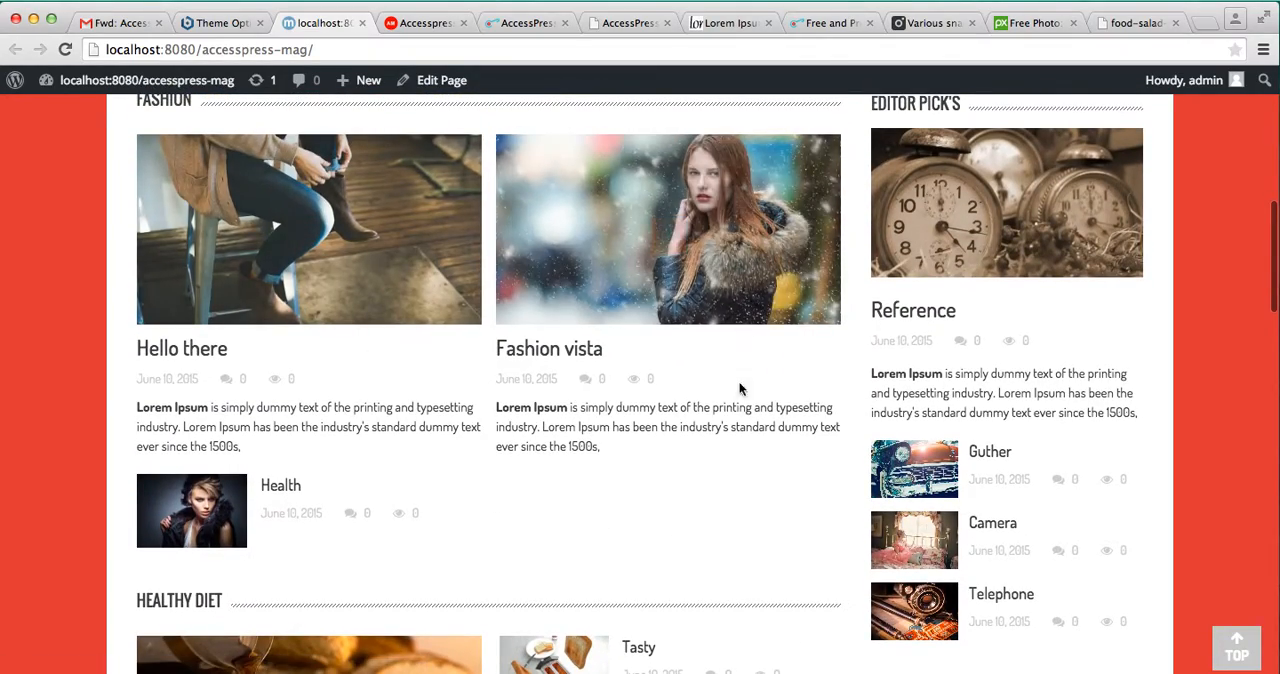
pyautogui.scroll(3)
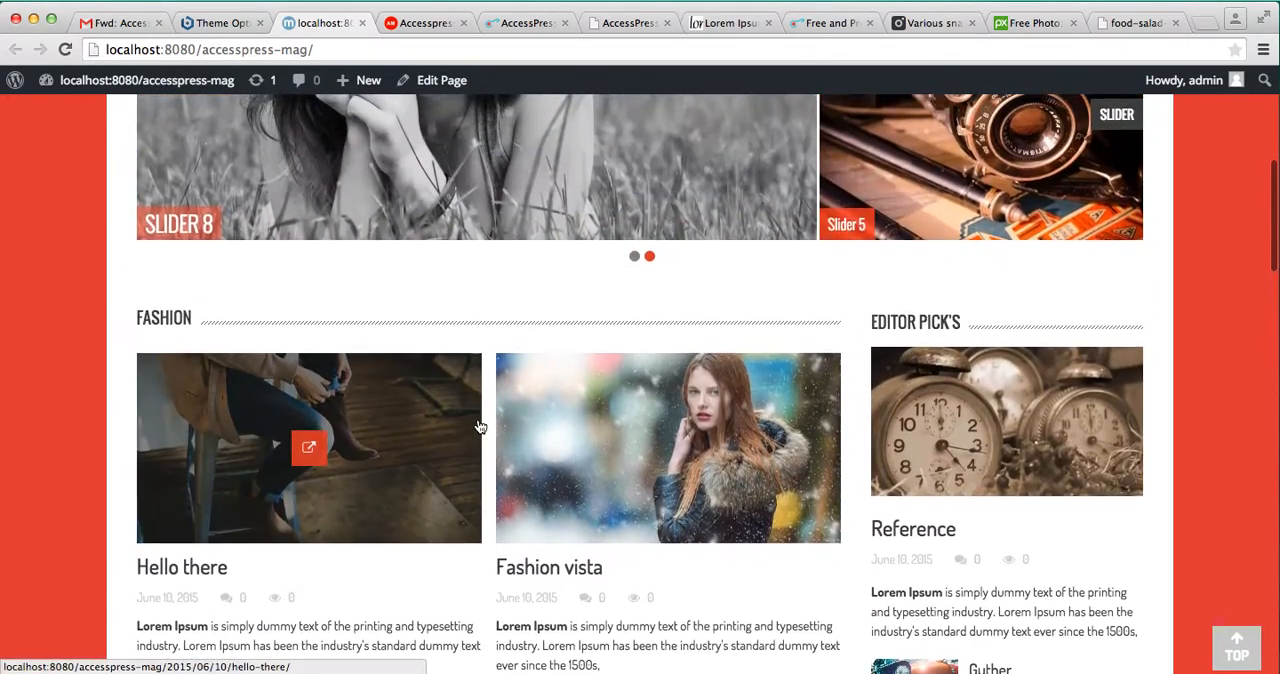
pyautogui.scroll(-3)
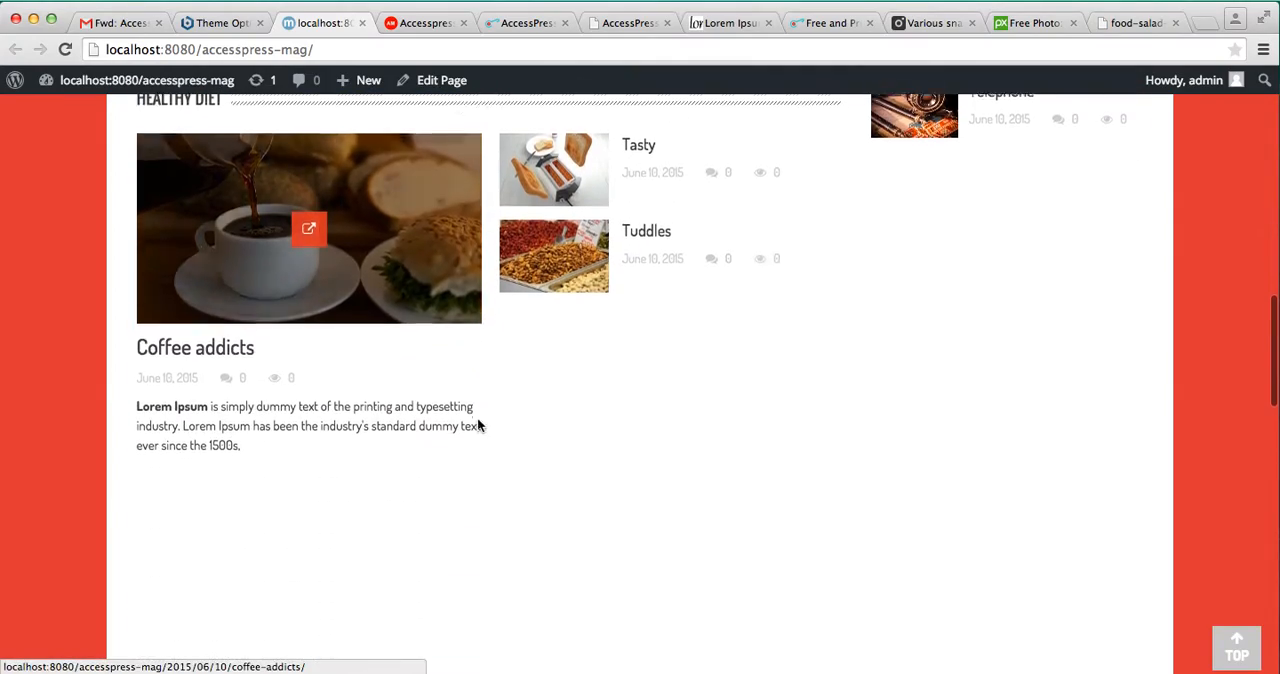
pyautogui.scroll(3)
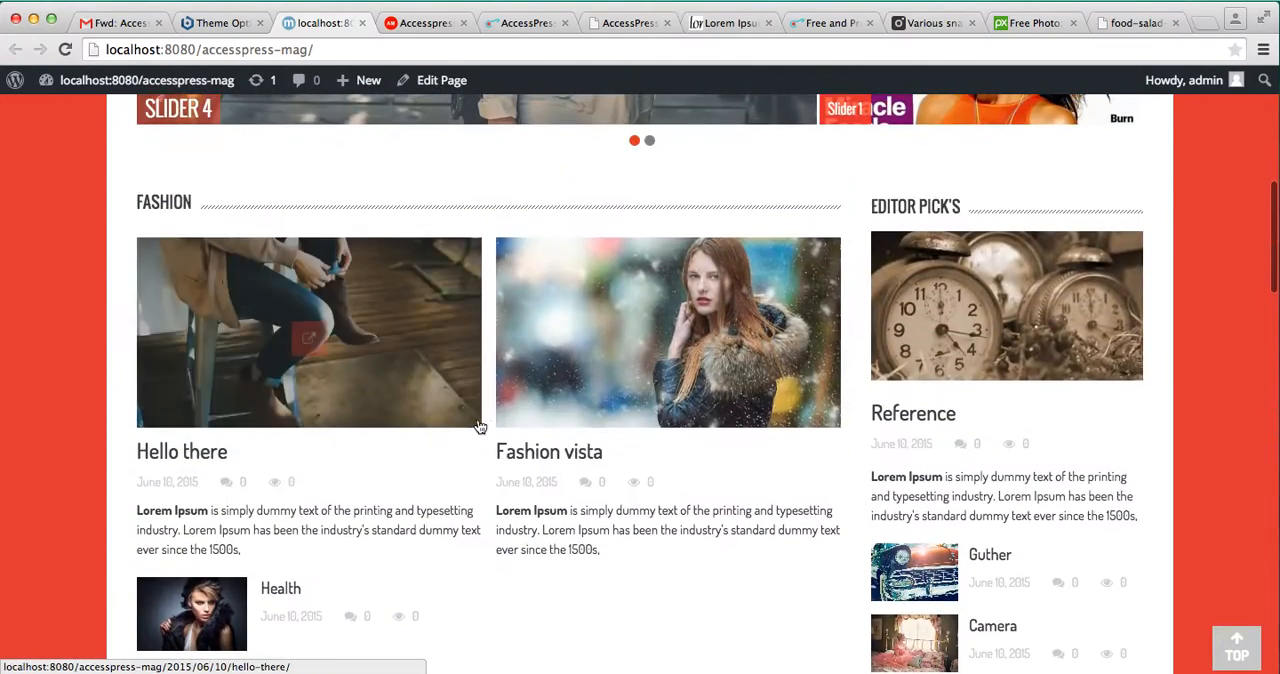
pyautogui.scroll(-3)
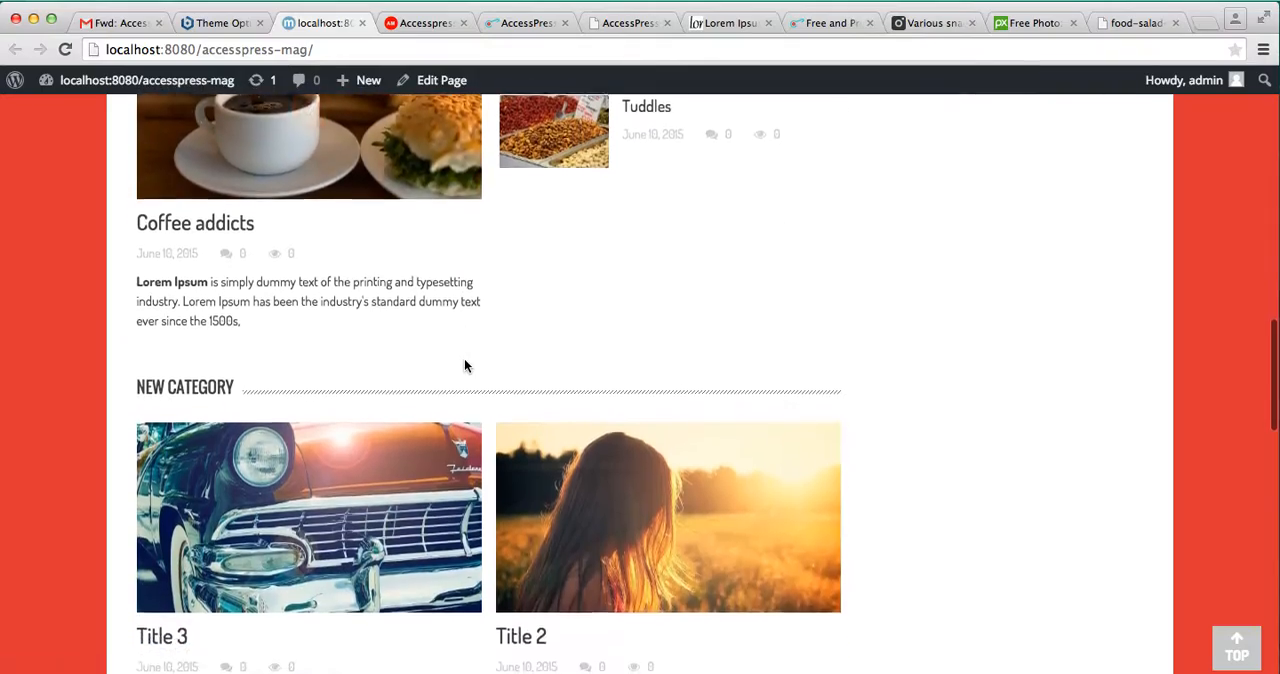
pyautogui.scroll(-3)
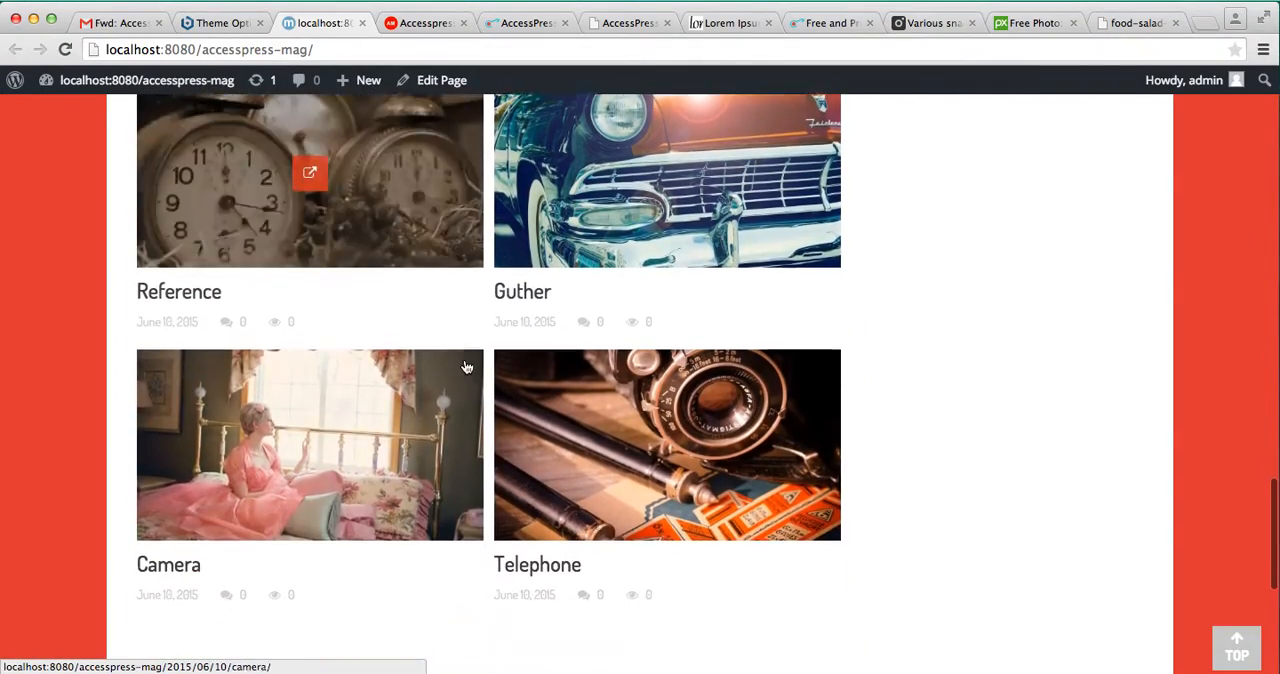
pyautogui.scroll(-3)
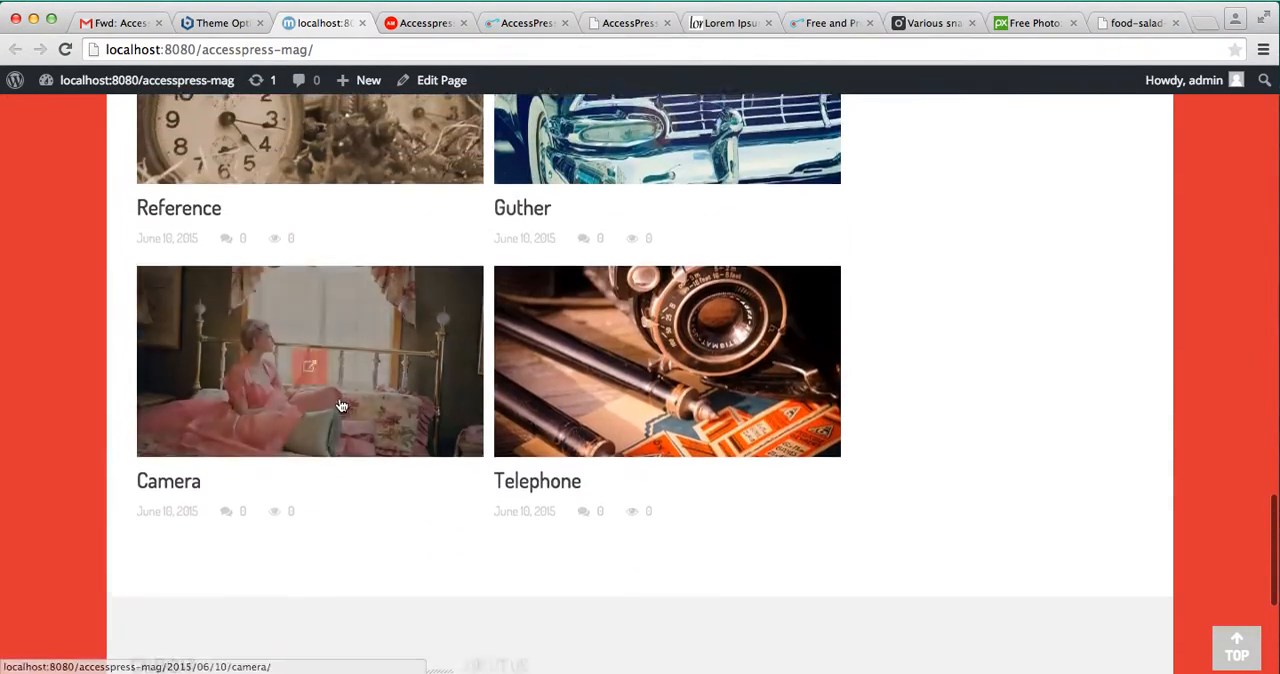
pyautogui.scroll(3)
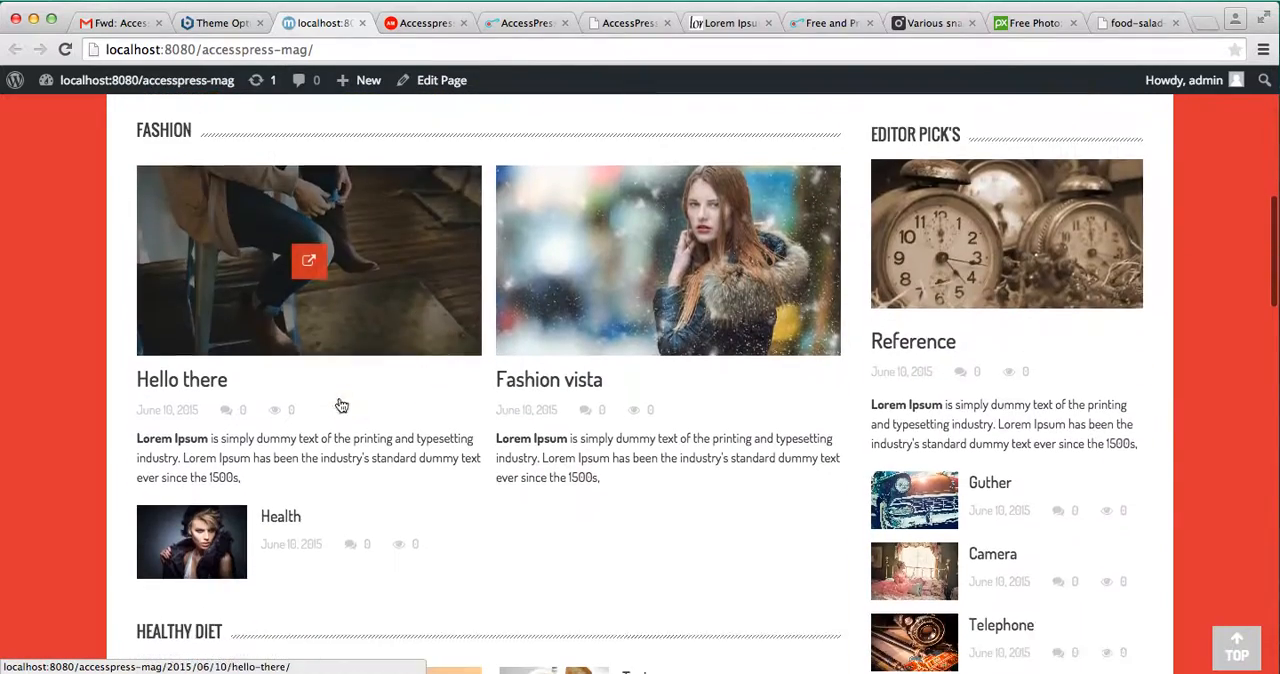
pyautogui.scroll(-3)
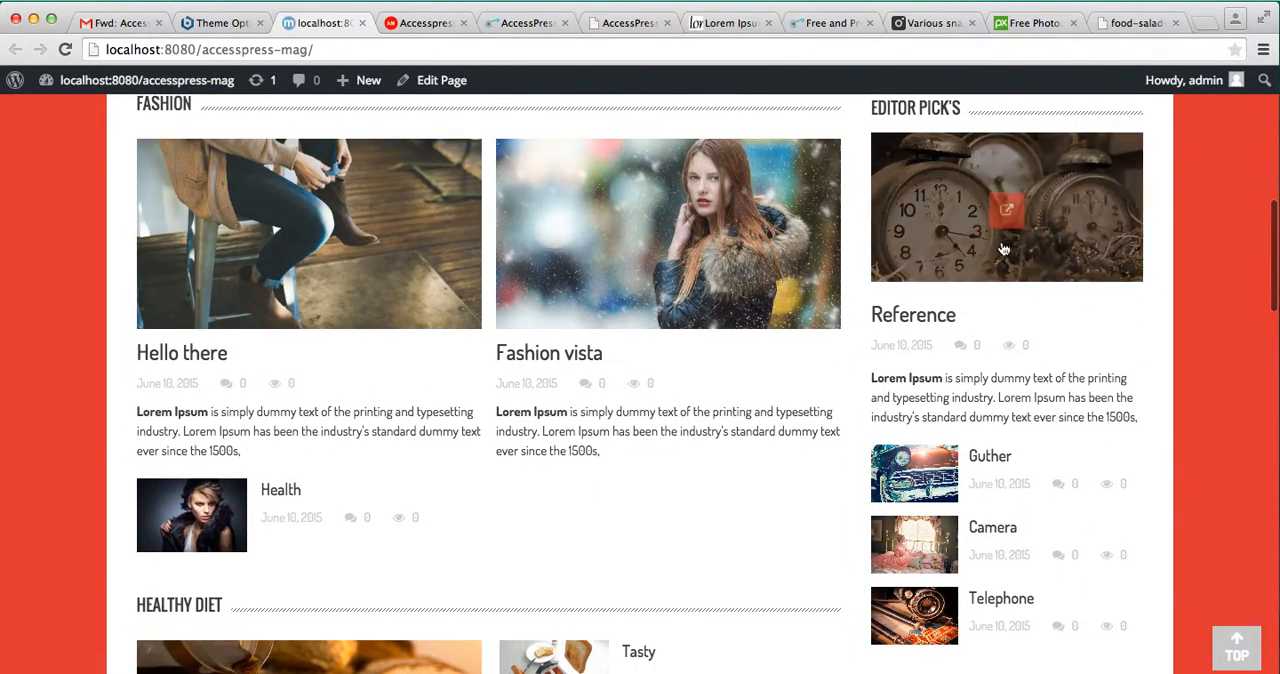
pyautogui.moveTo(604, 382)
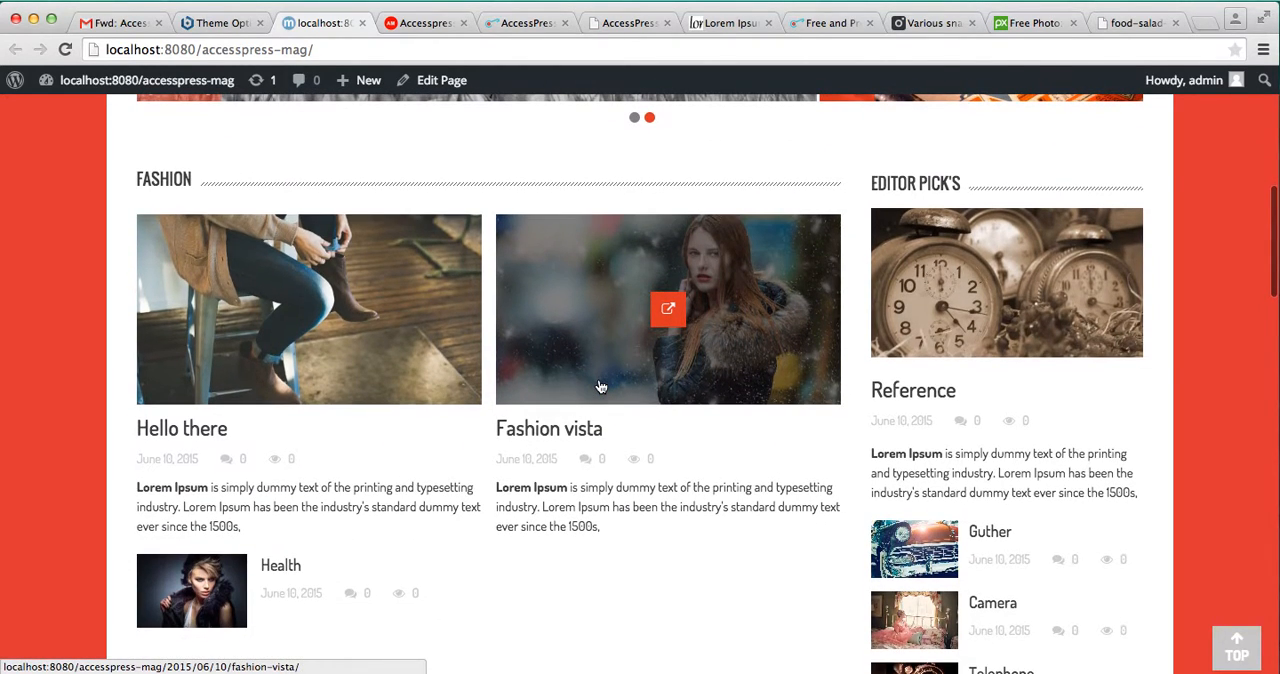
pyautogui.moveTo(952, 316)
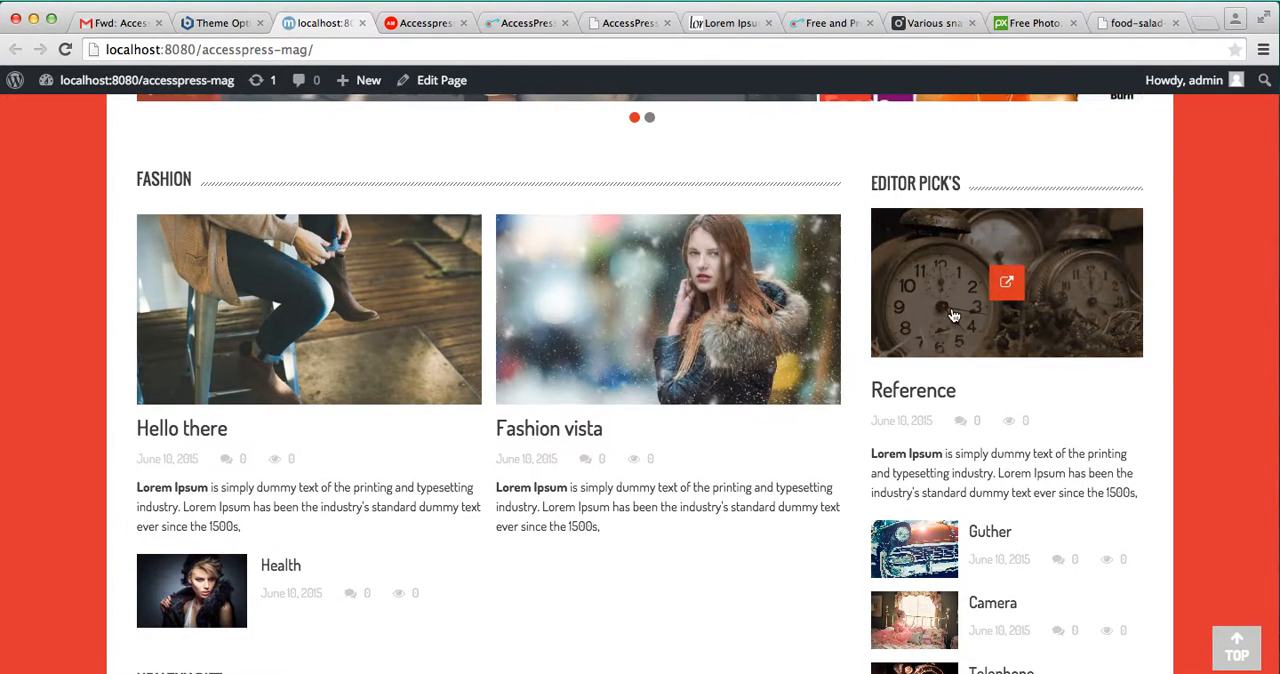
pyautogui.moveTo(872, 400)
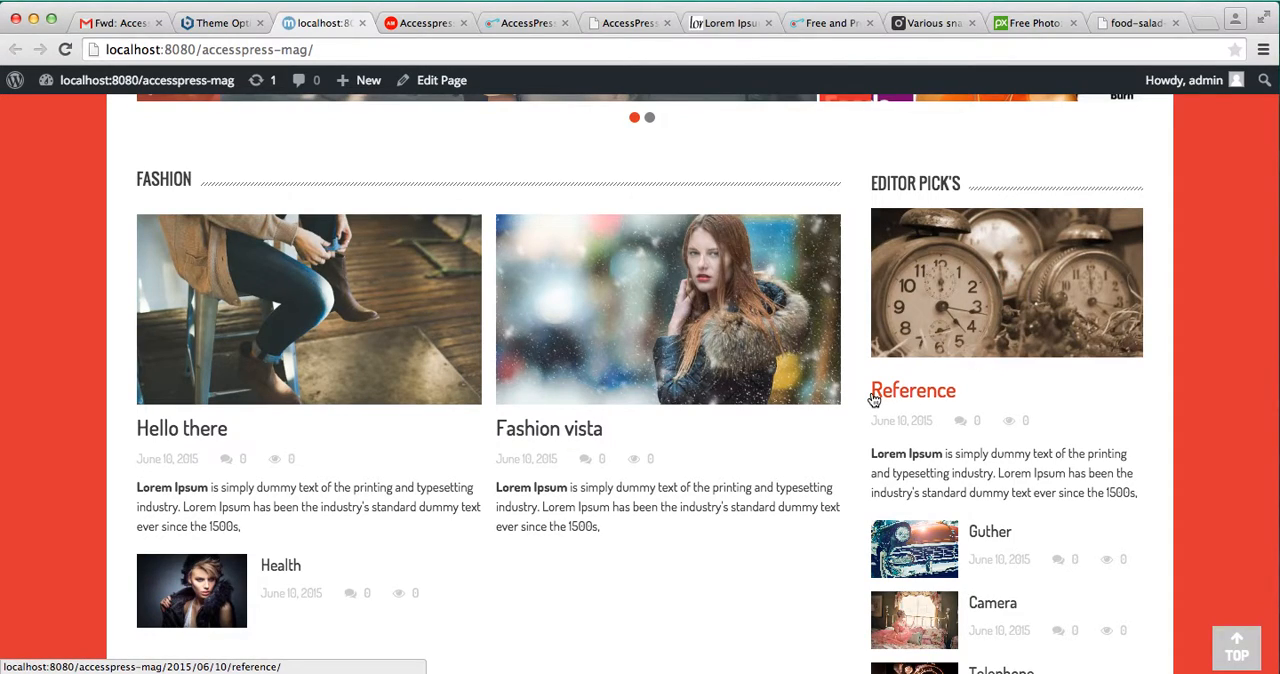